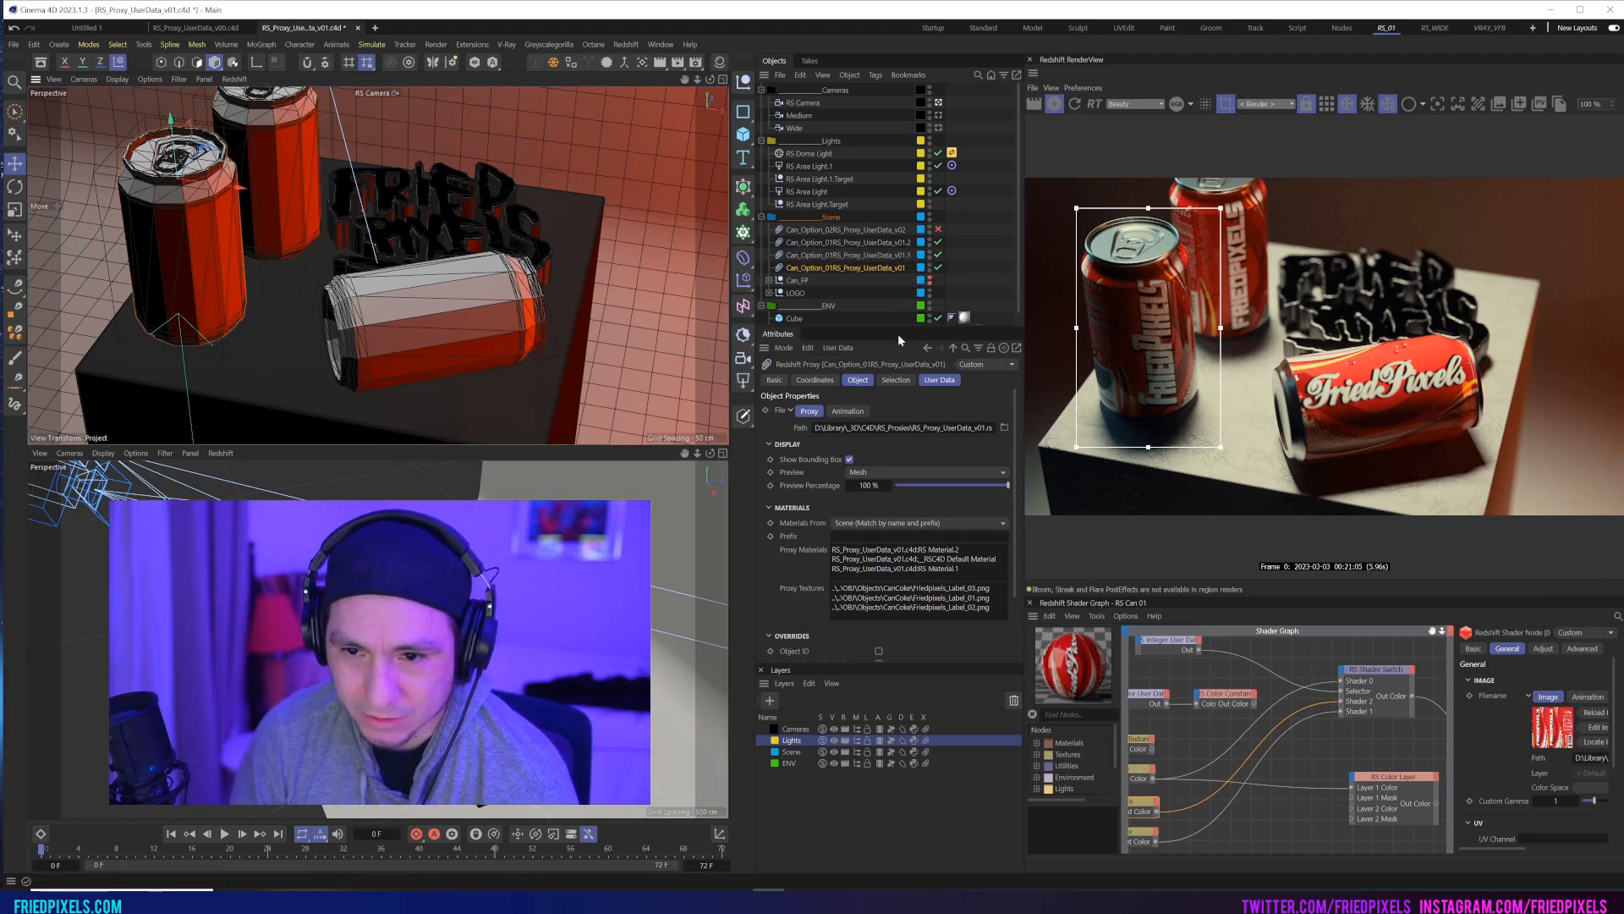
Step: On Can_Option_02RS_Proxy_UserData_v02, shift the label hue through yellow to pinkish red
left_click(937, 379)
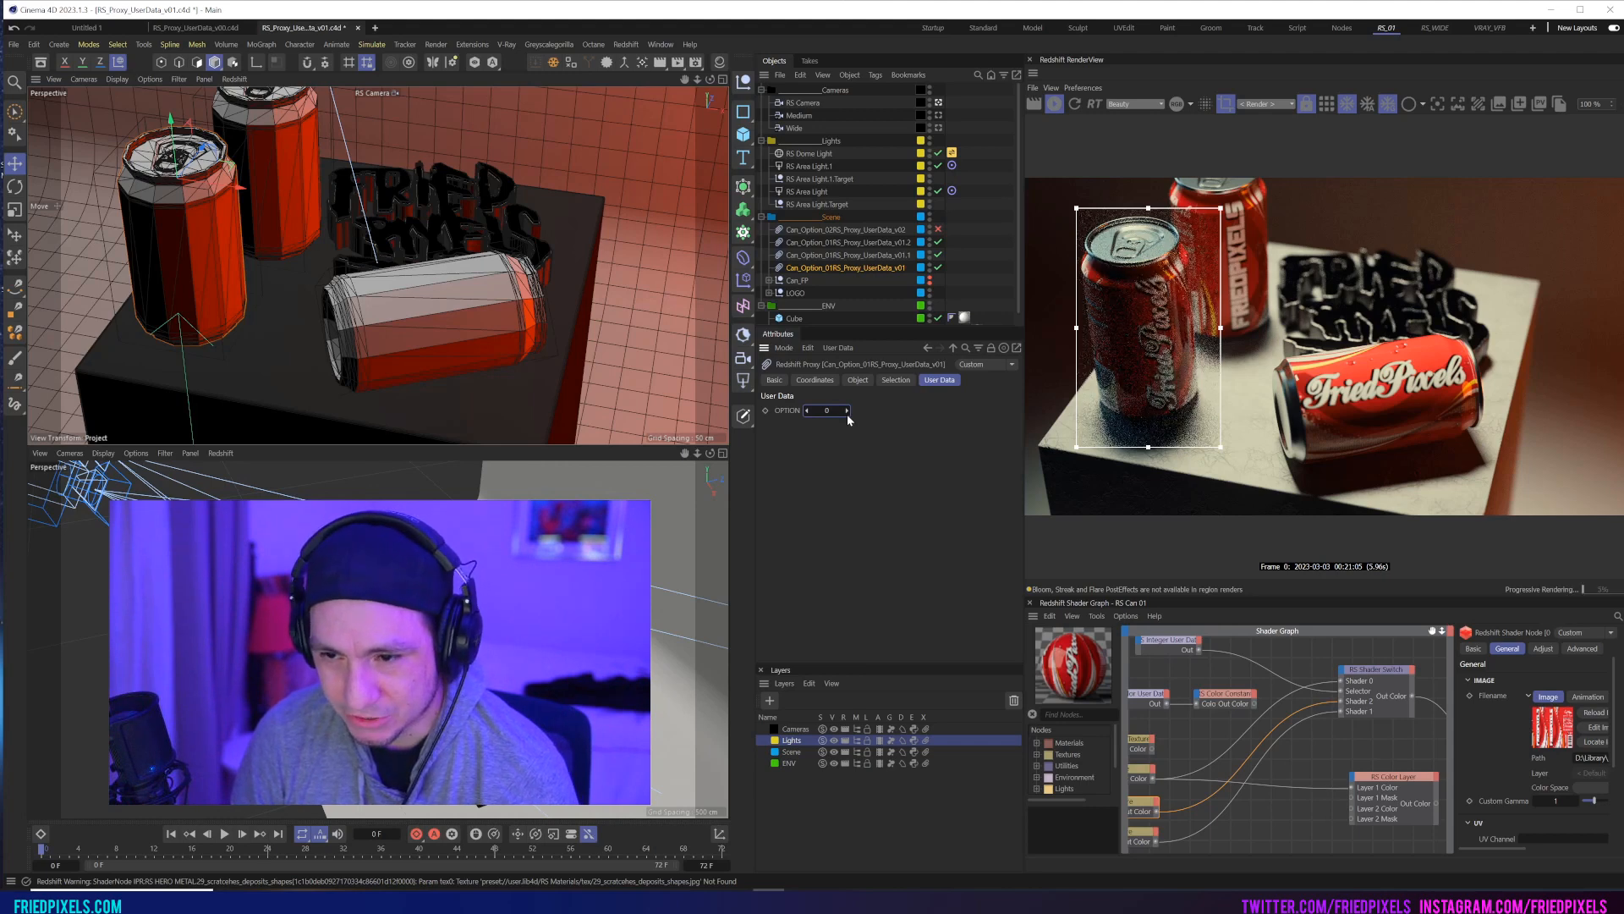
left_click(845, 411)
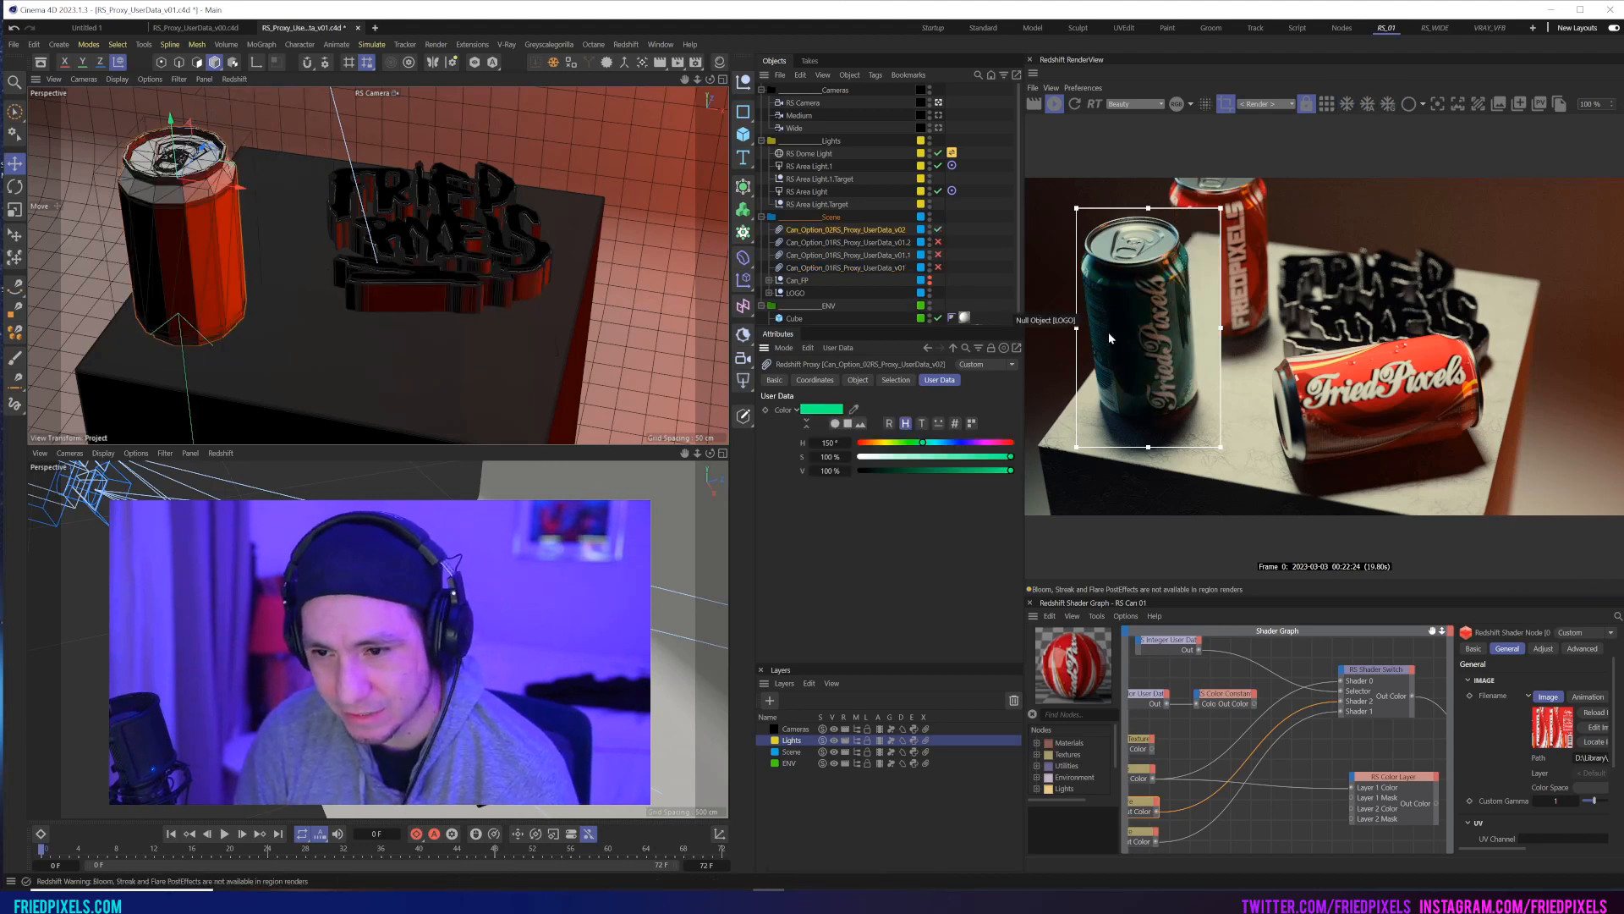
left_click_drag(922, 442, 885, 442)
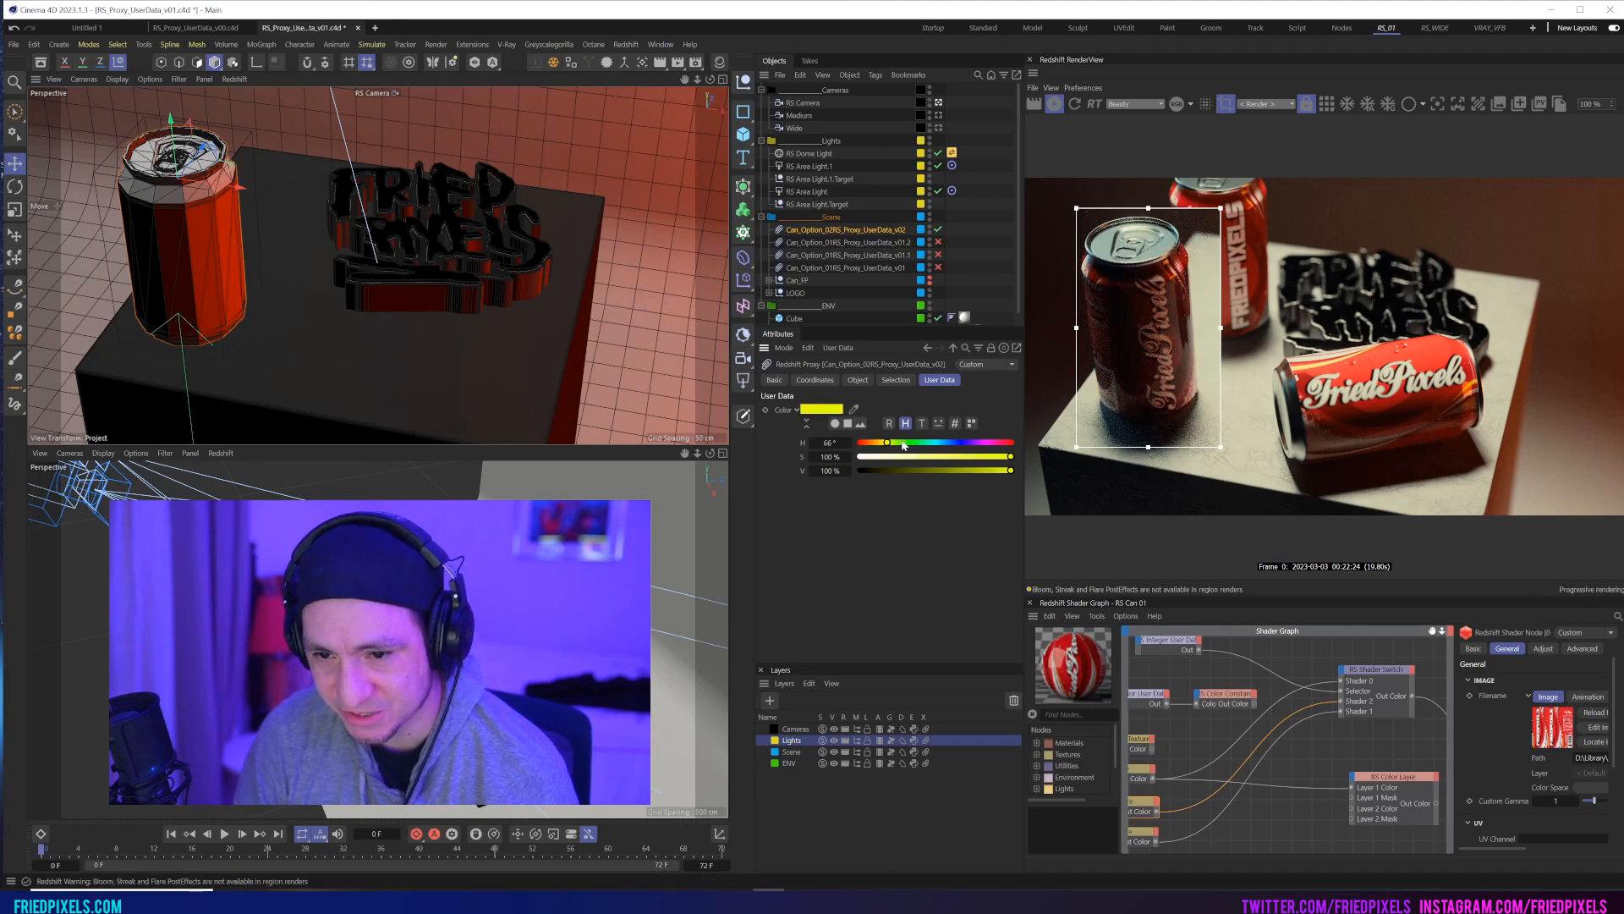
left_click_drag(887, 443, 1005, 443)
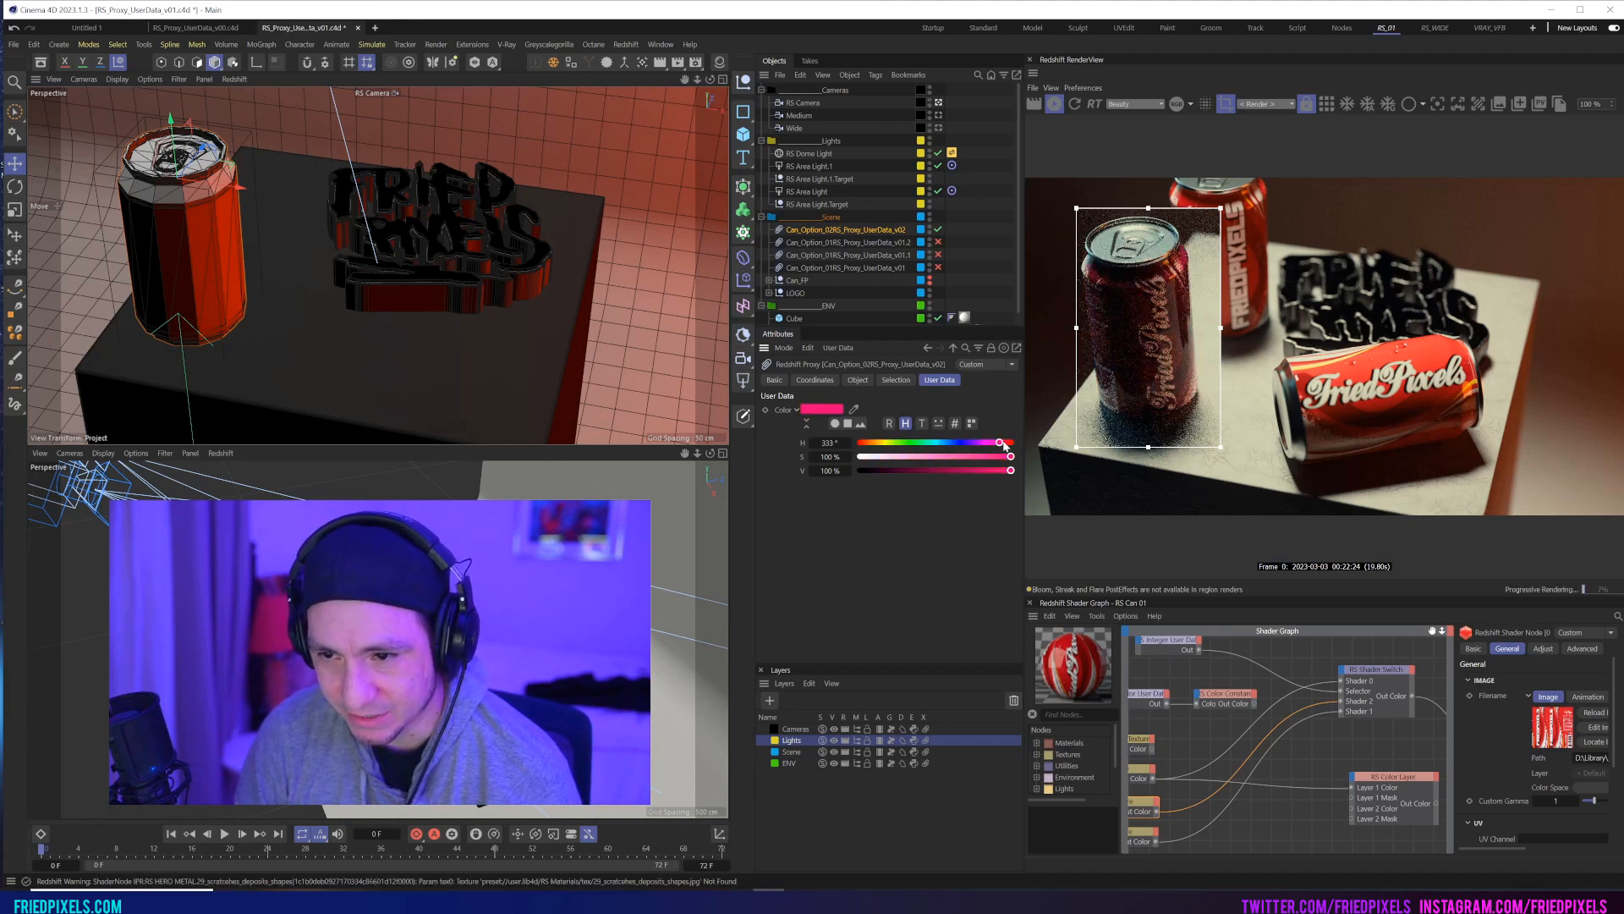
left_click_drag(1002, 443, 949, 443)
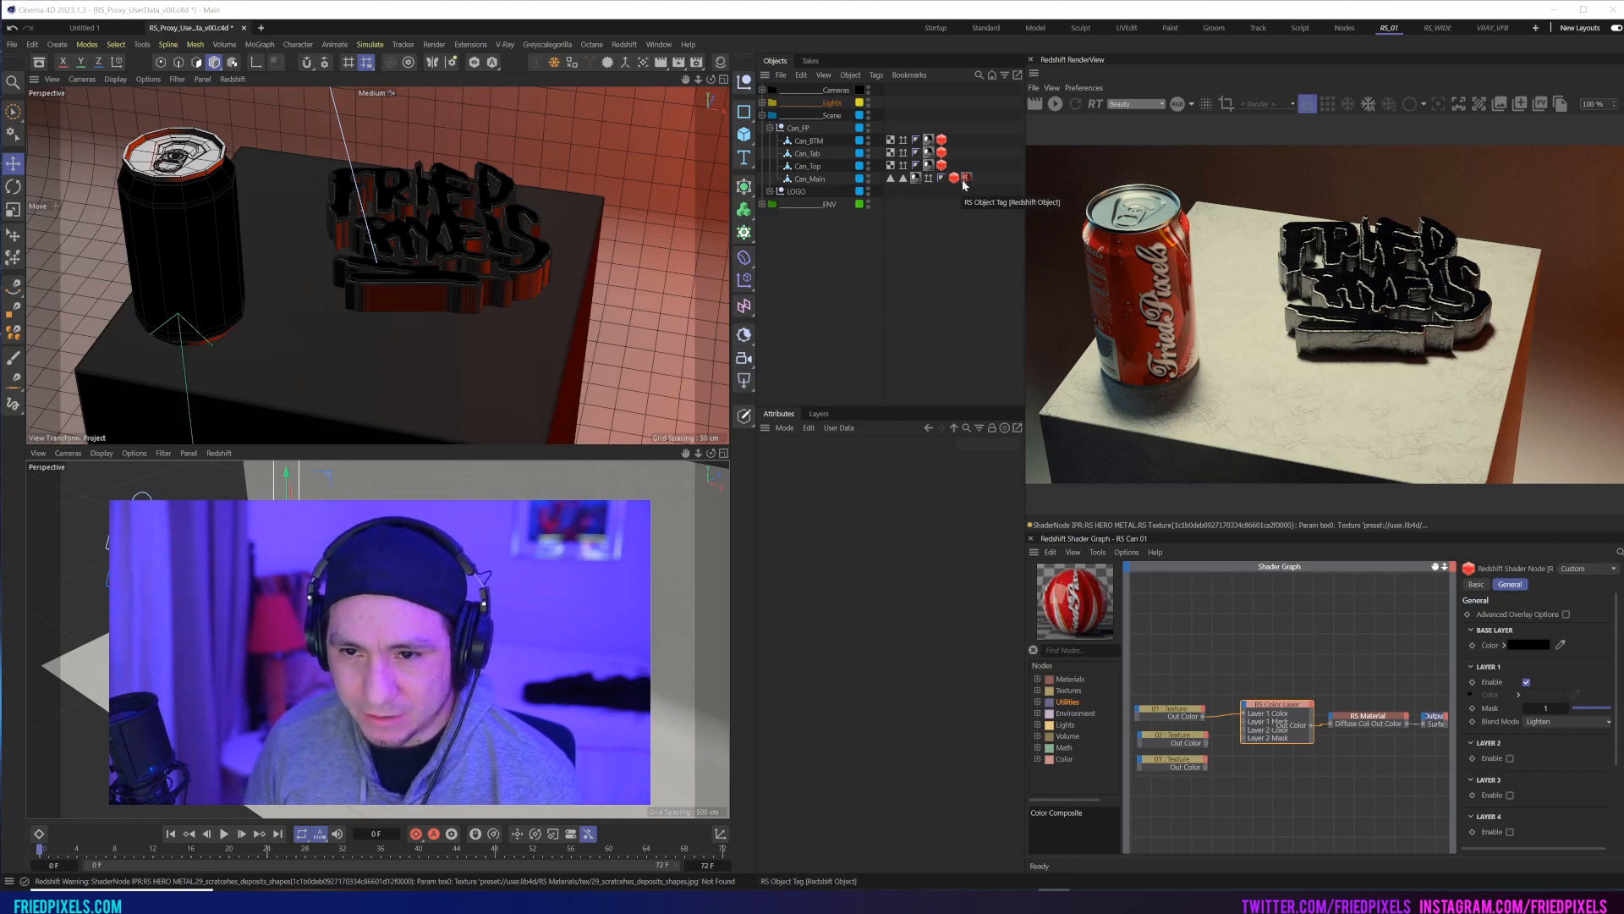
Step: Switch to the RS_Proxy_UserData_v00 document and view the can's label texture nodes
left_click(954, 179)
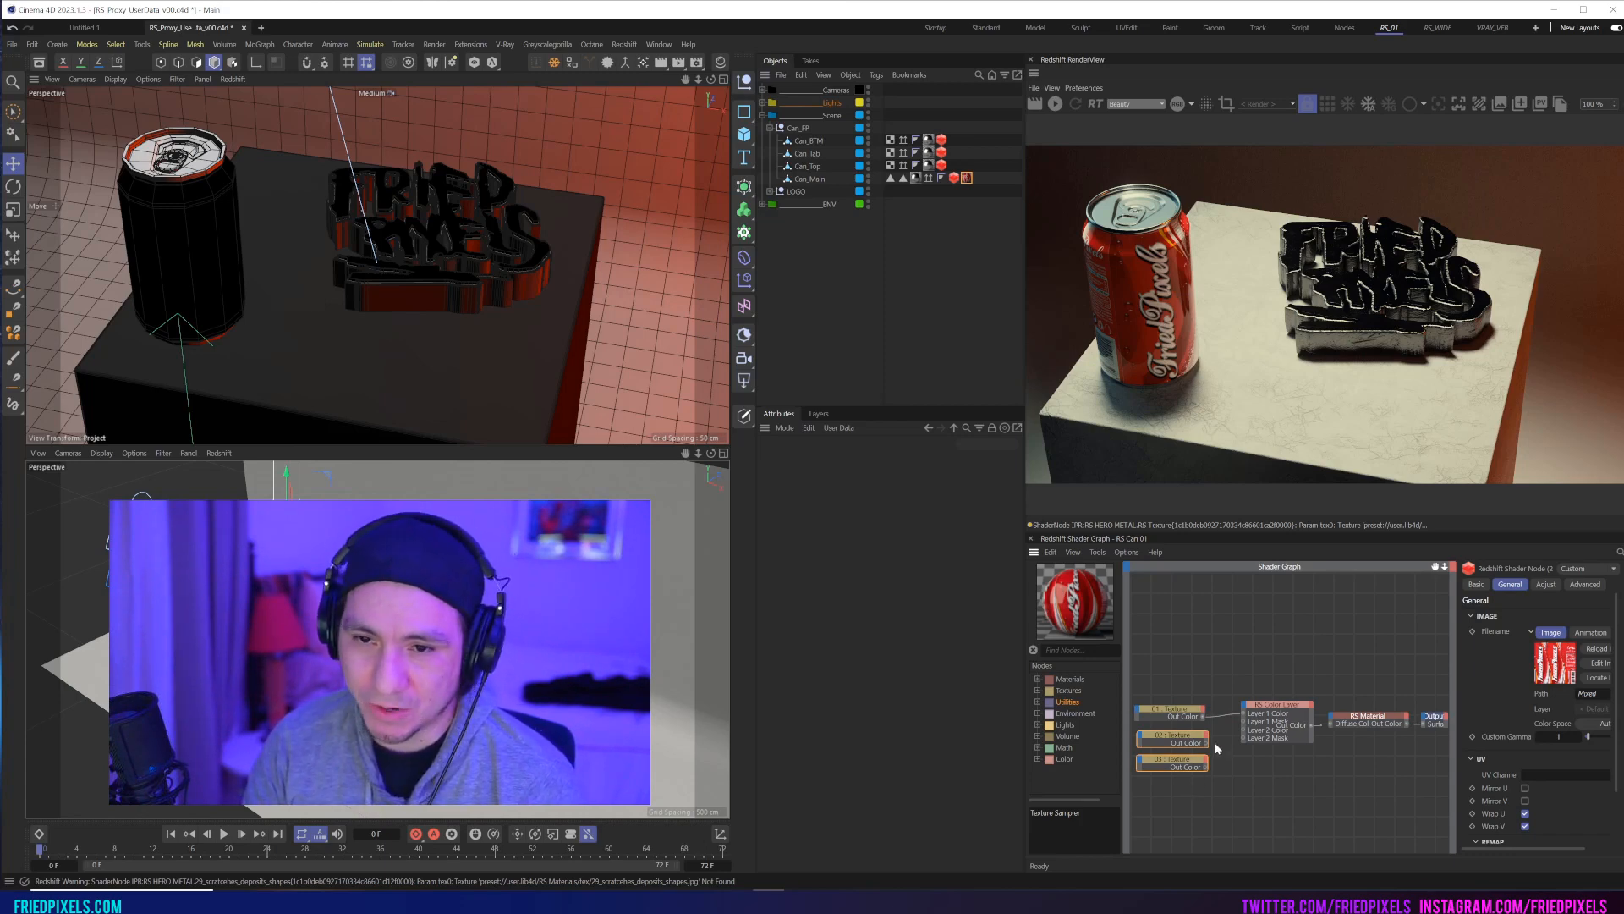
mouse_move(1033, 494)
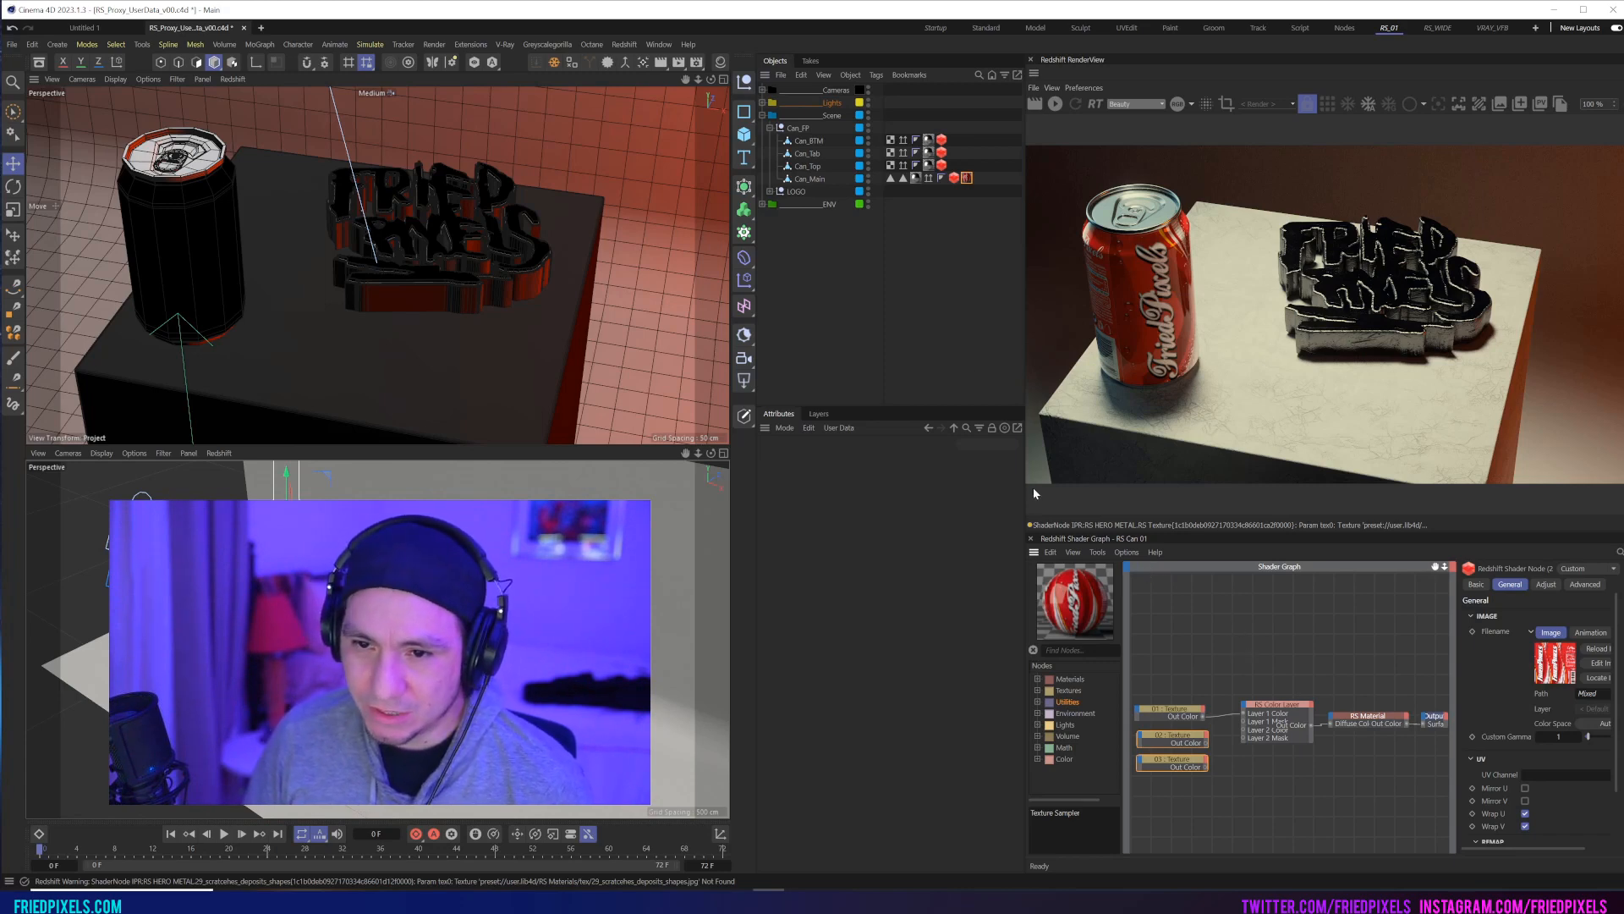
left_click(807, 178)
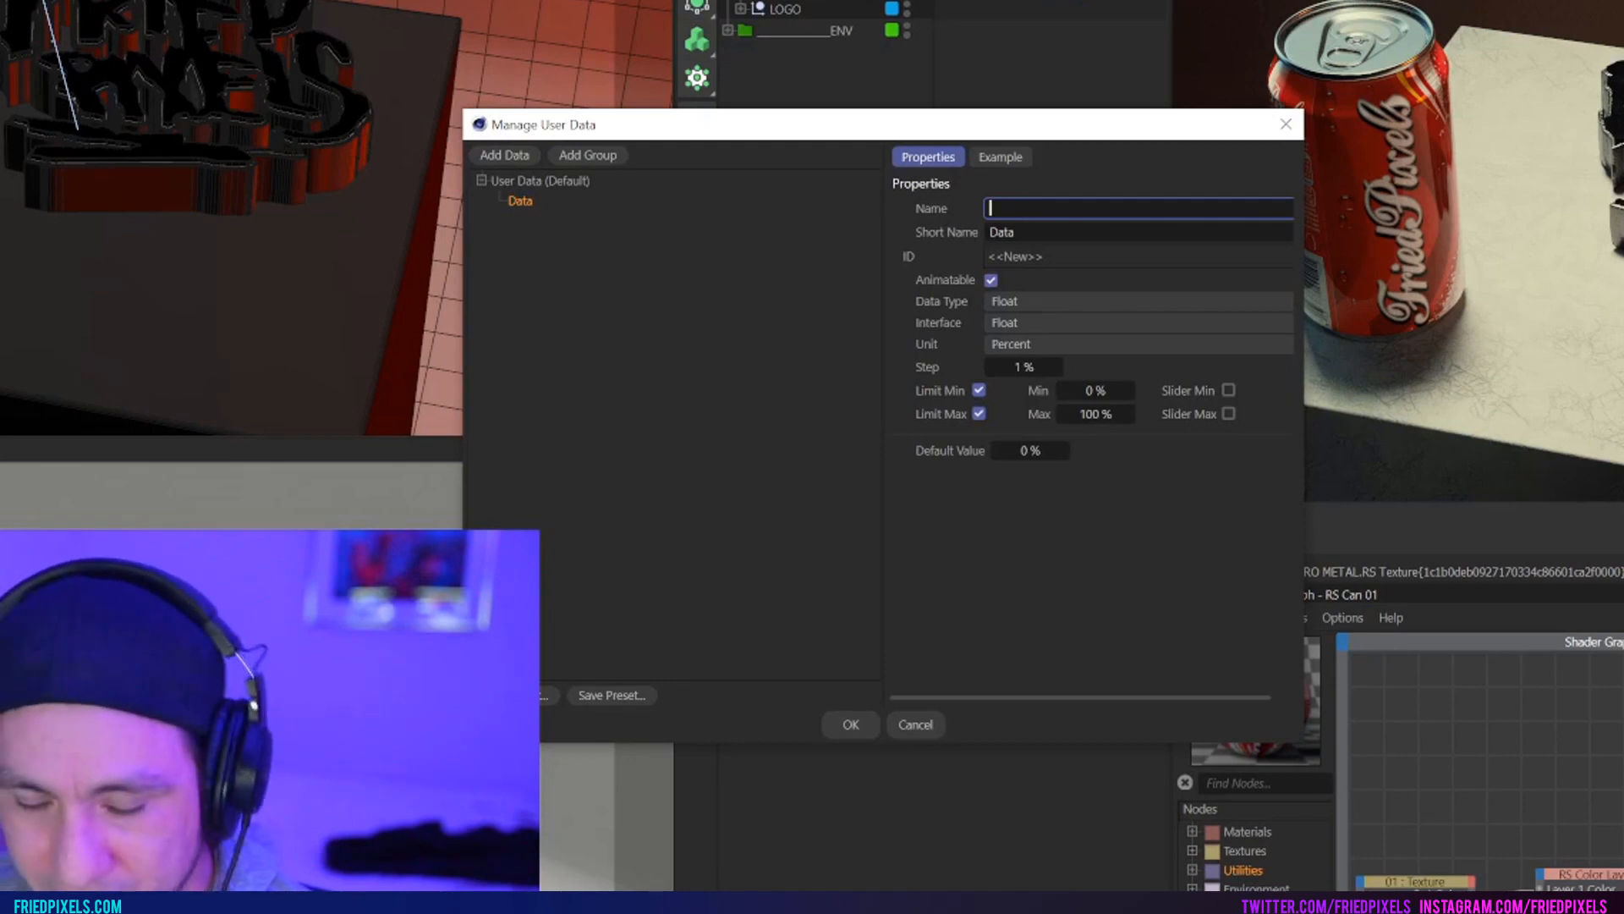
Step: Name the new user data entry Option and set its type to Integer
type("Option")
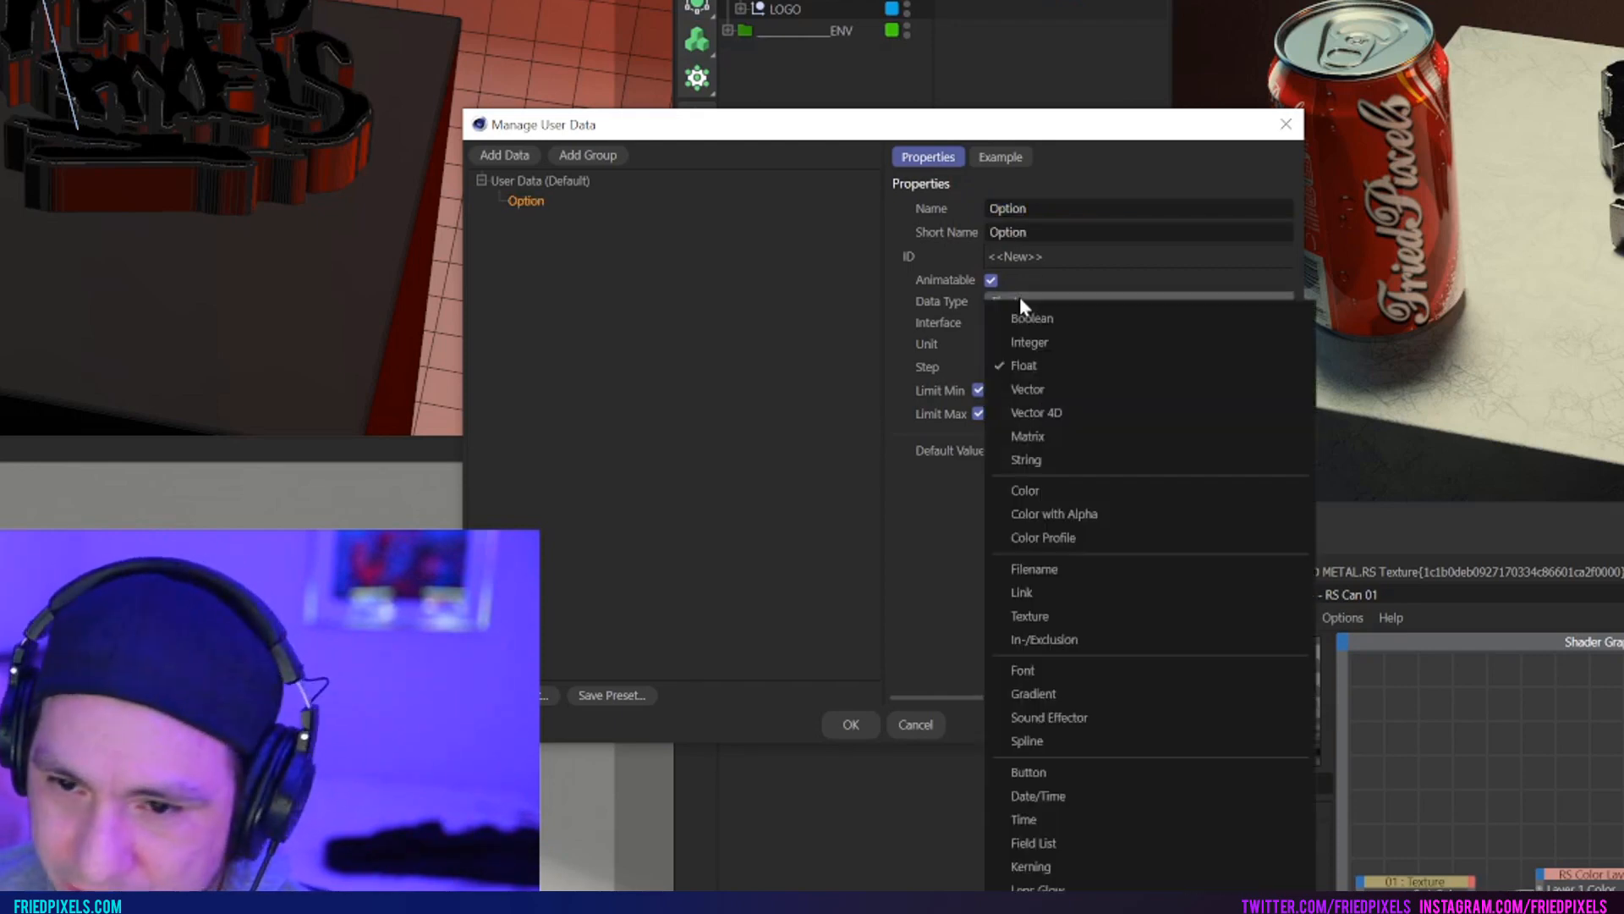
left_click(1029, 341)
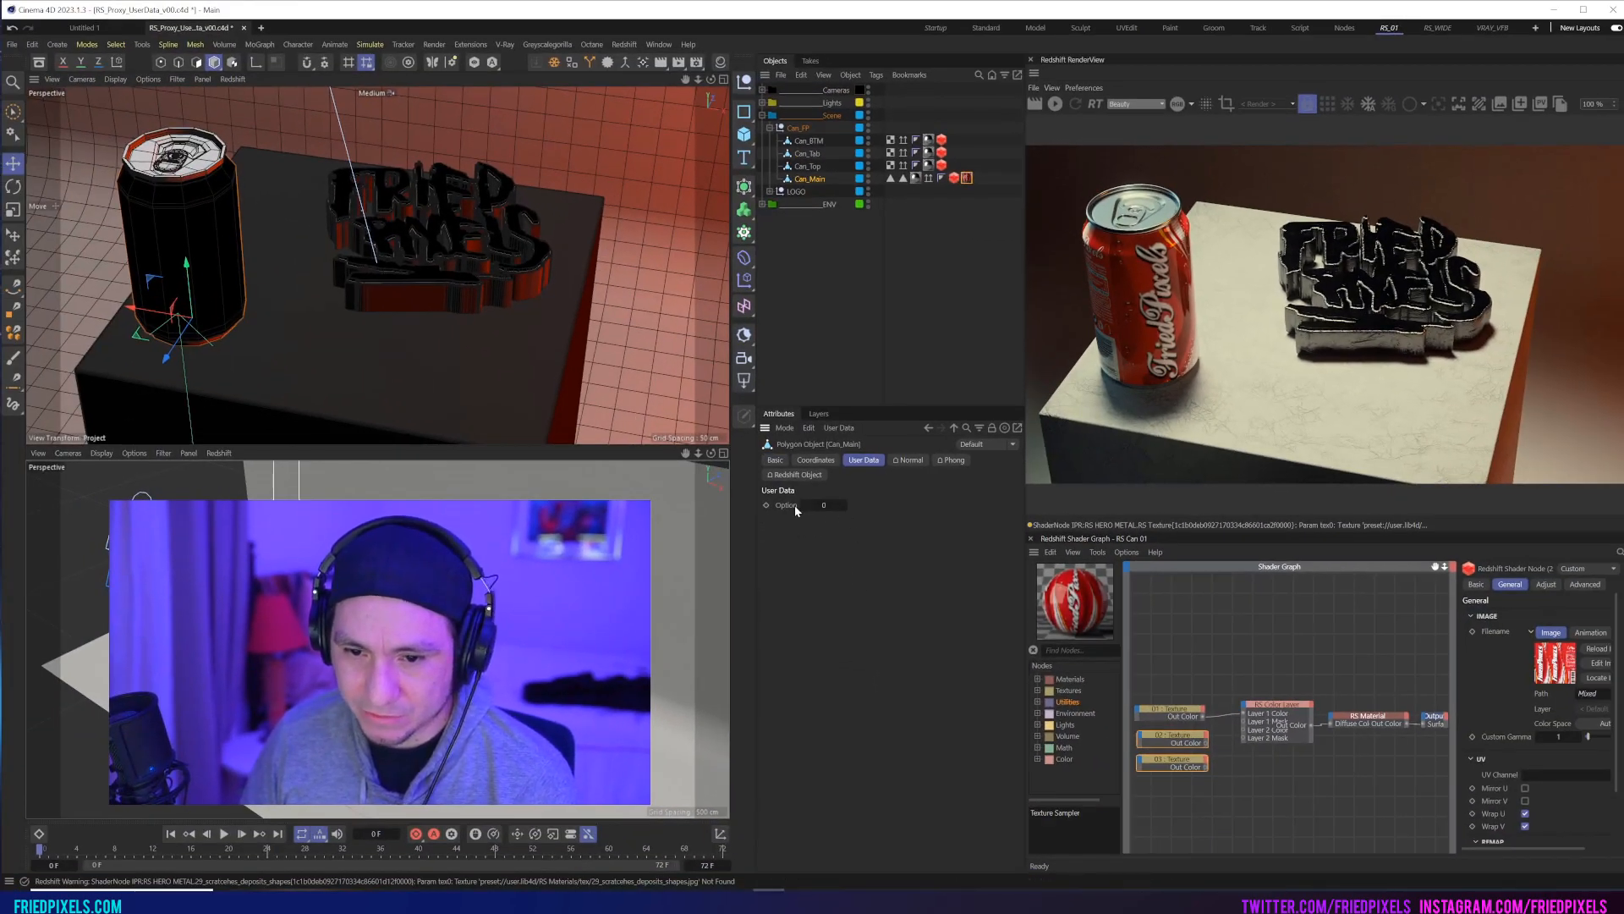
mouse_move(1137, 620)
type("user")
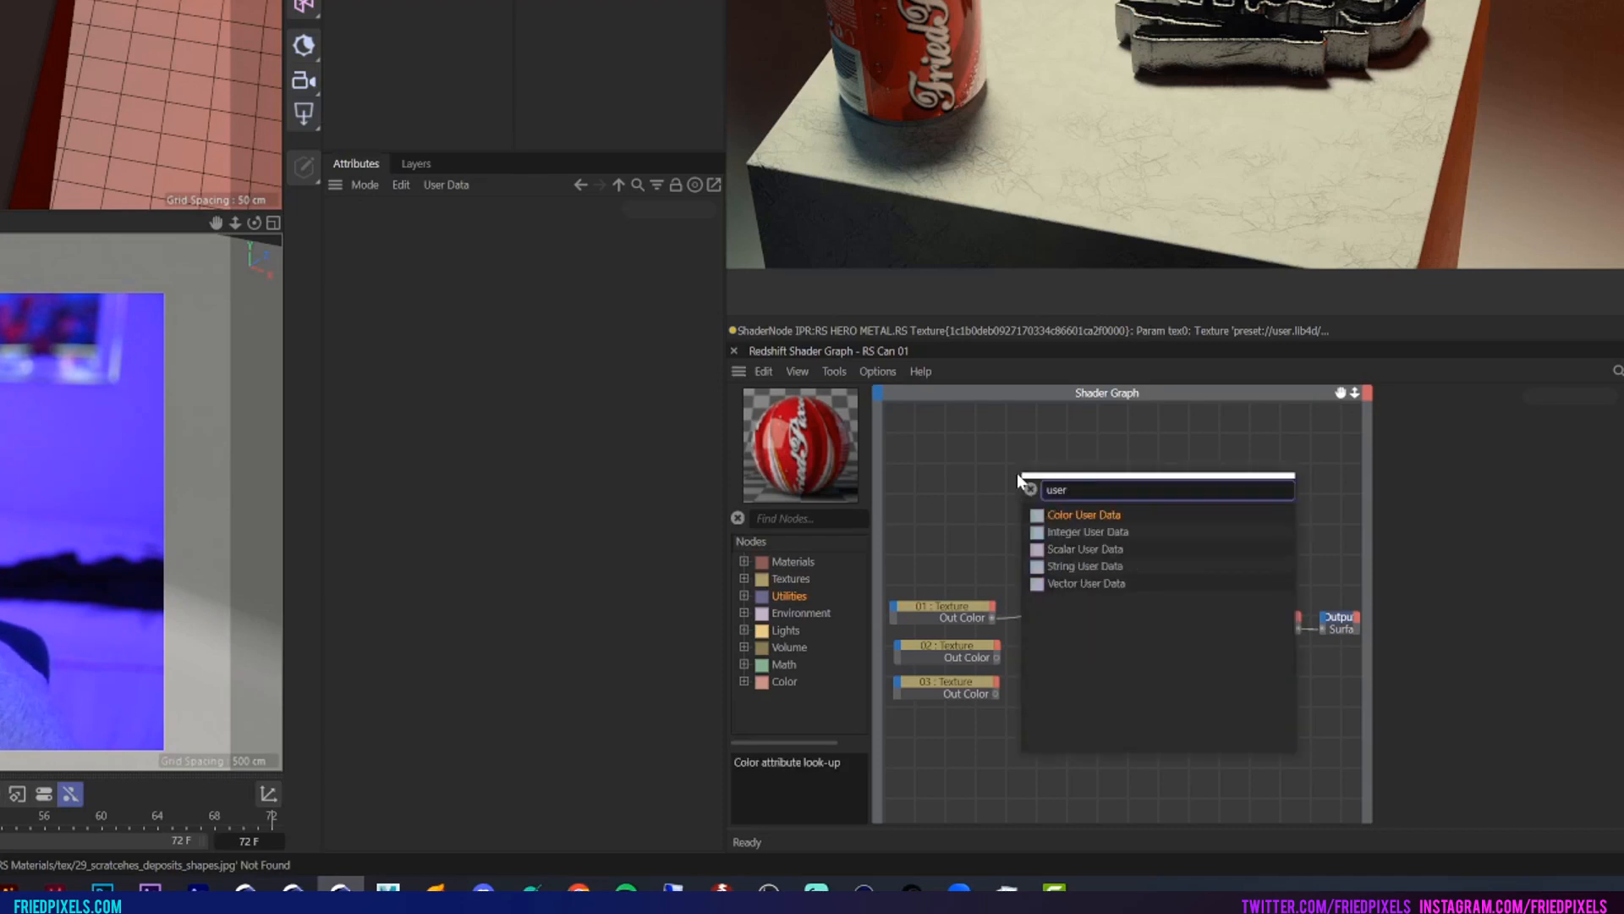
Step: Add an Integer User Data node with attribute name Option and nudge it into place
left_click(1088, 531)
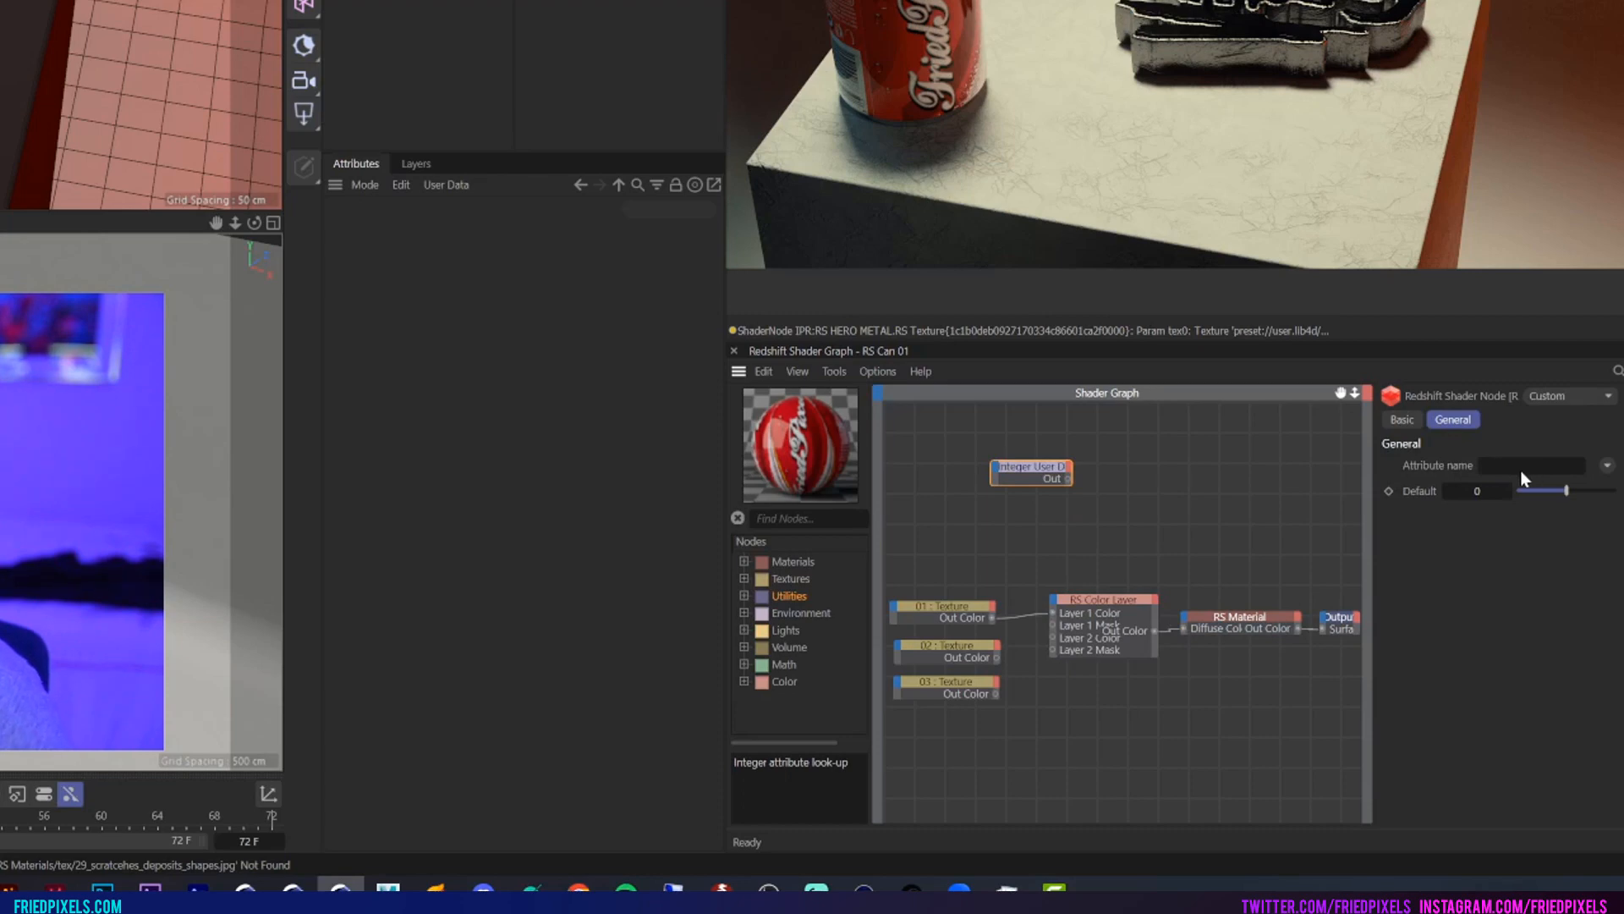
left_click(1533, 465)
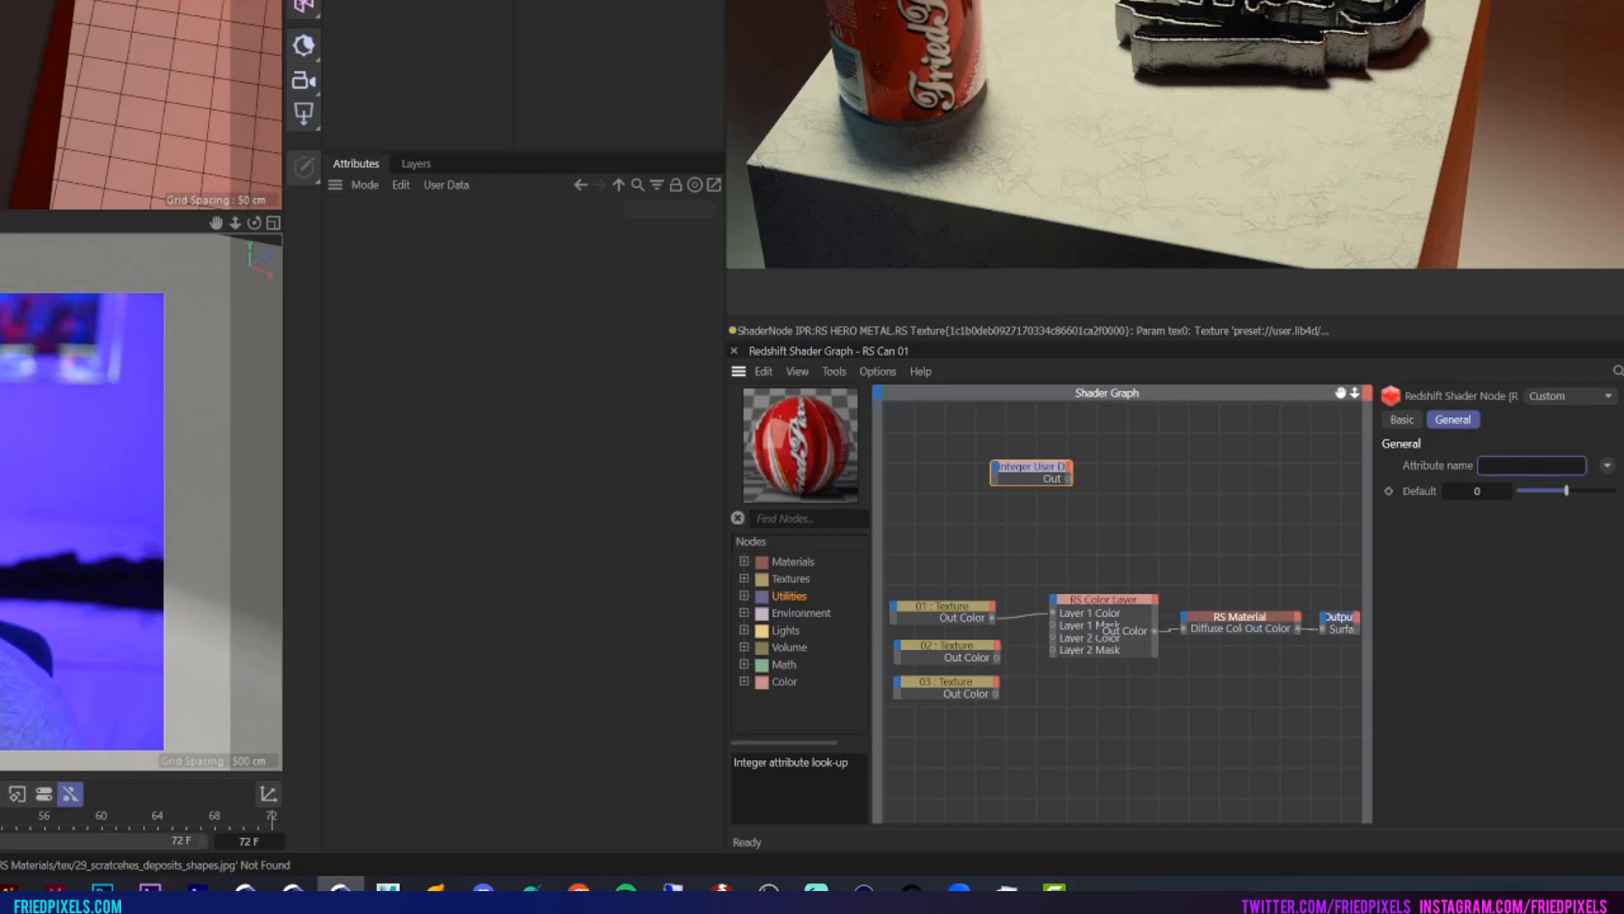
left_click(1533, 464)
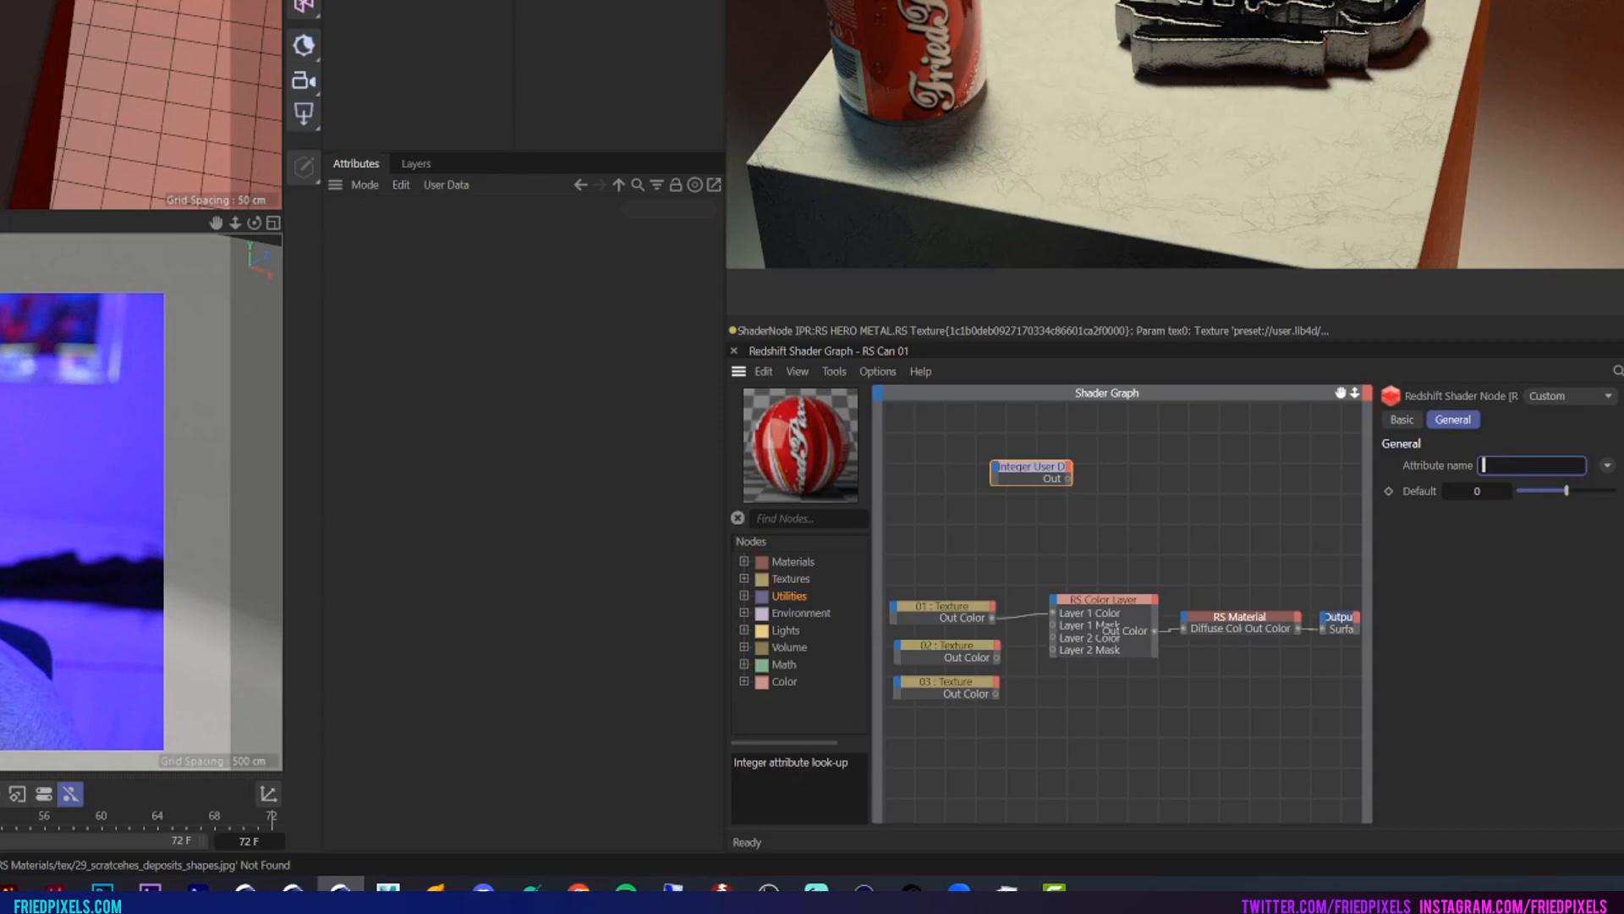
type("Option")
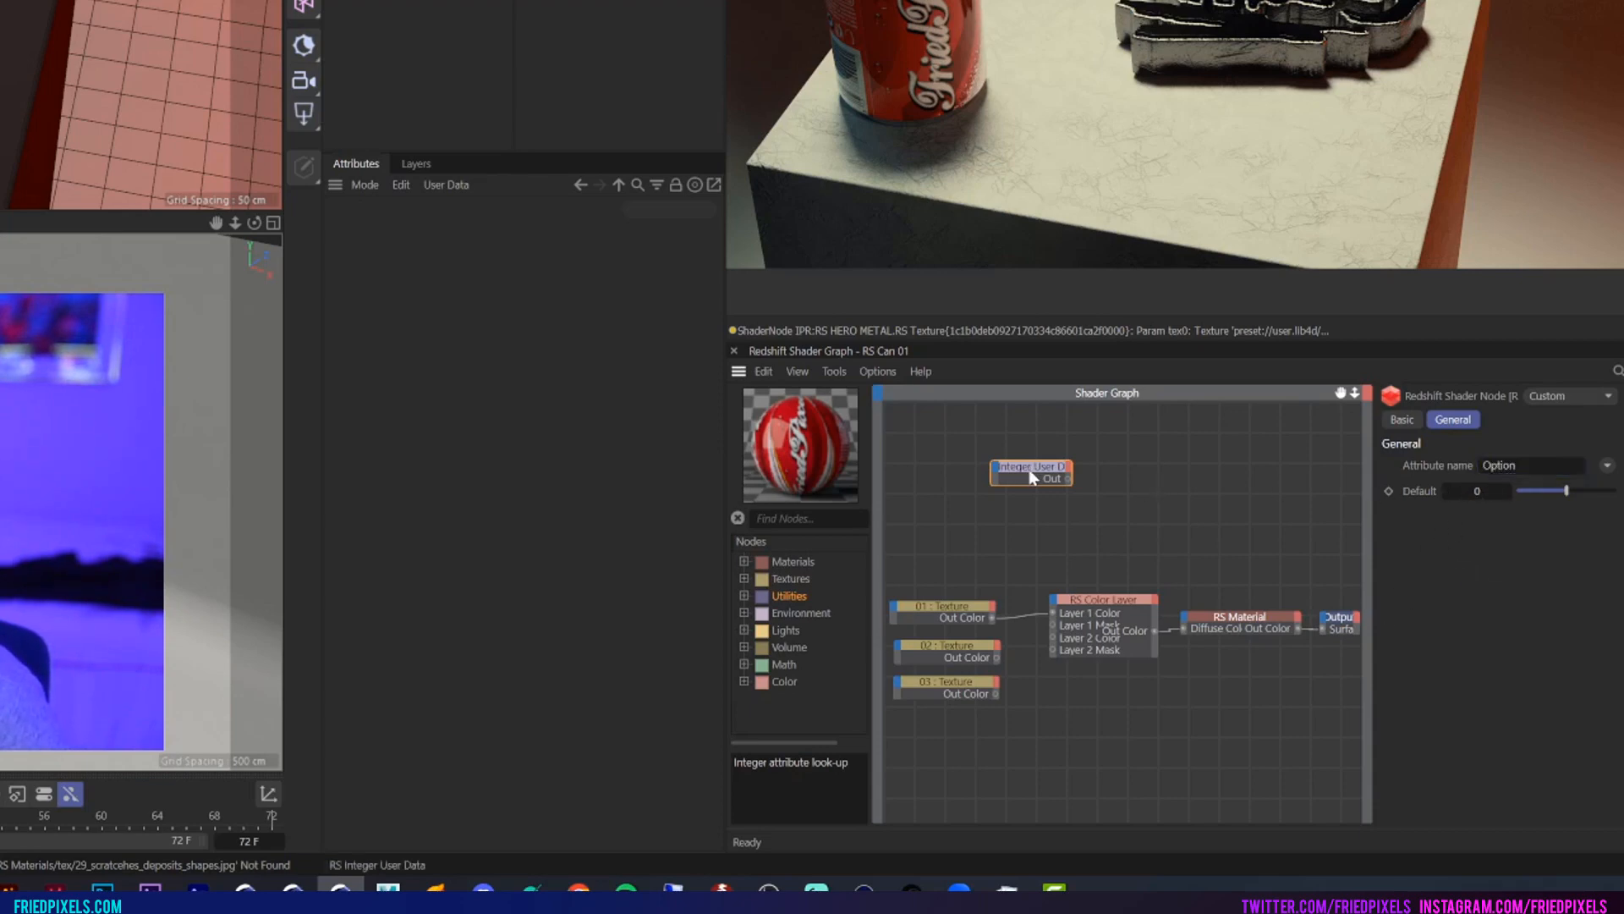
left_click_drag(1030, 474, 1044, 473)
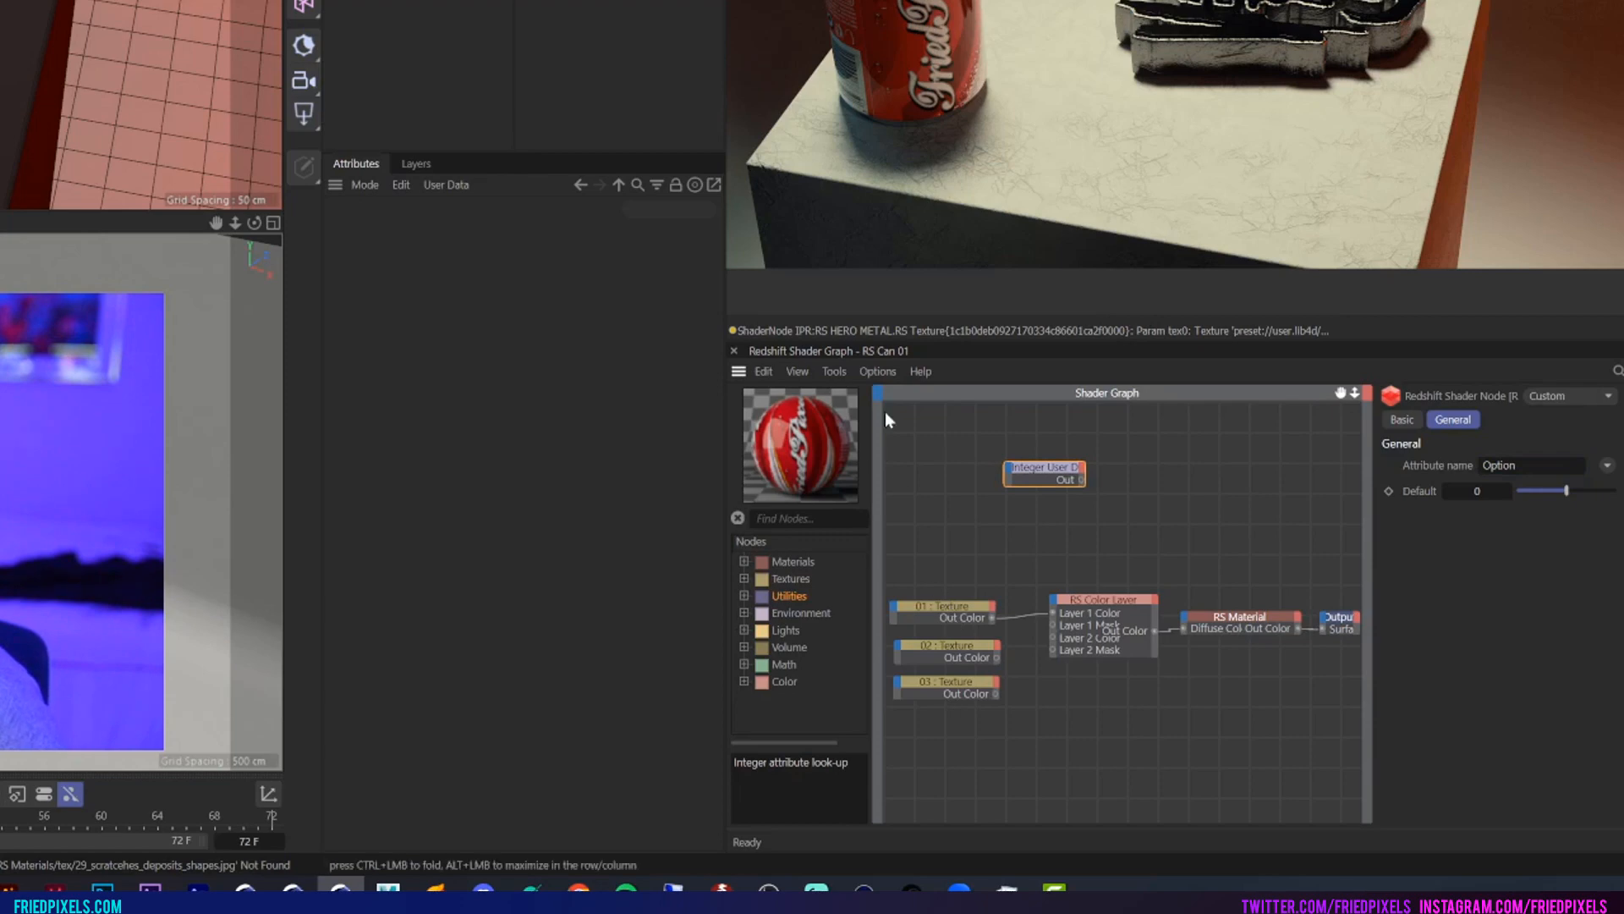
left_click_drag(1044, 475, 992, 481)
type("shader")
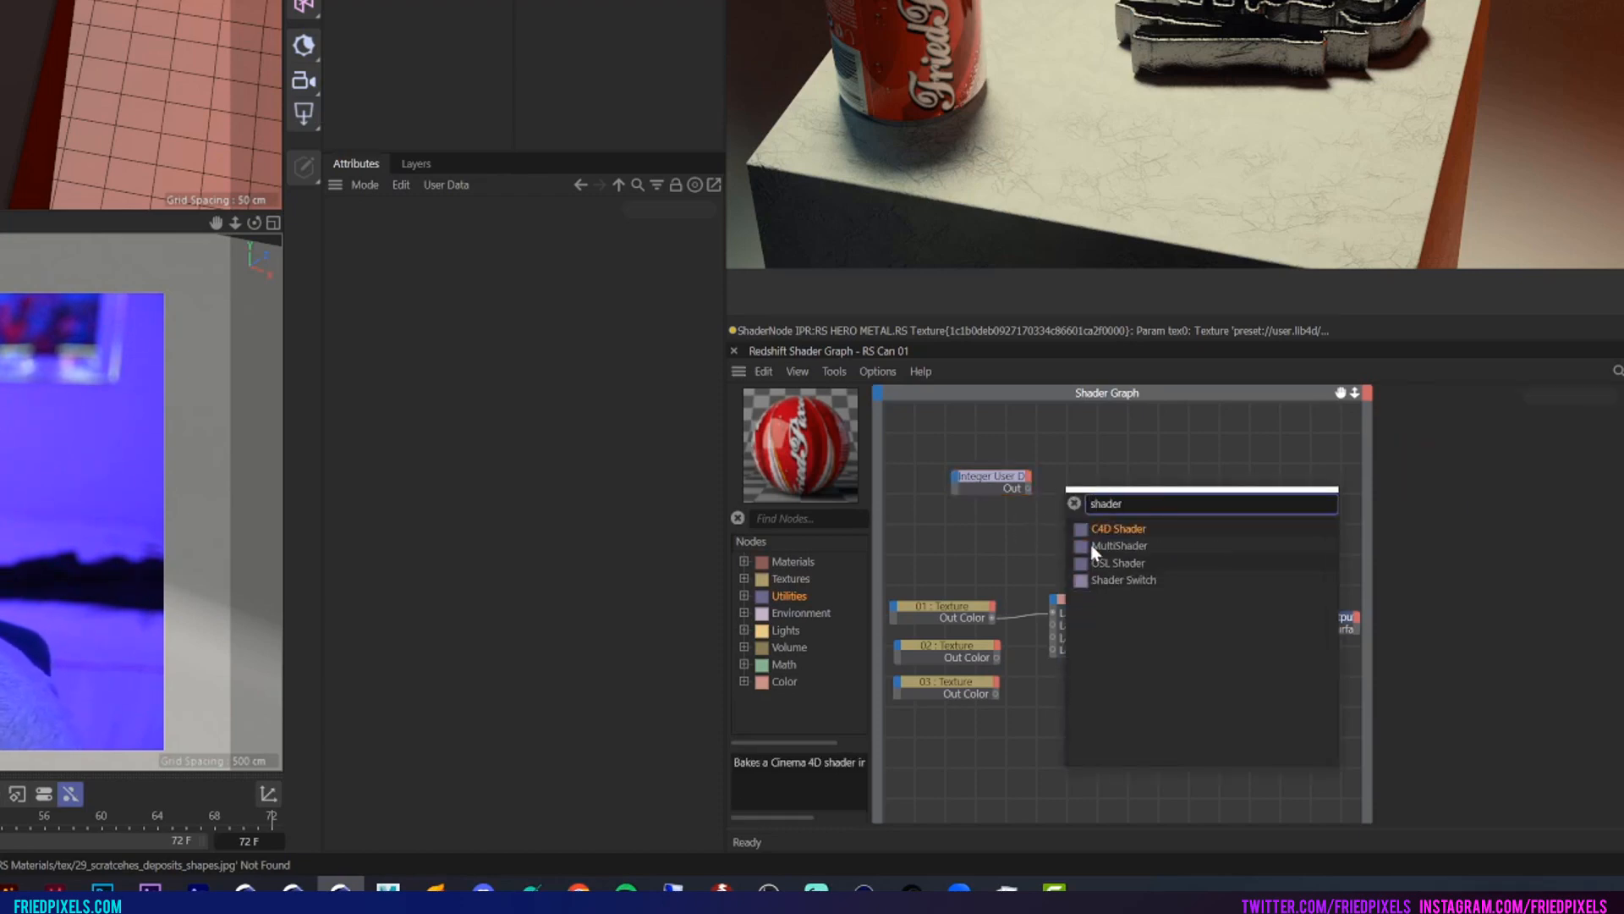
Step: Add a Shader Switch node and wire the Option value into its Selector
left_click(1123, 579)
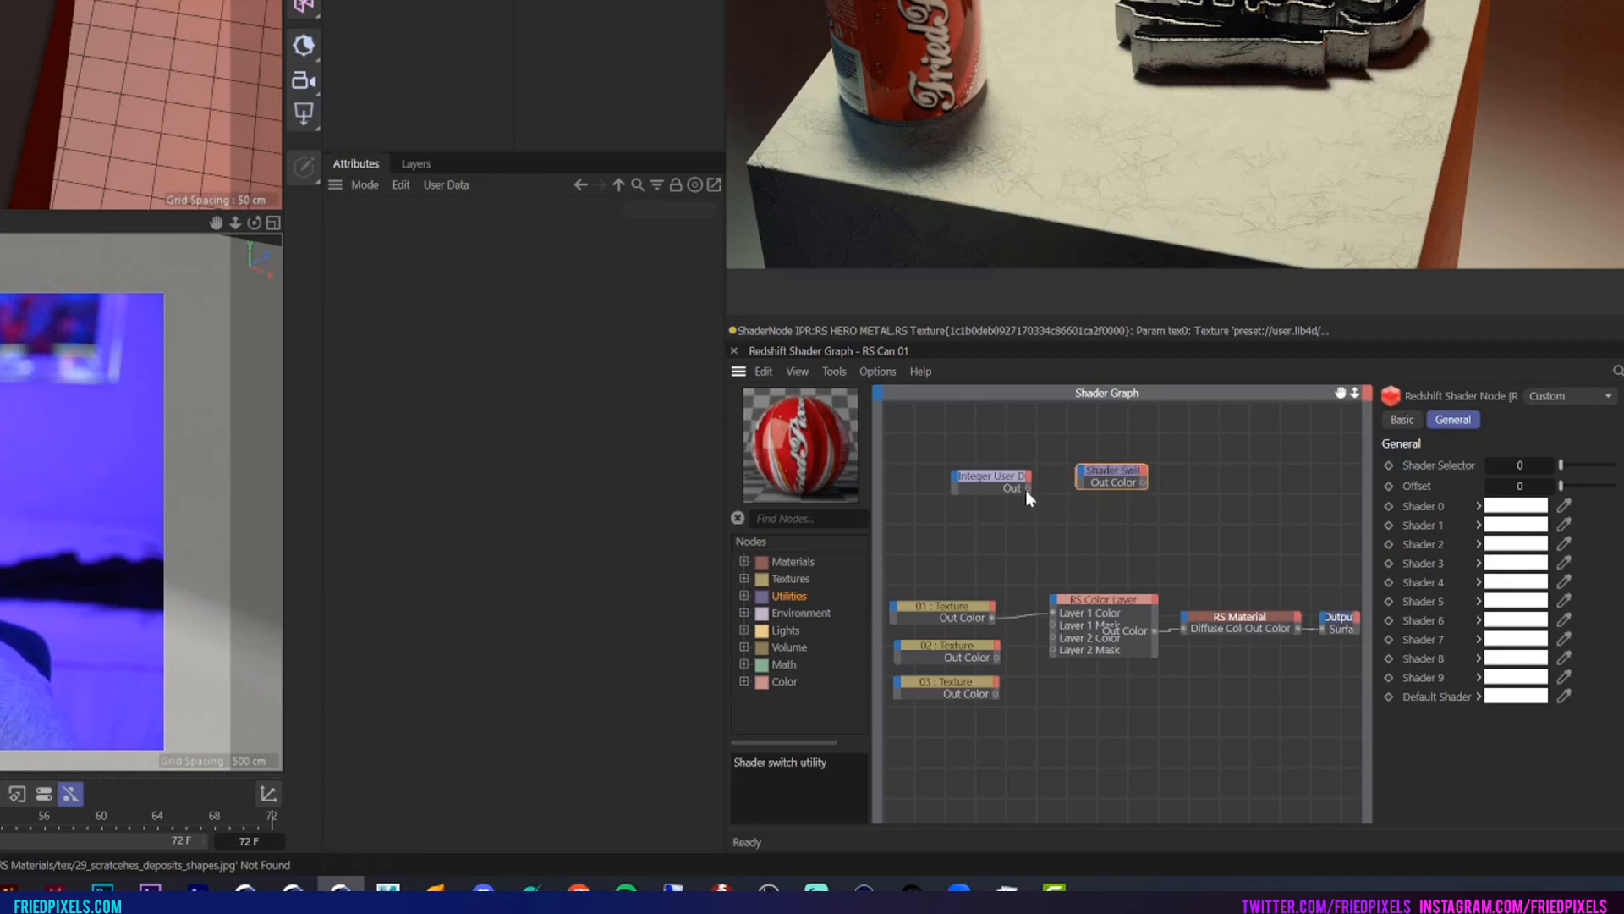
left_click_drag(1025, 488, 1083, 481)
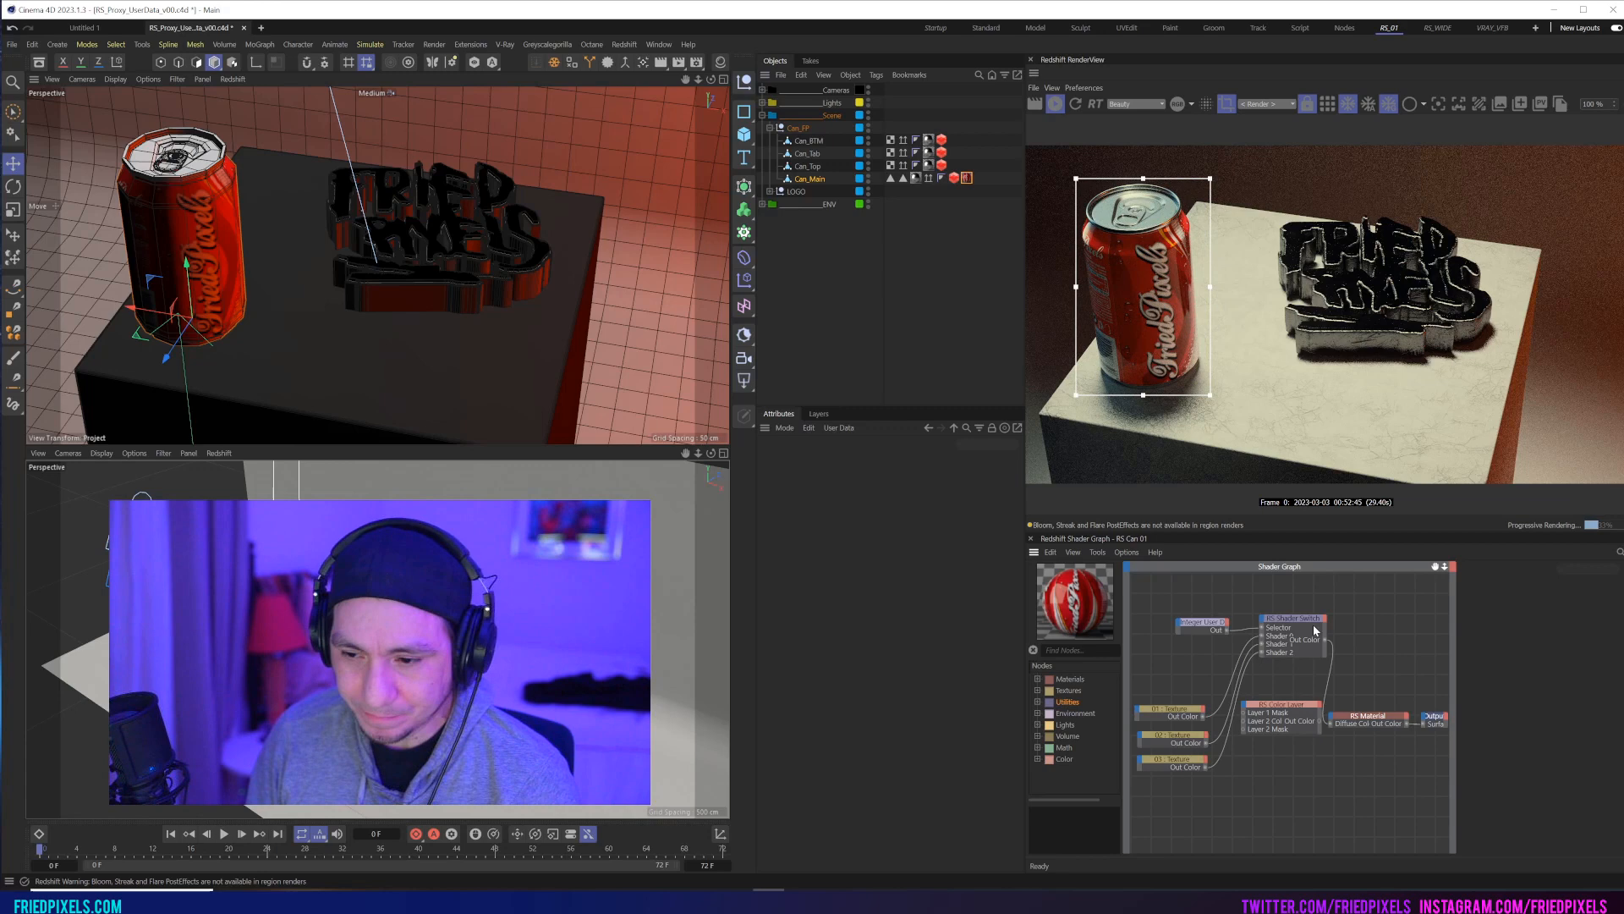
Step: Show Can_Main's User Data and step the Option value up to 2
left_click(863, 458)
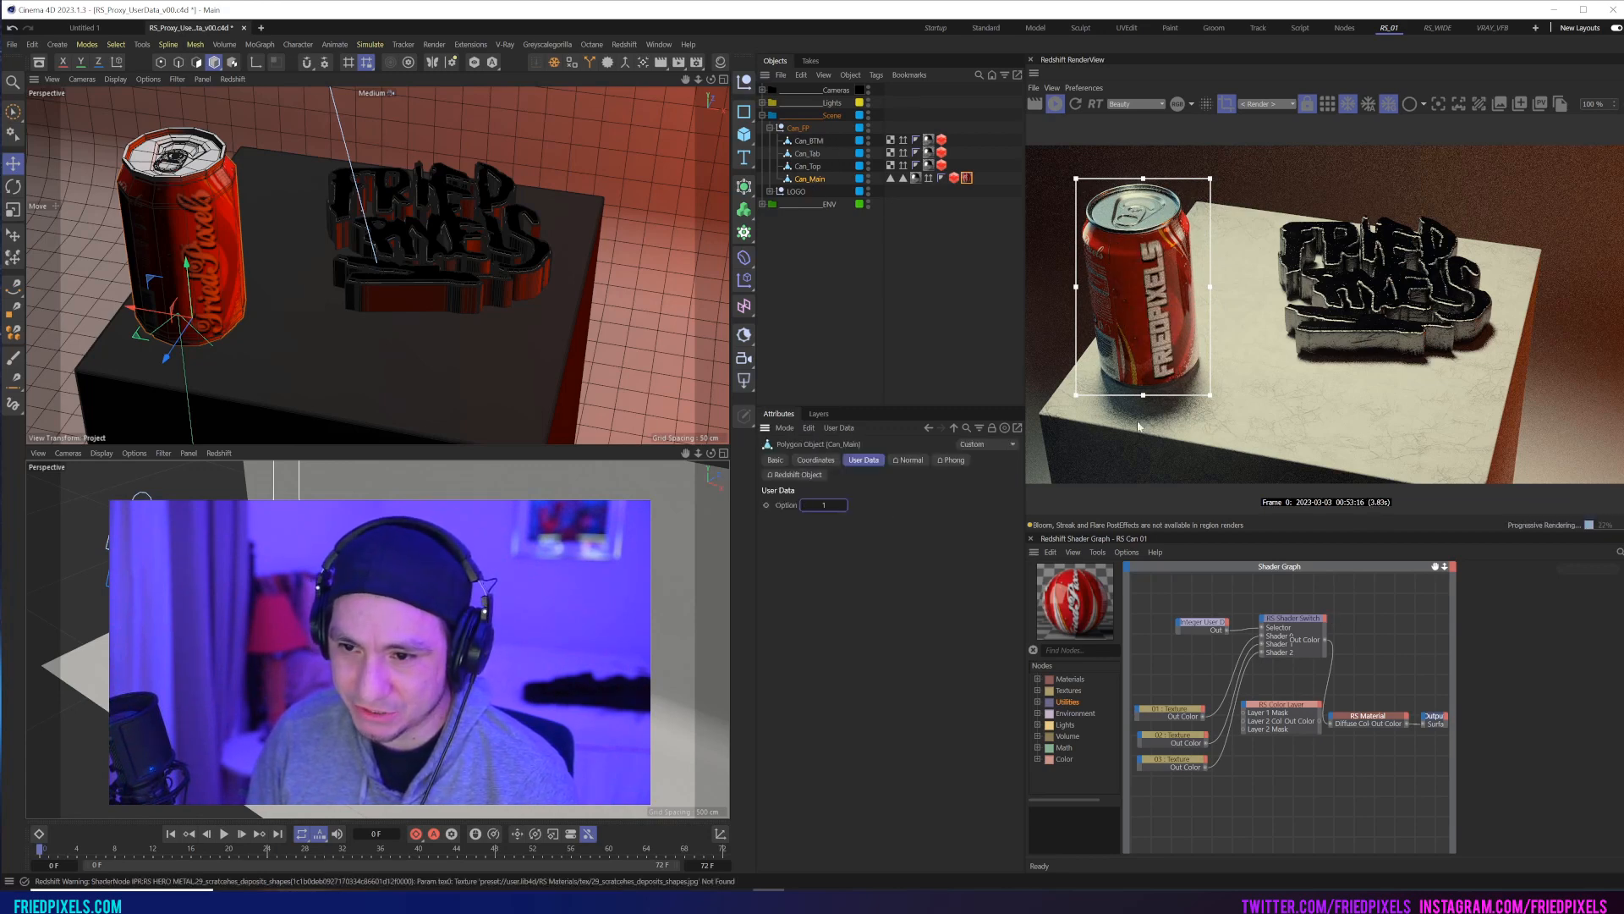
left_click(843, 504)
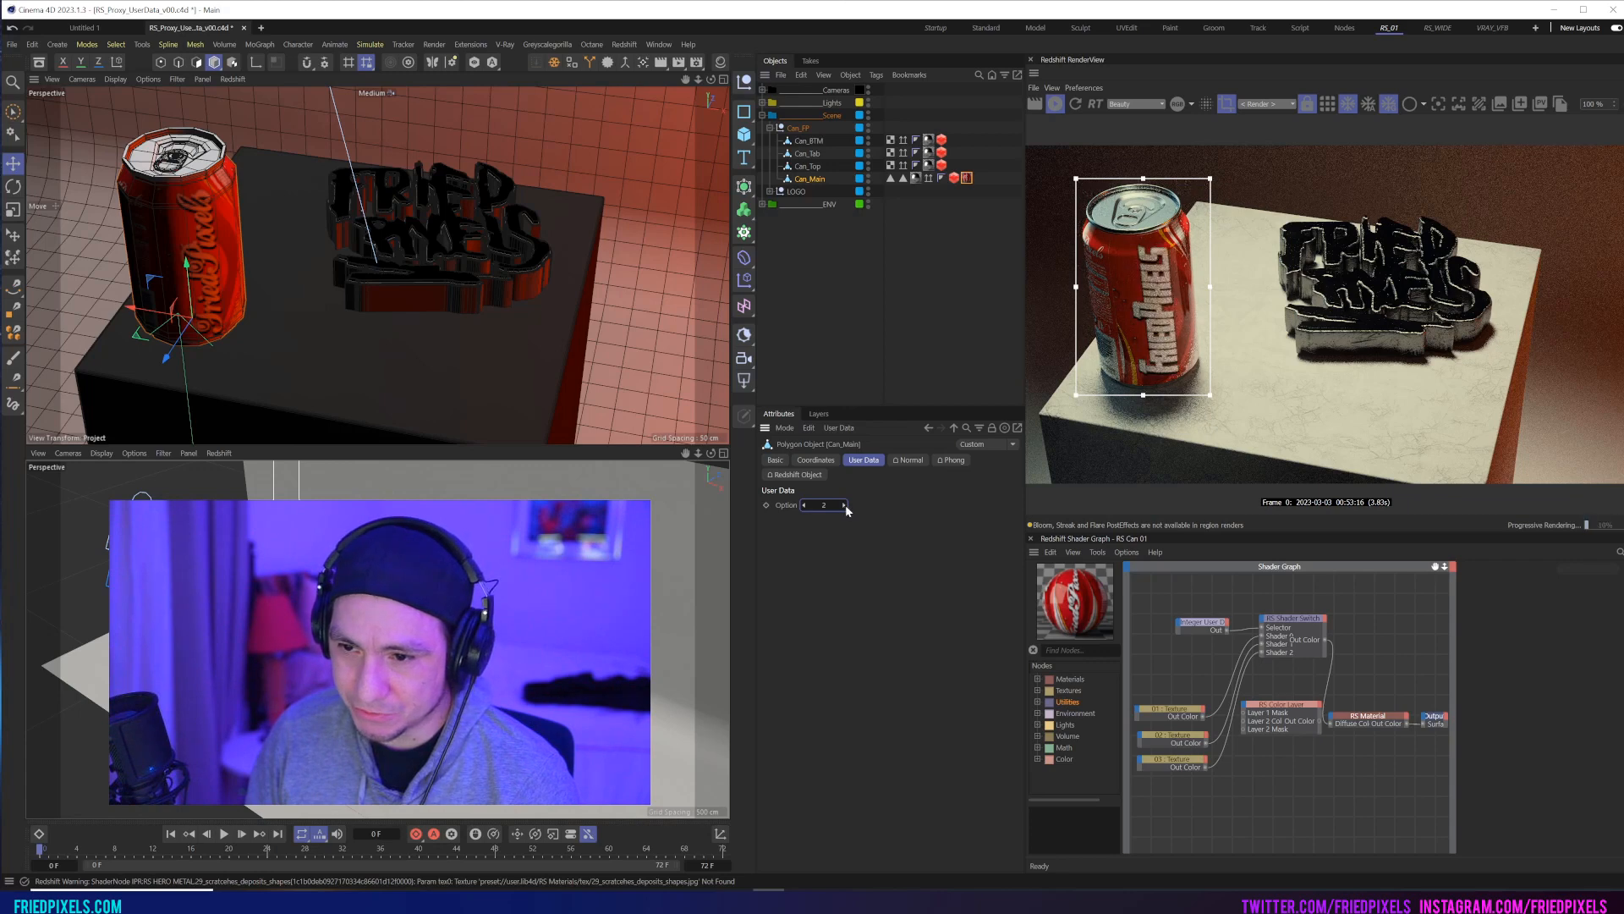
left_click(807, 504)
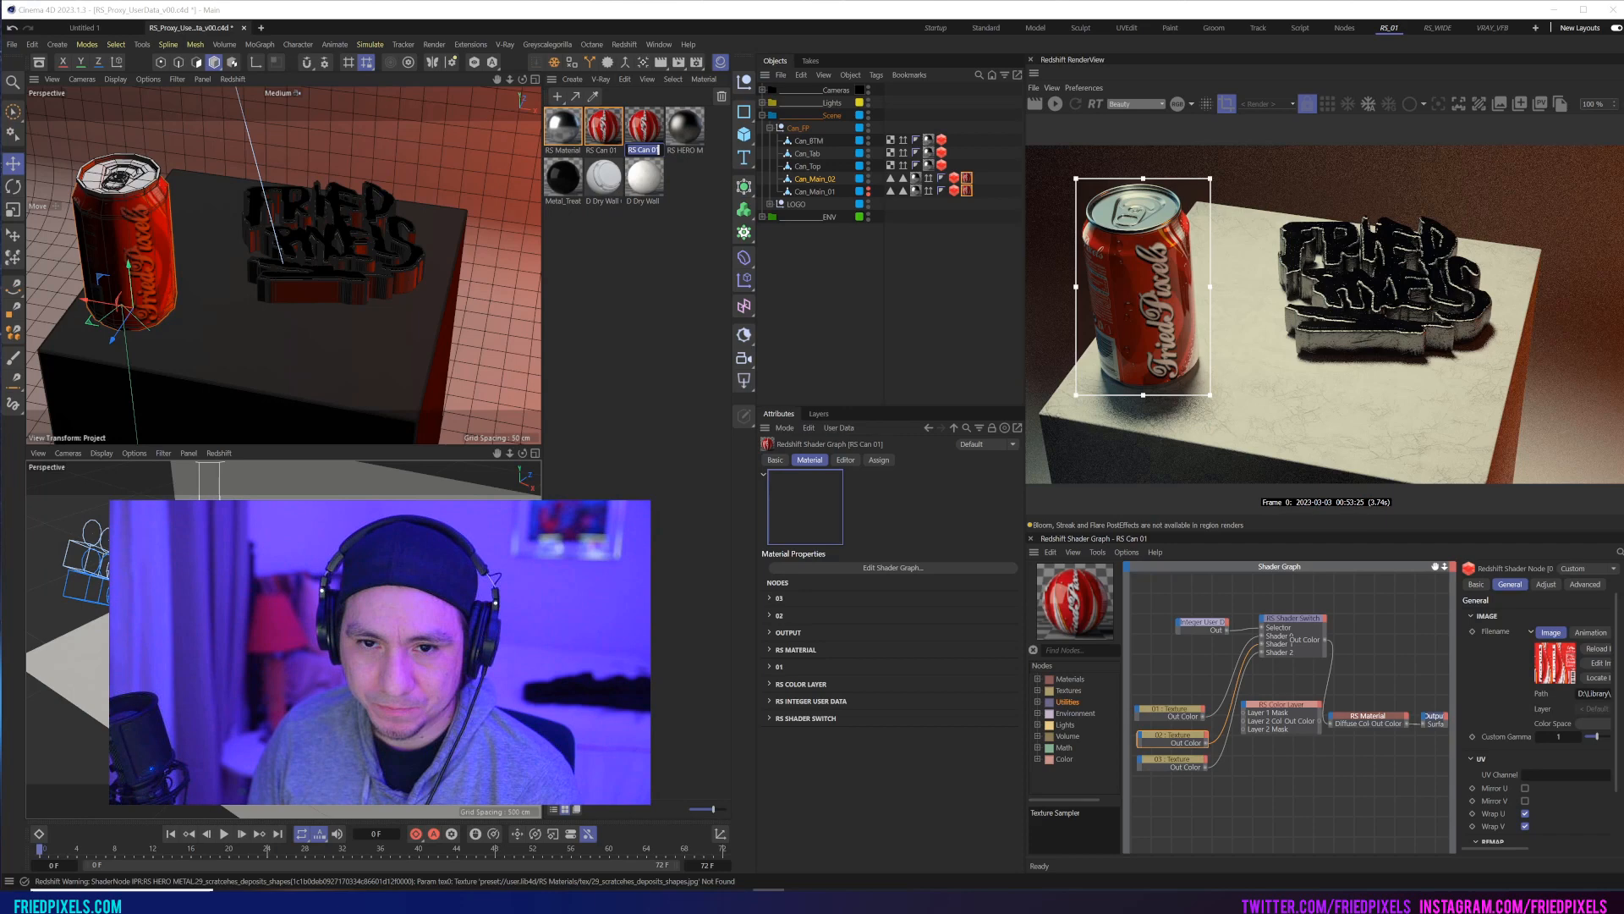
Step: Open Manage User Data for Can_Main_02 through its User Data options
left_click(642, 124)
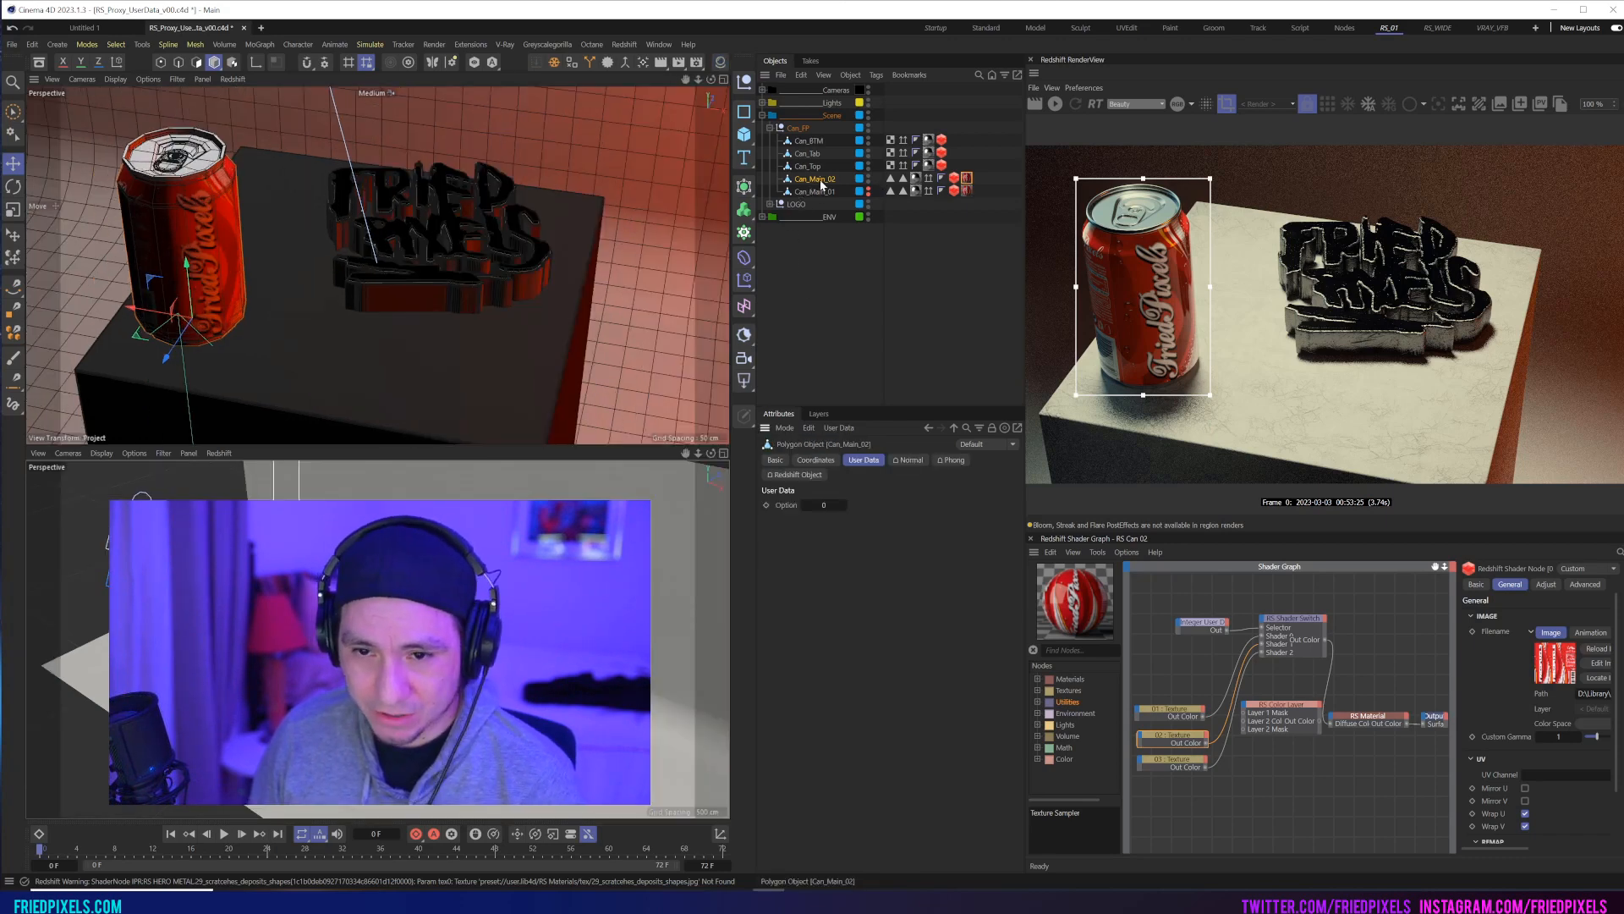
left_click(839, 427)
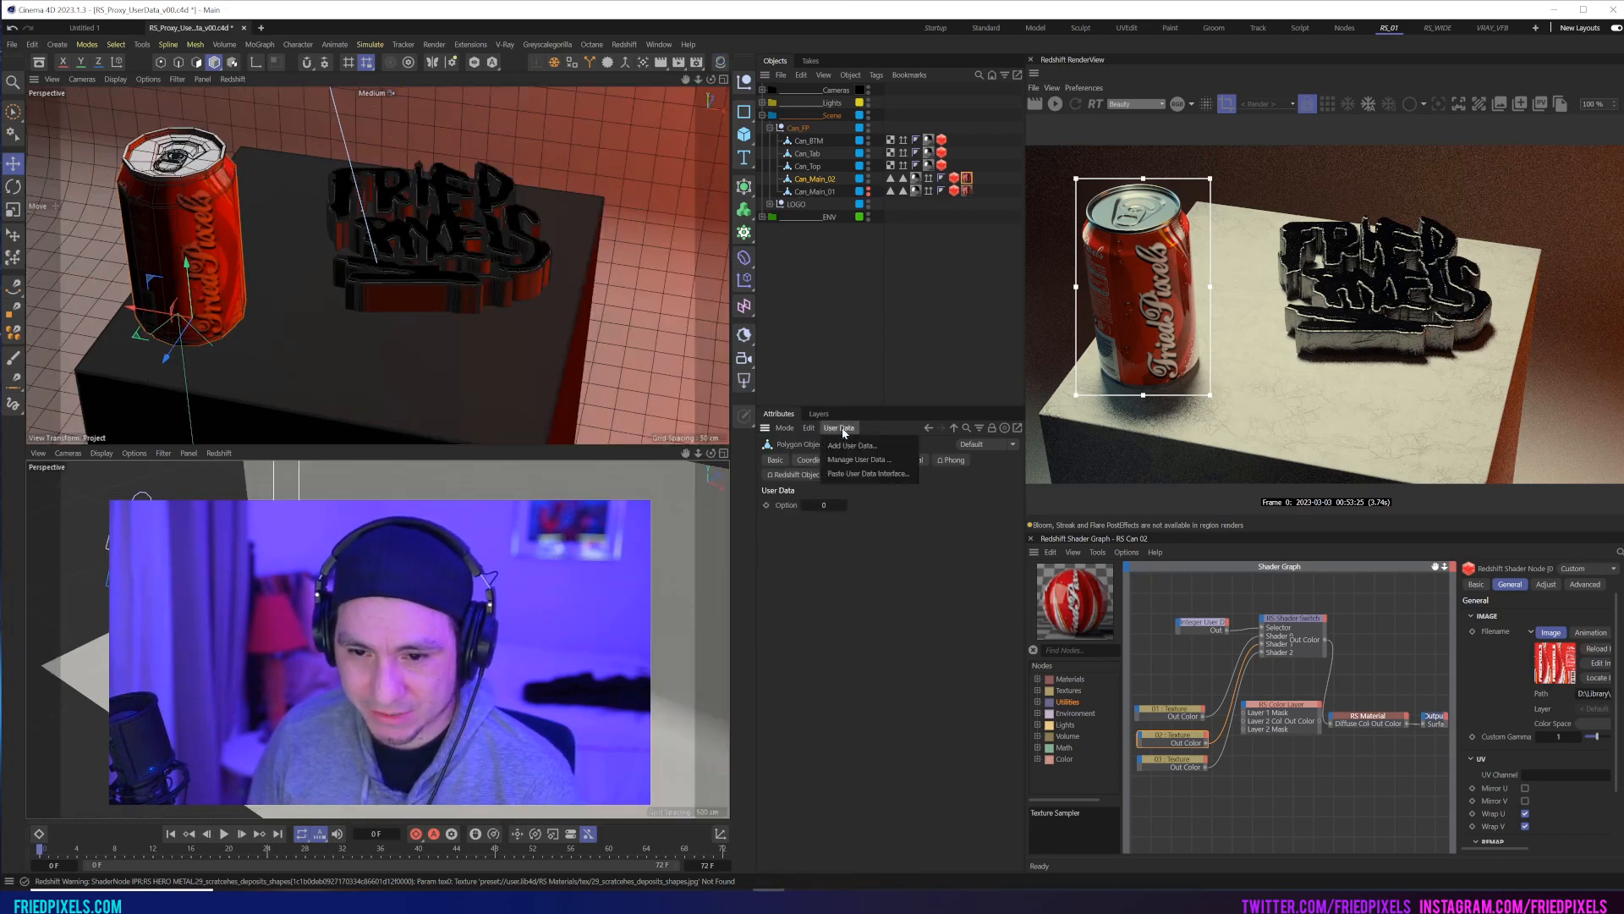
left_click(861, 459)
type("Color")
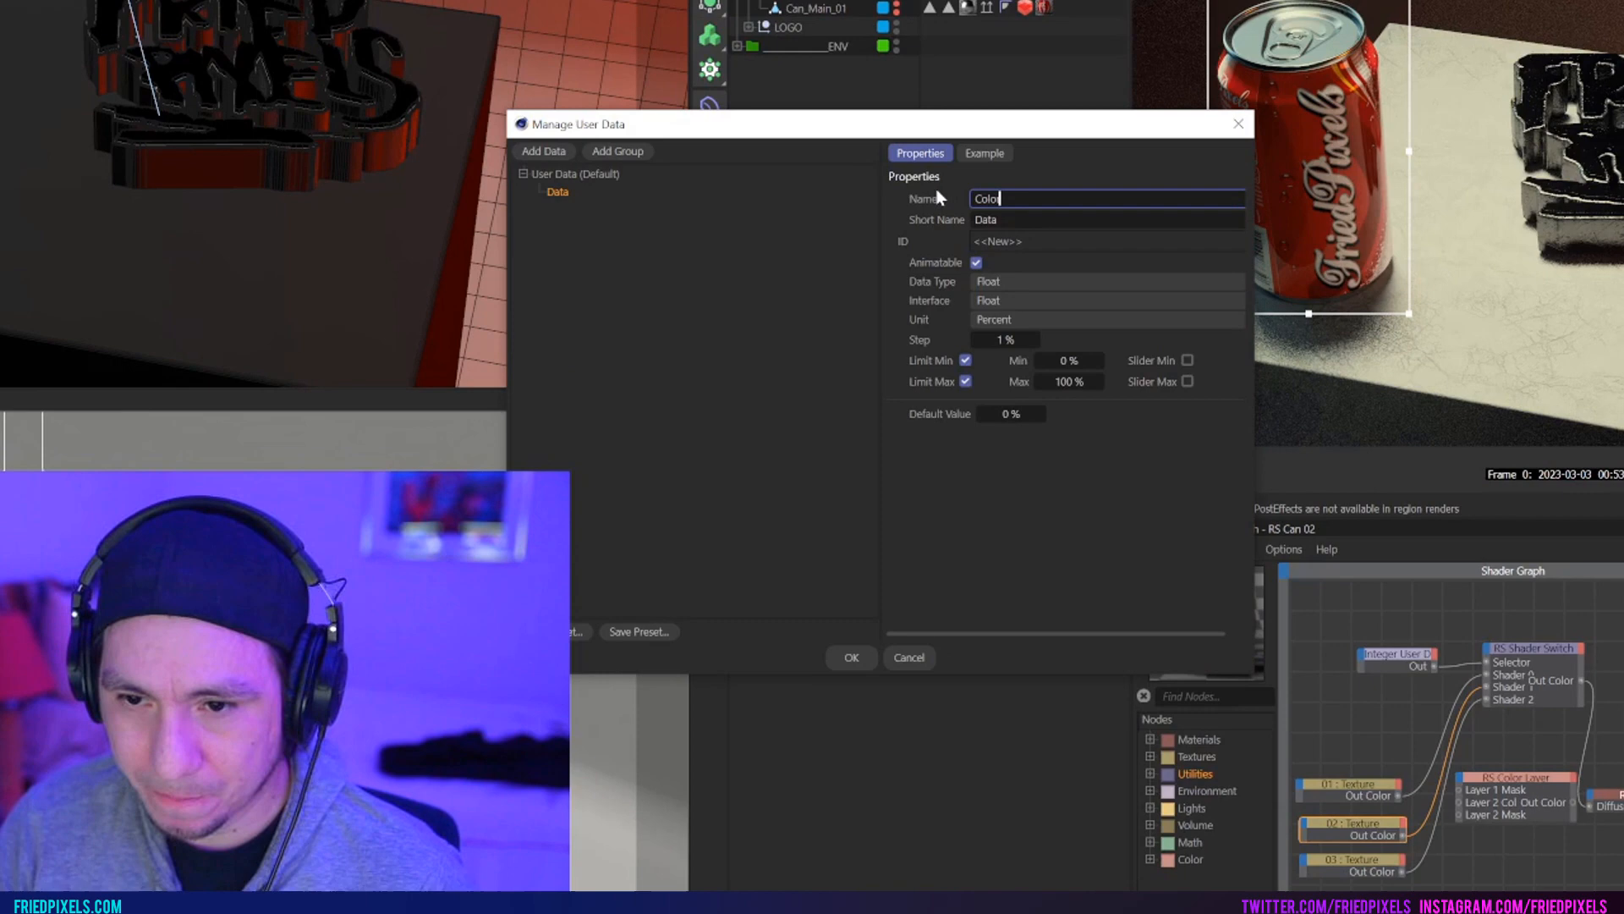
Step: Set the entry's data type to Color with a red default, then confirm
left_click(1106, 281)
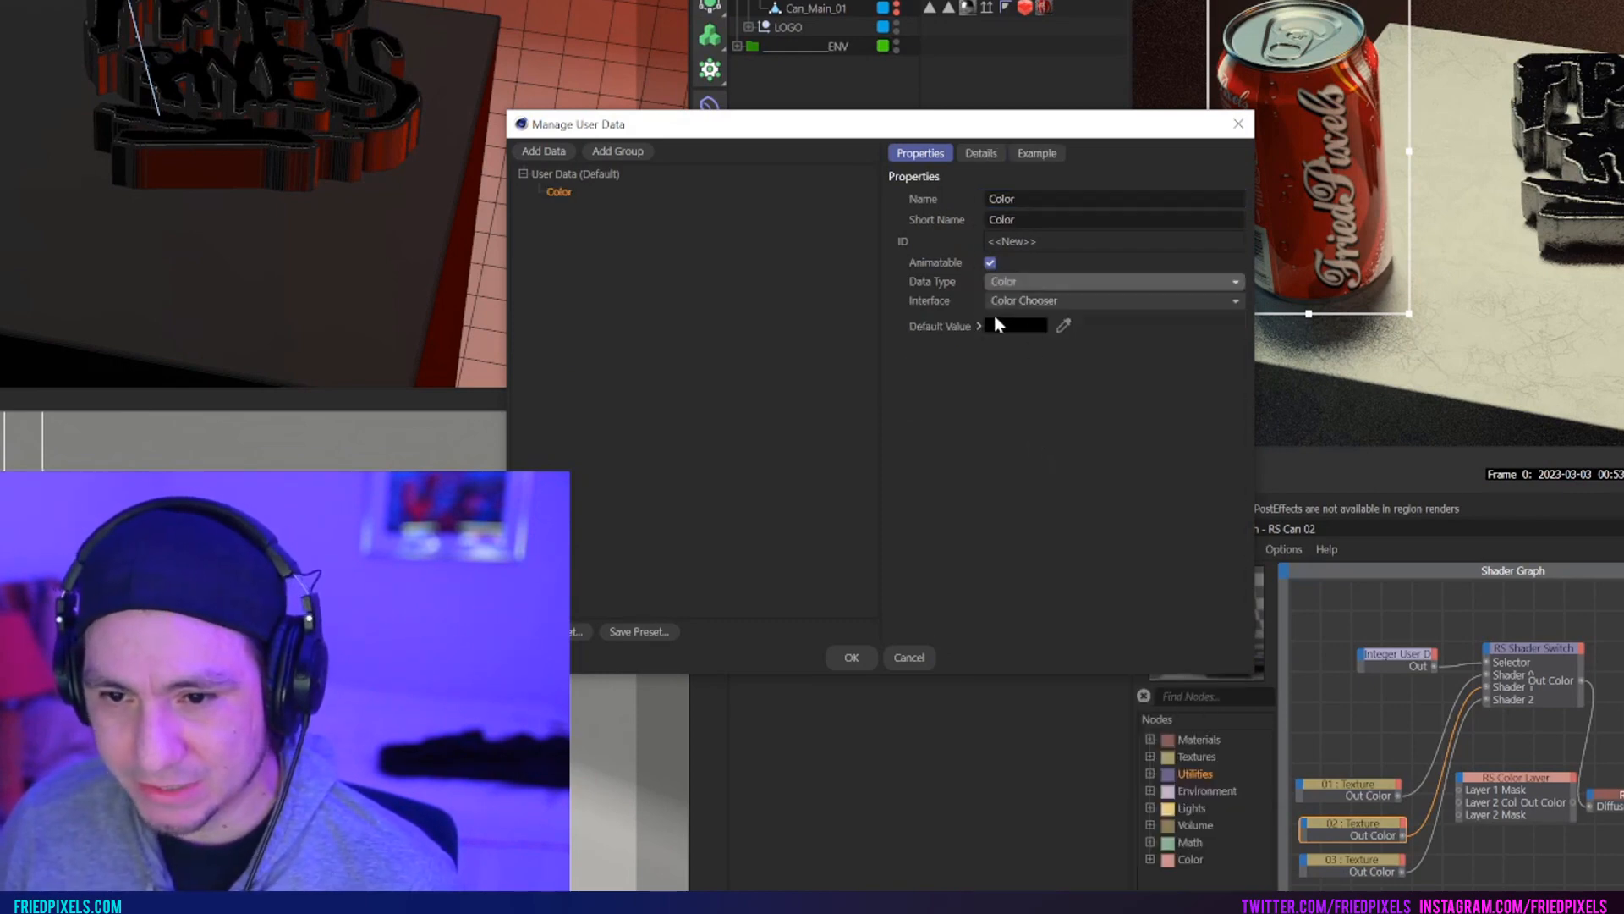
left_click(978, 325)
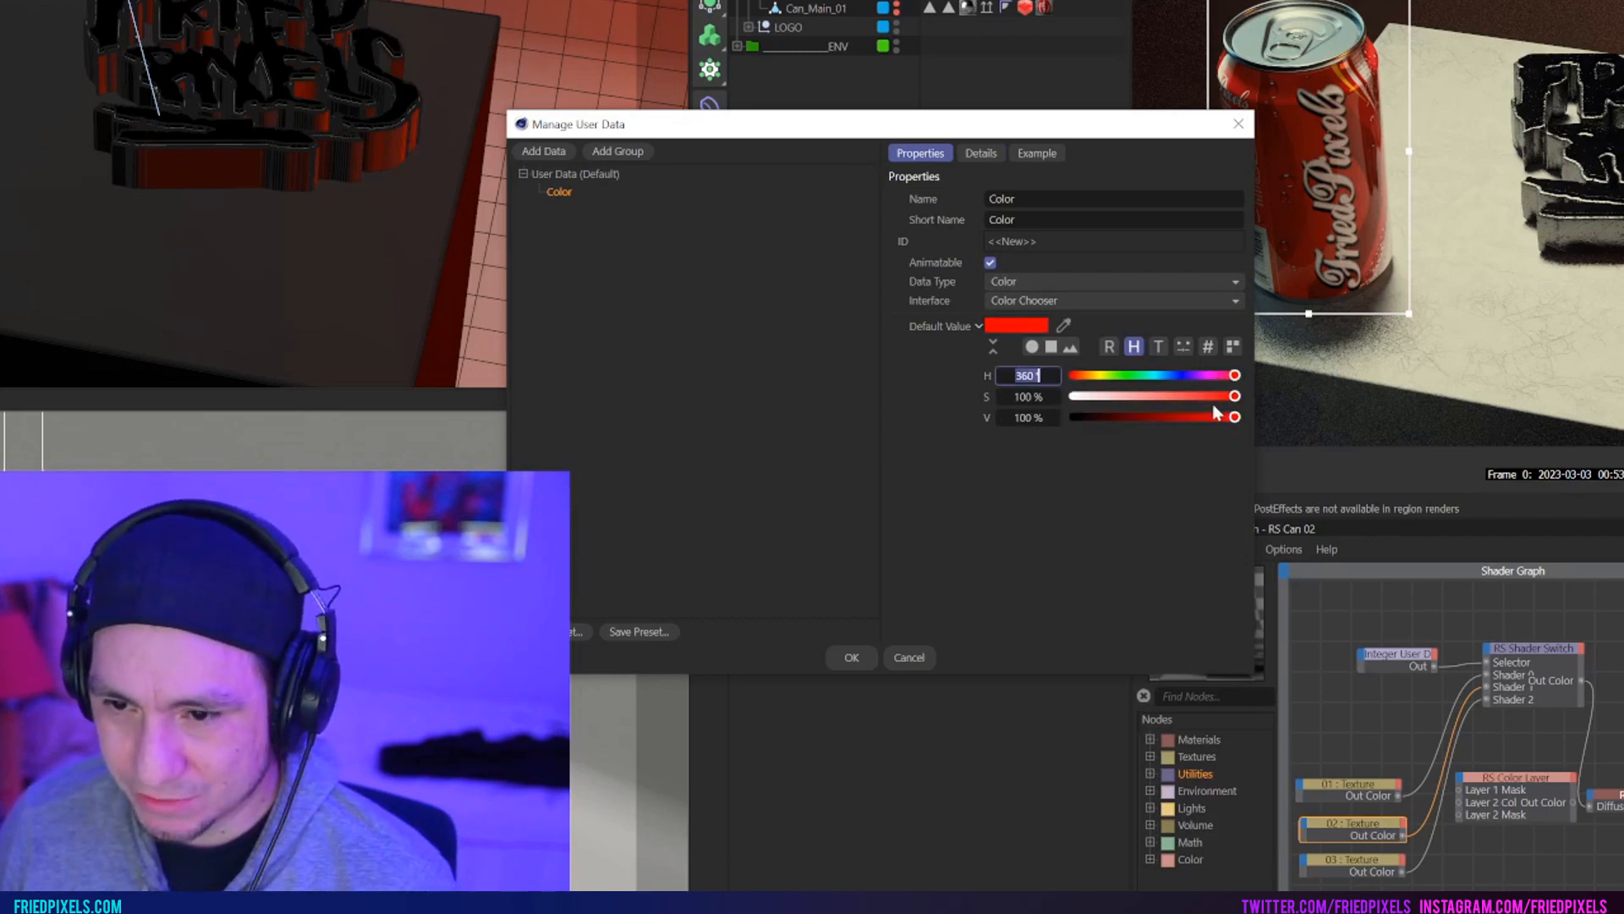
left_click(849, 656)
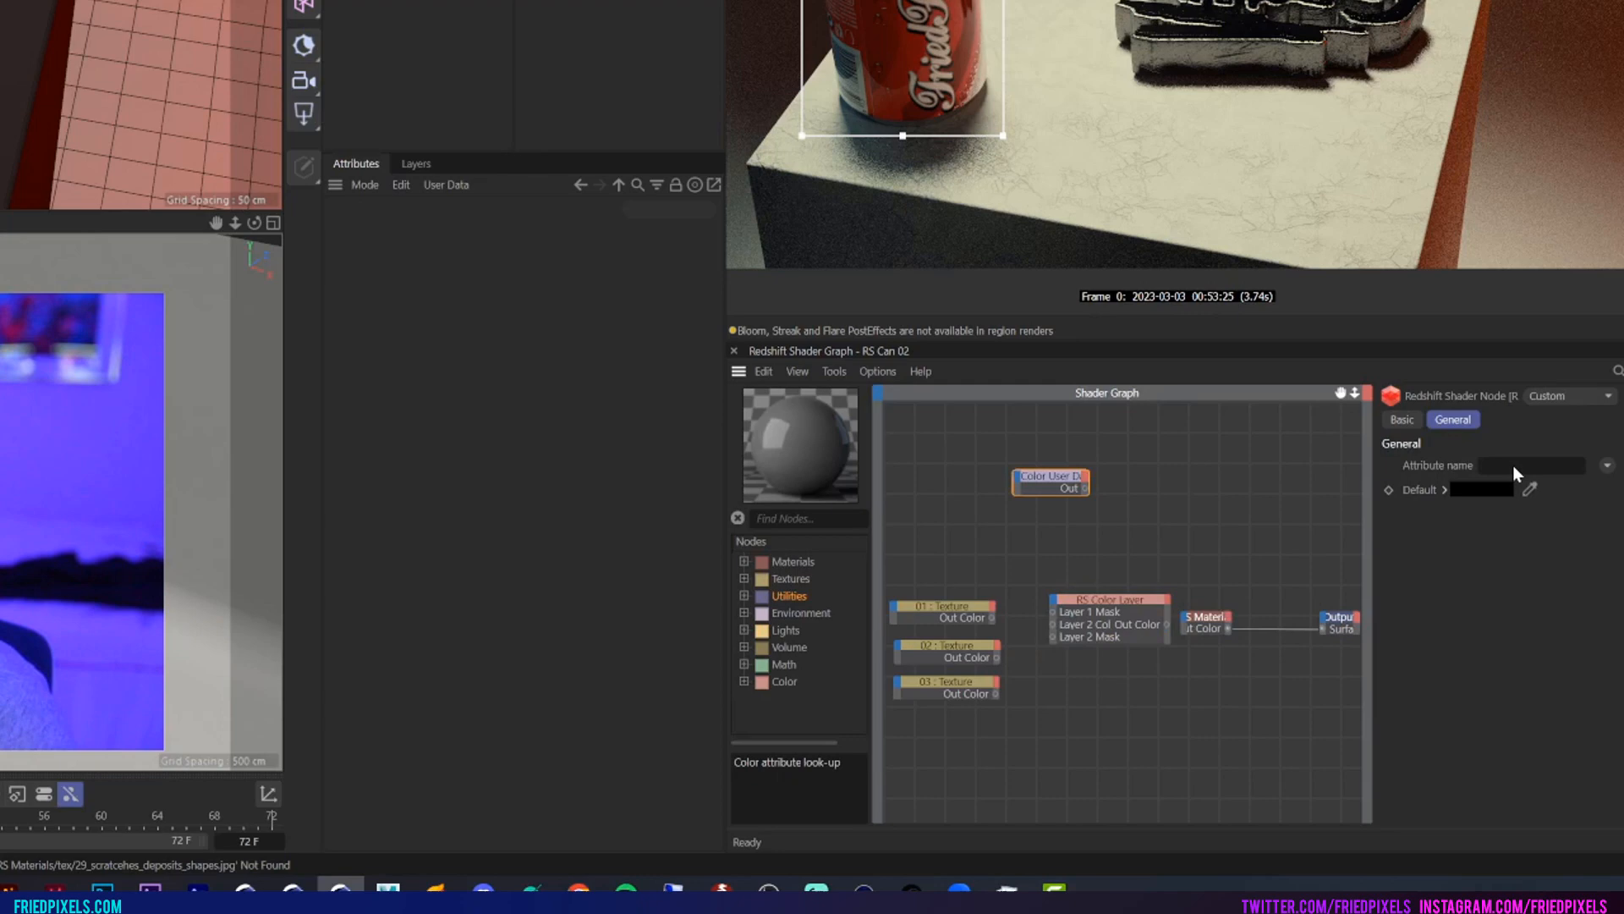
Step: Add a Color User Data node reading the Color attribute and position it
type("Color")
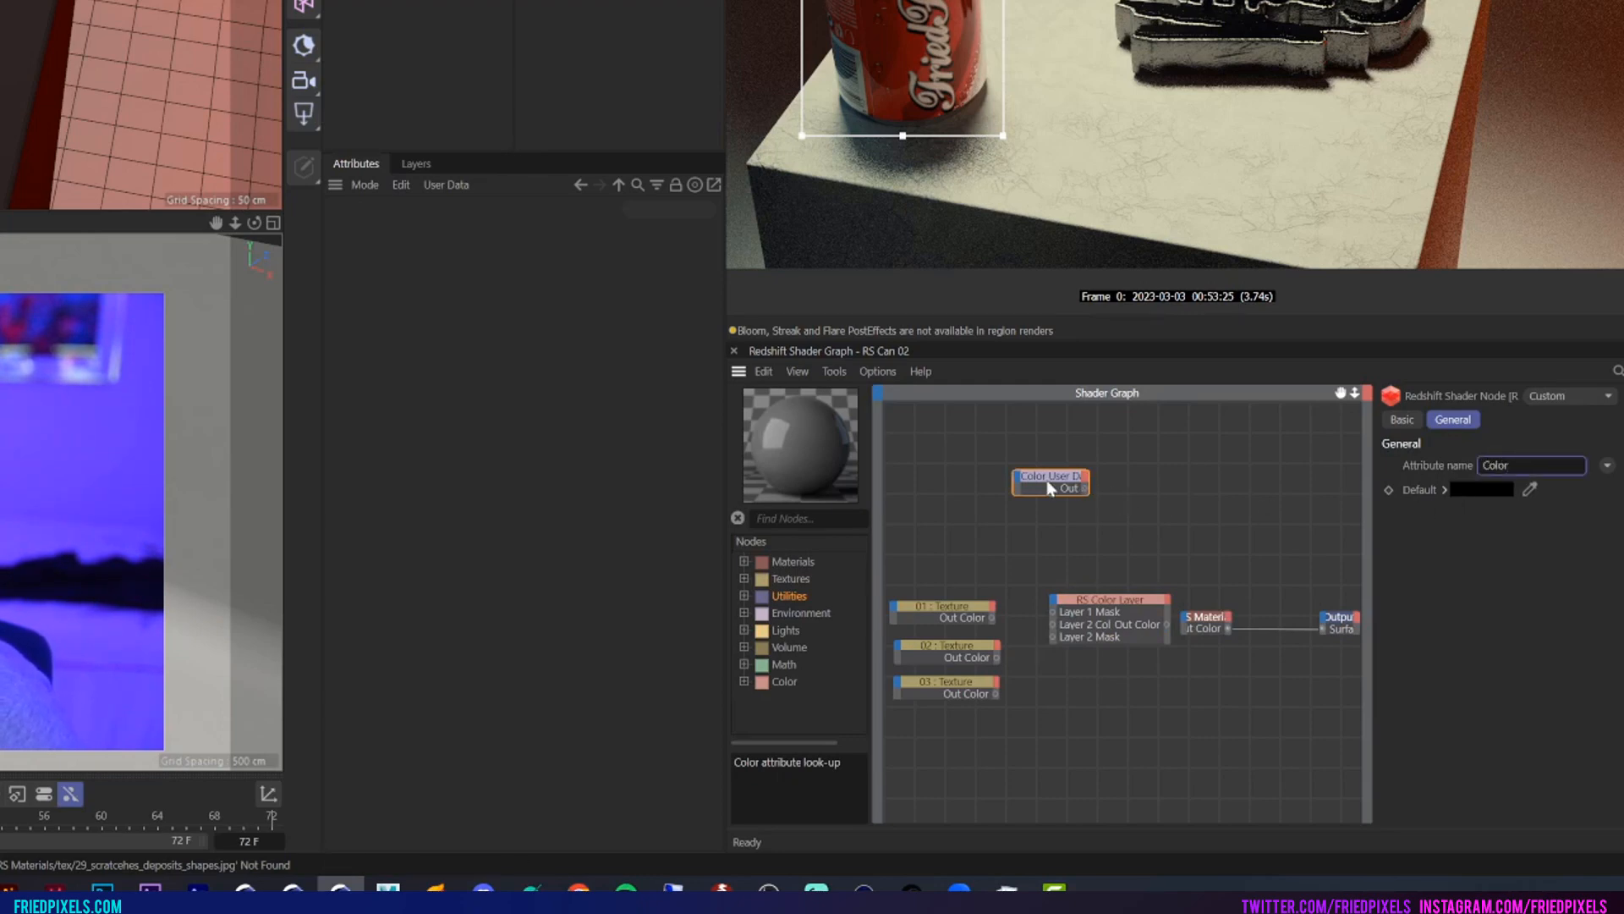
left_click(1049, 481)
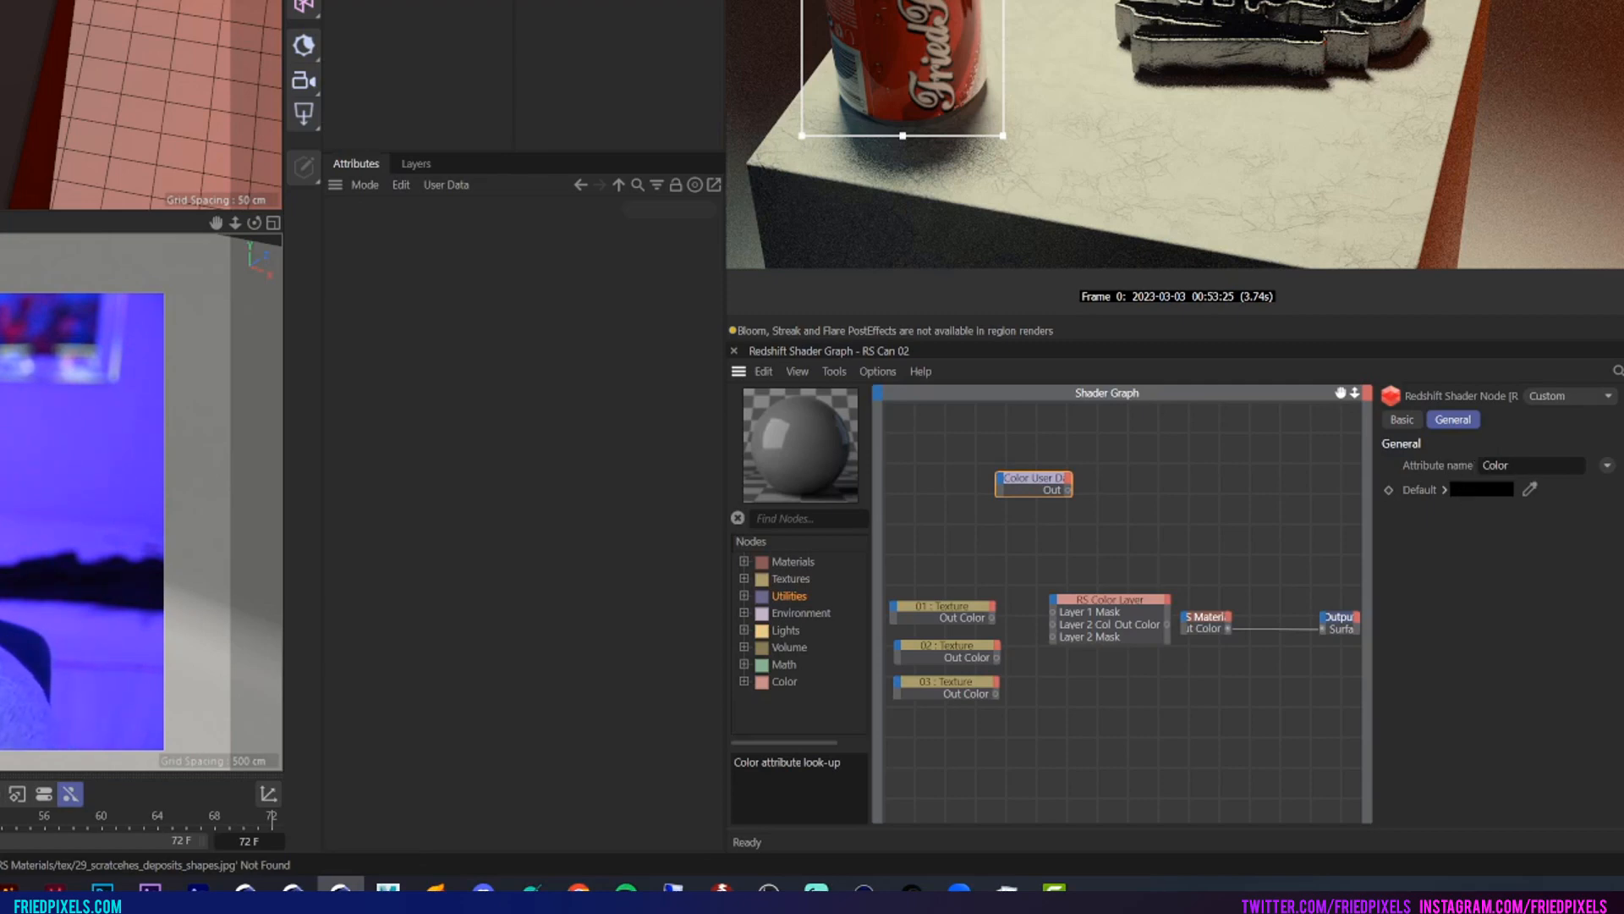
mouse_move(1072, 492)
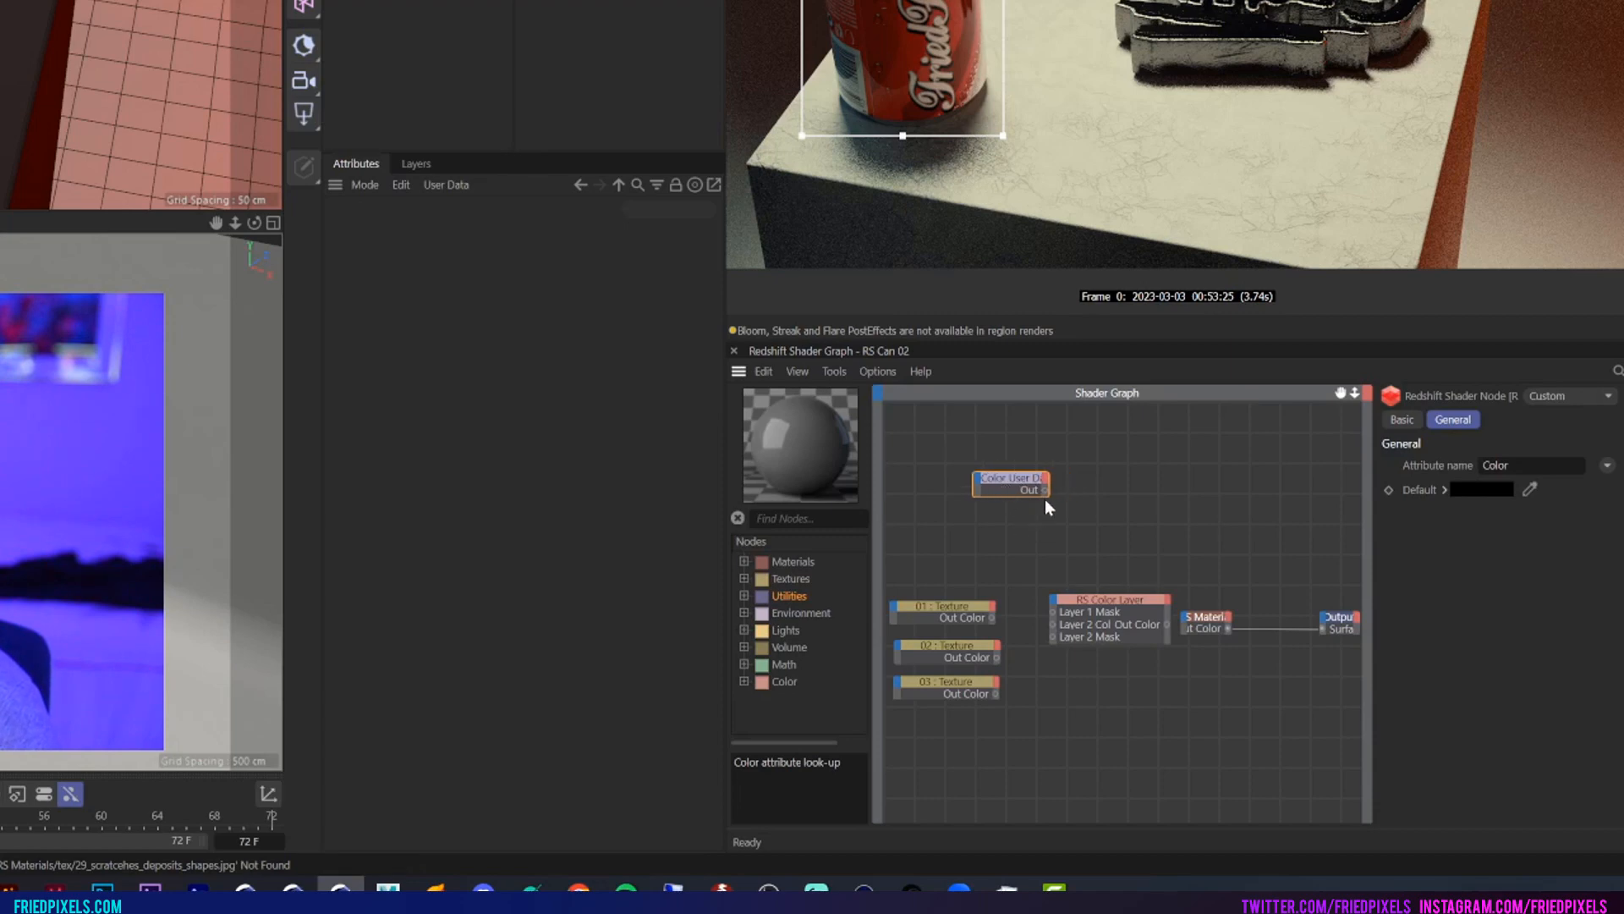
left_click_drag(1044, 489, 1069, 583)
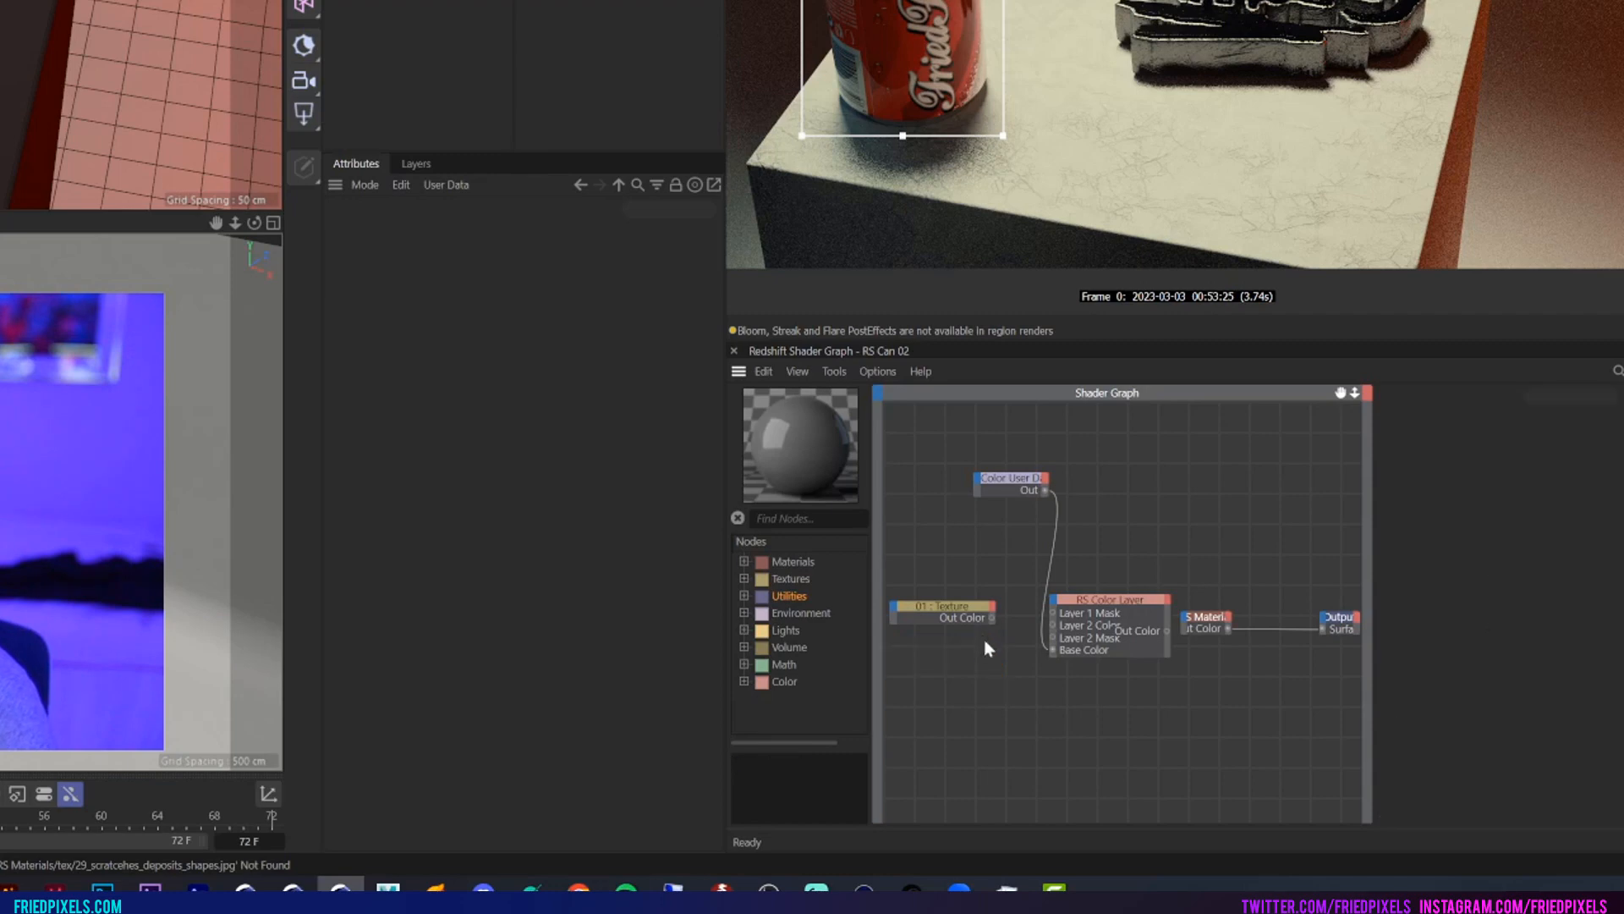
Step: Wire the 01 - Texture colour output into the Color Layer
left_click(938, 611)
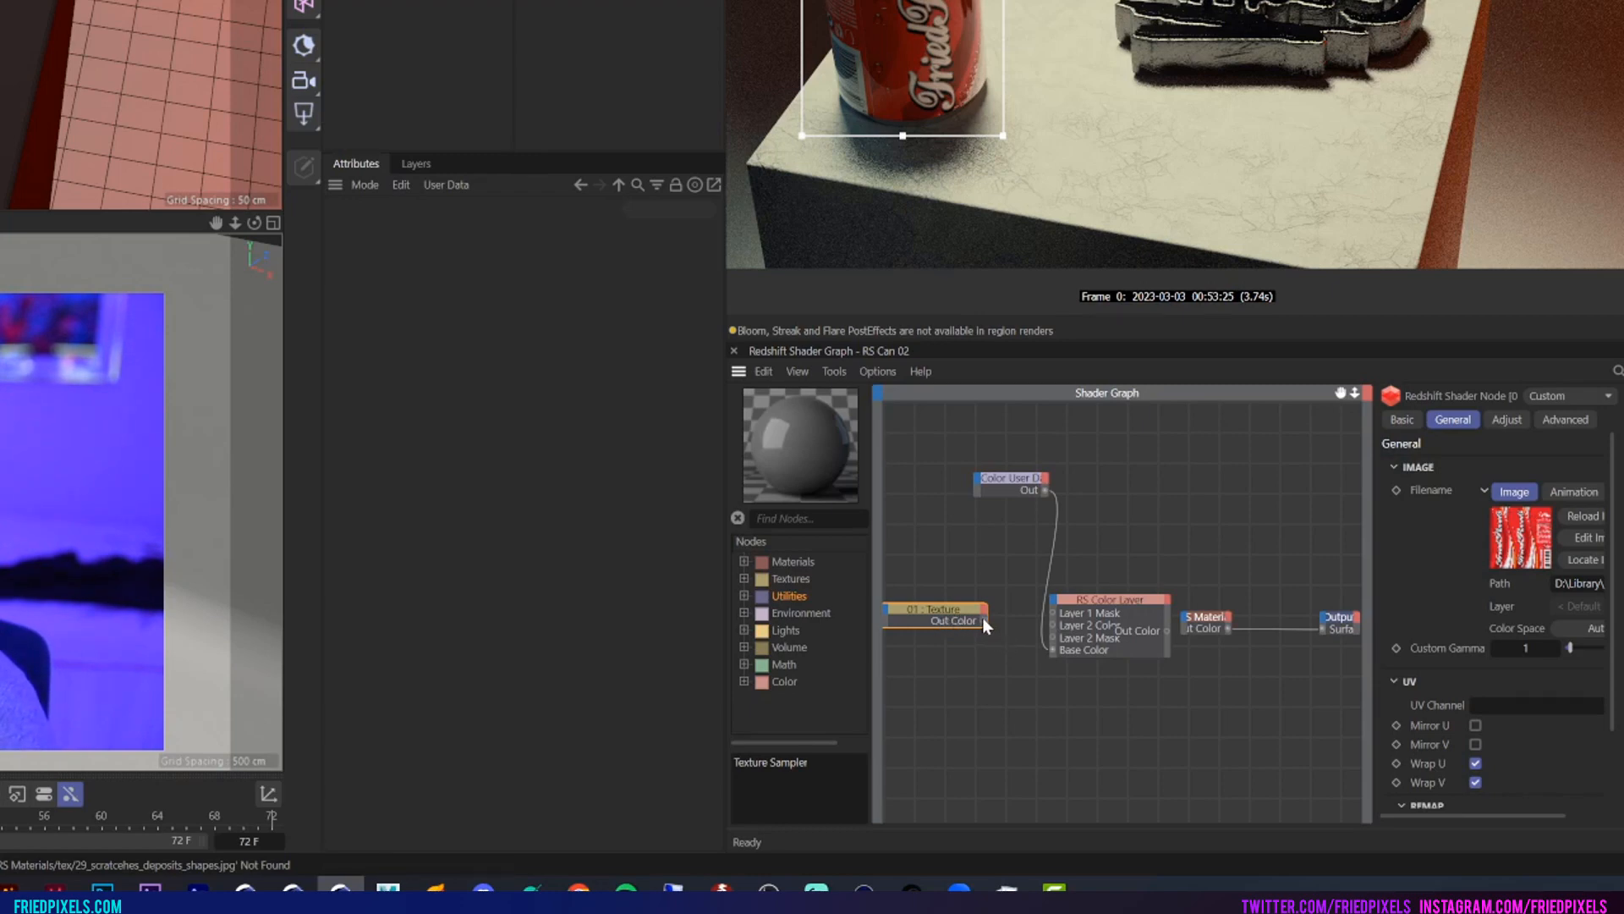
left_click_drag(978, 620, 1055, 605)
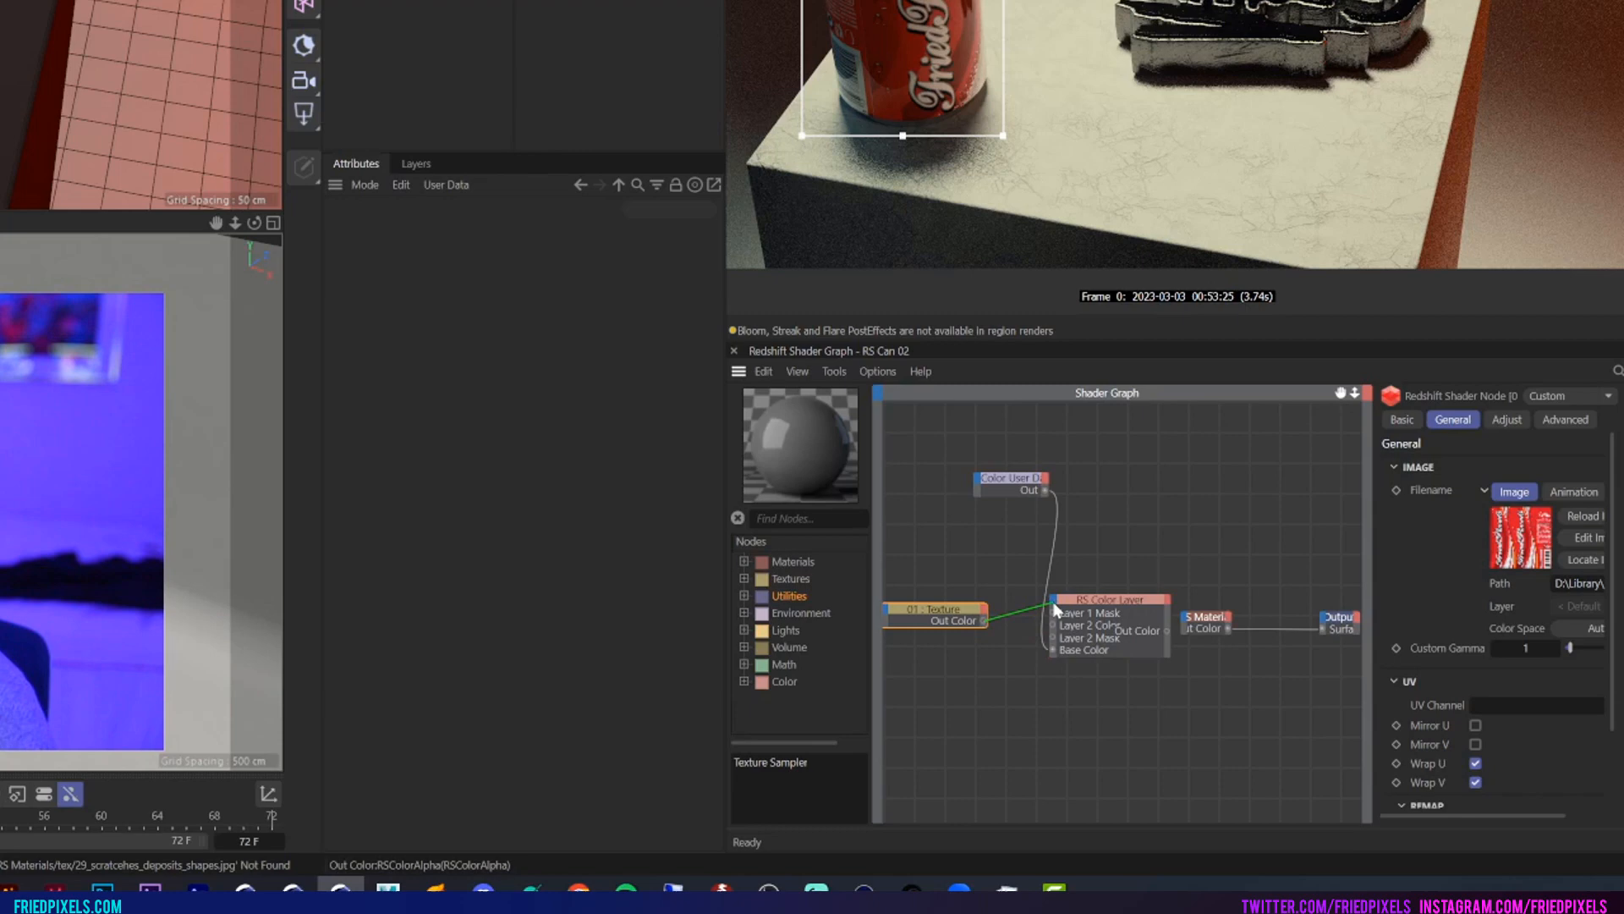
left_click(1084, 617)
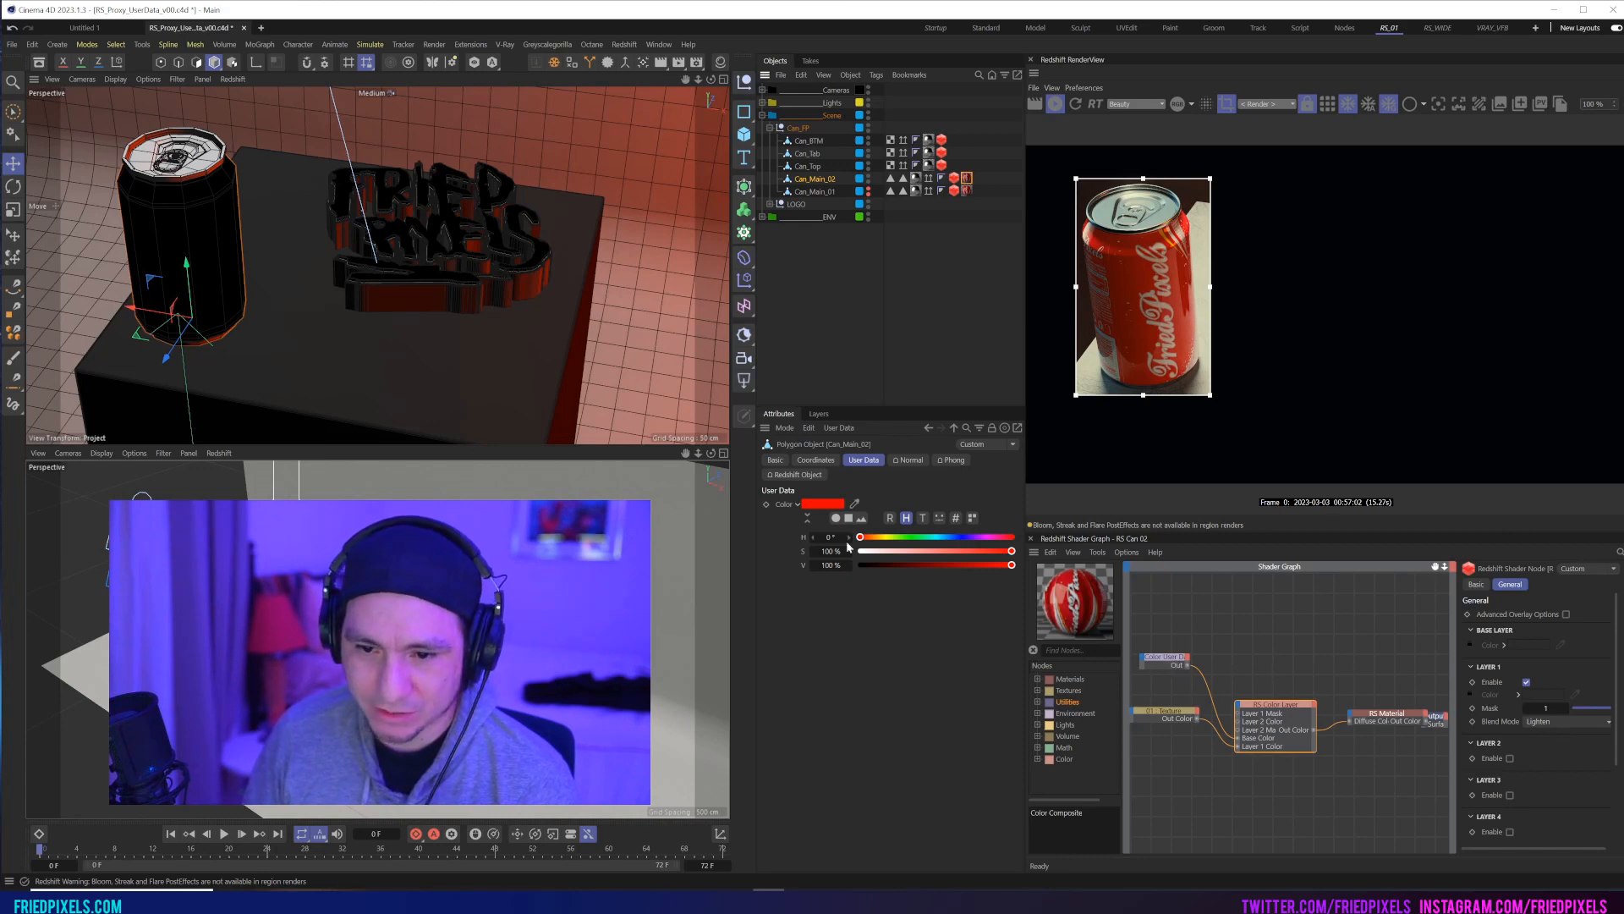
Step: Preview the label in teal, magenta and blue with the Color hue, then return to red
left_click_drag(859, 536, 940, 536)
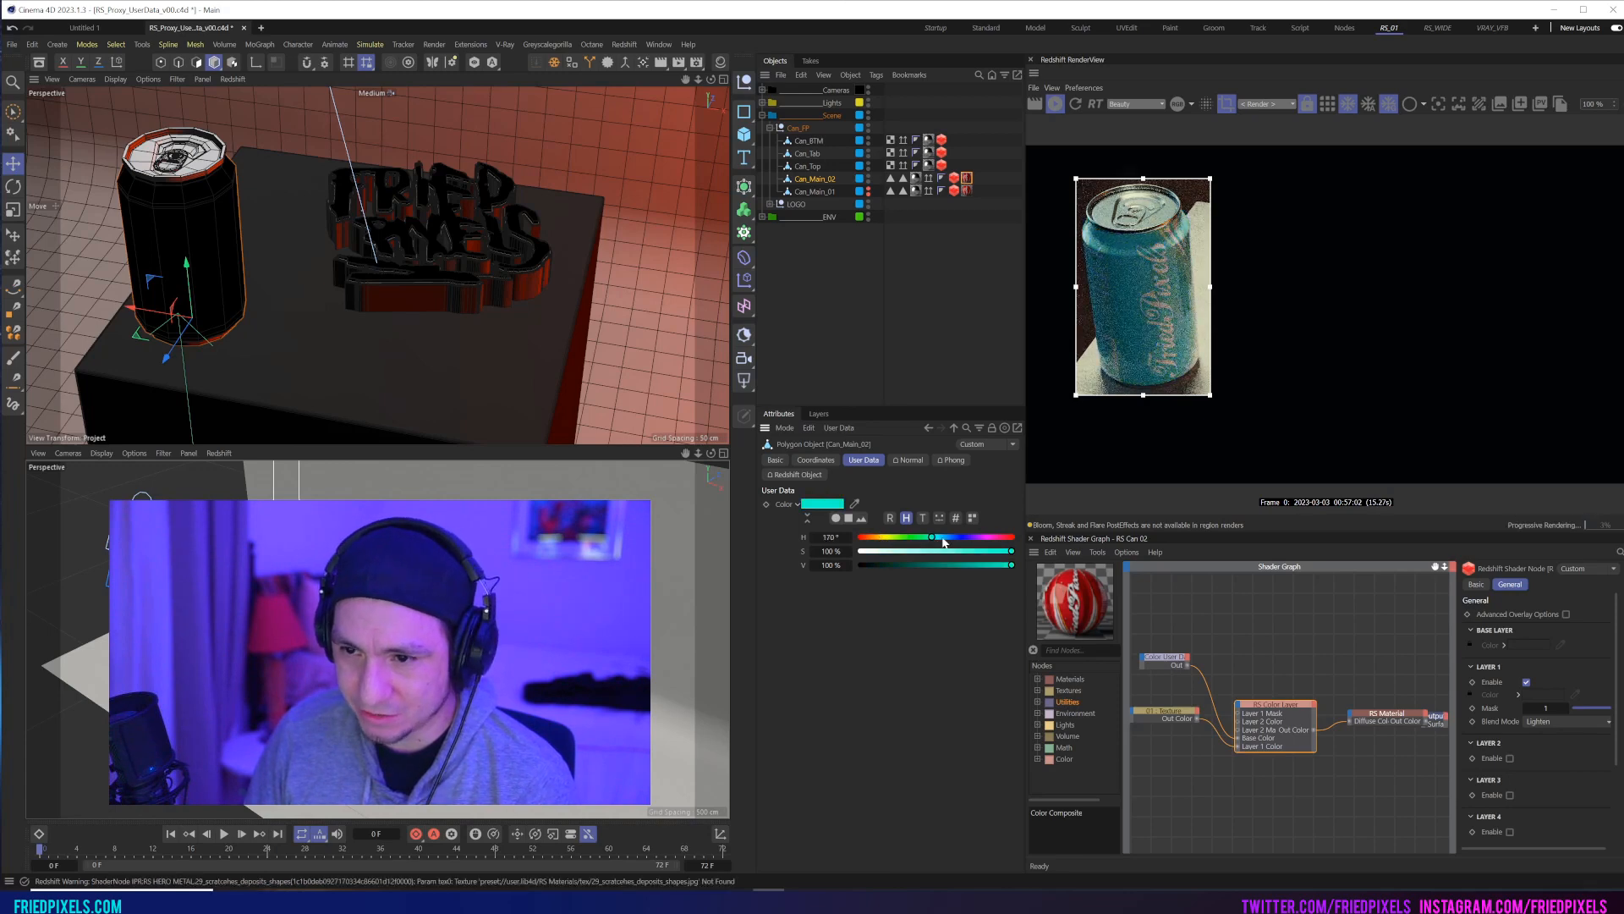
left_click_drag(933, 537, 984, 536)
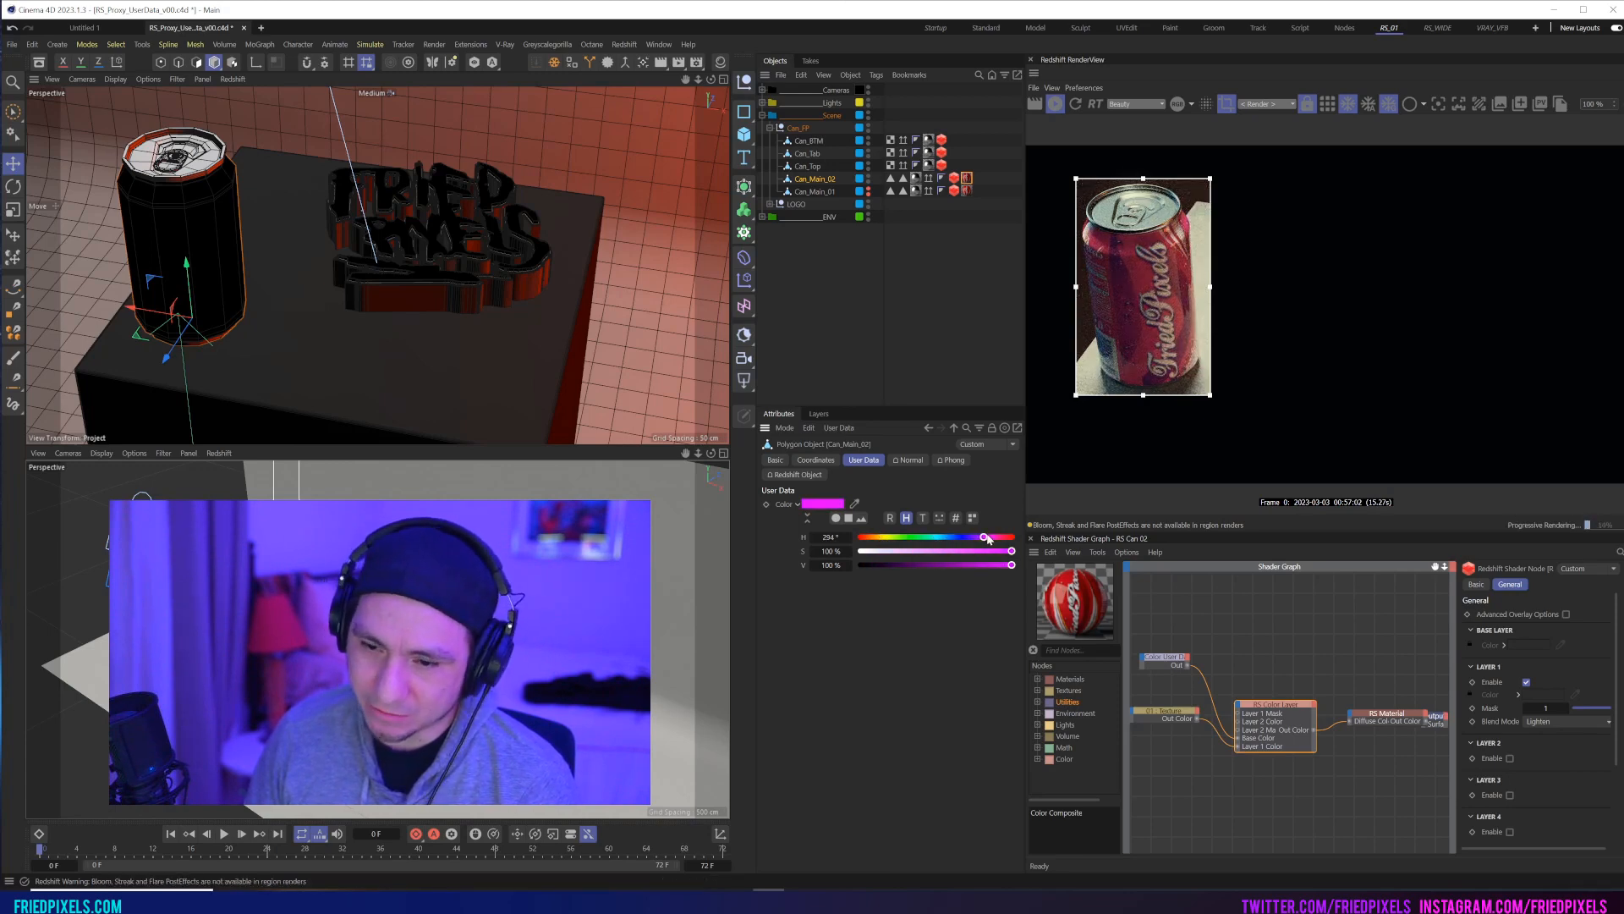
left_click_drag(984, 536, 948, 537)
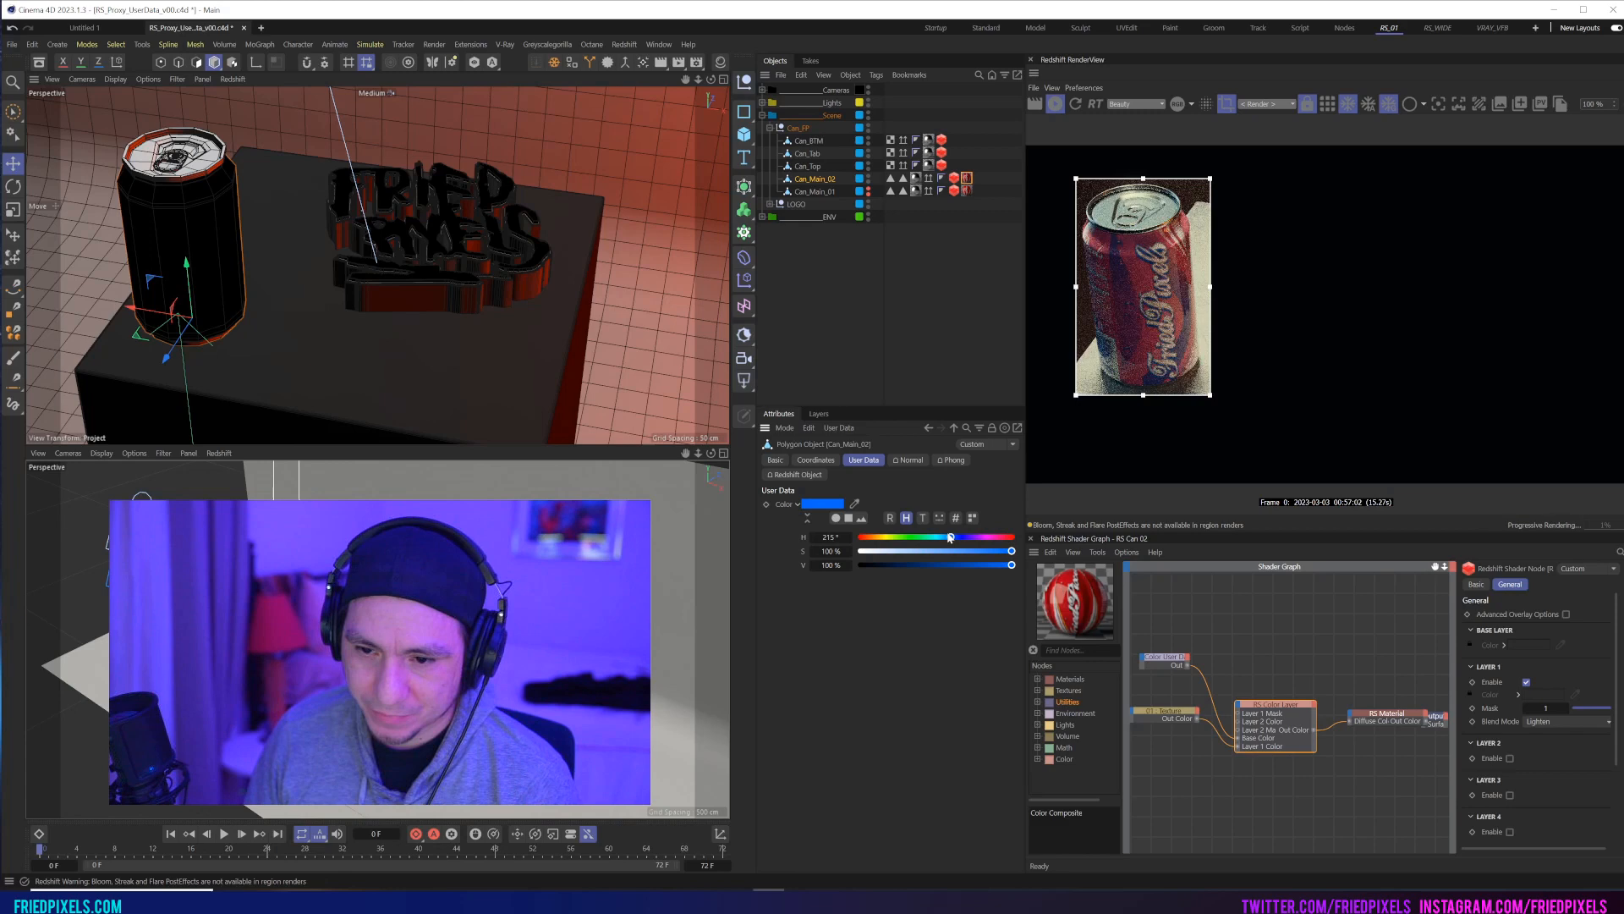
left_click_drag(948, 538, 992, 538)
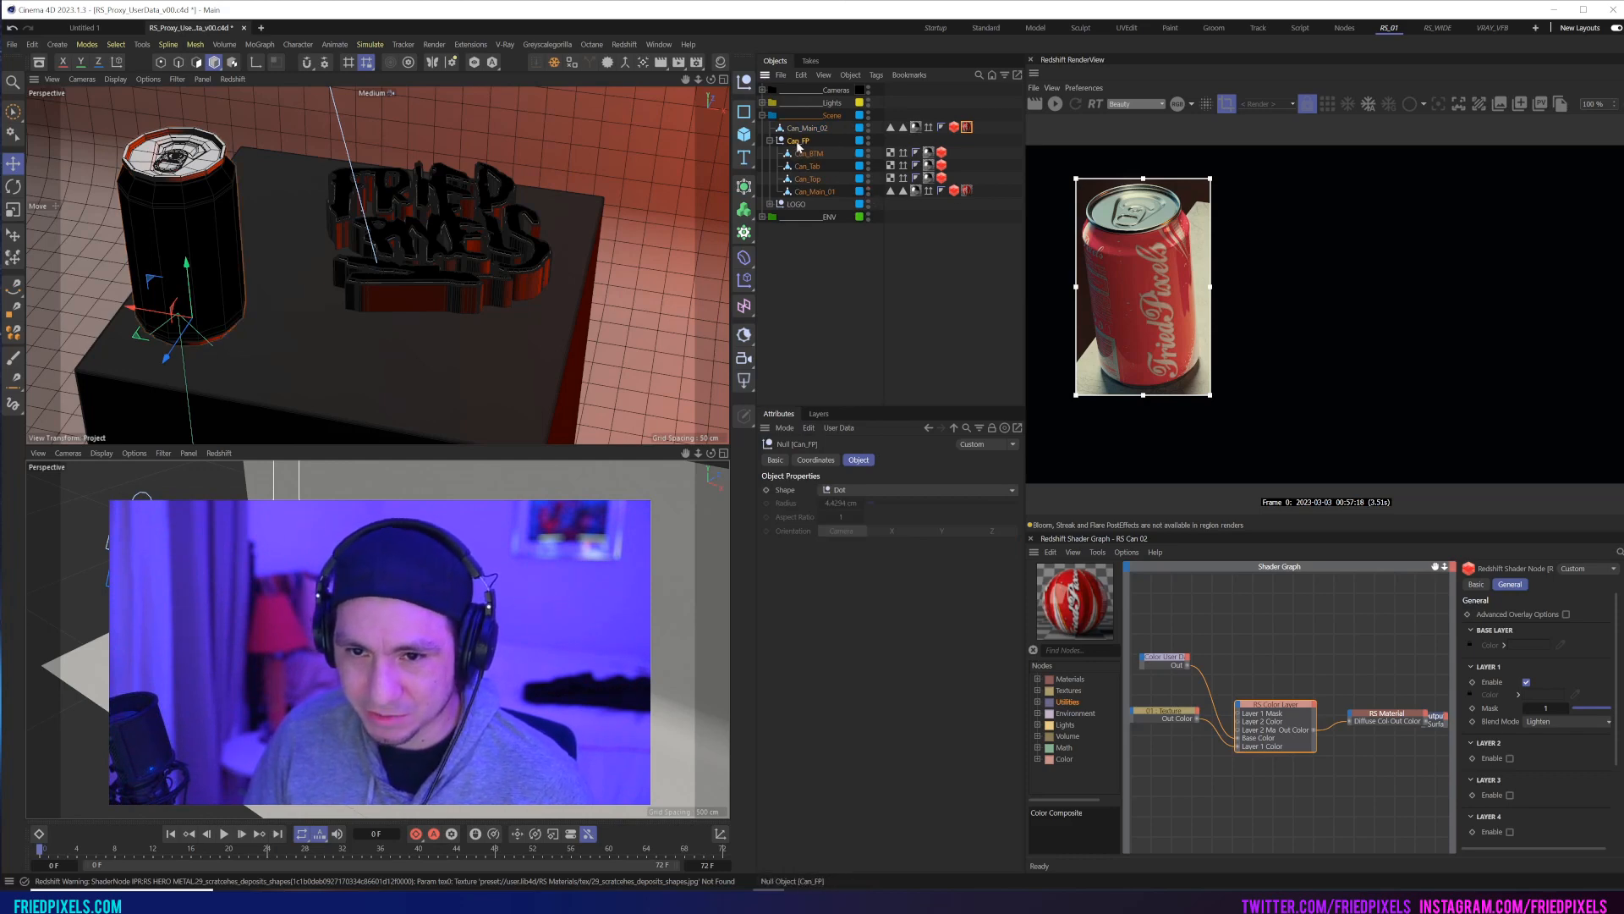
Step: Export the can as a Redshift proxy prefixed Can_Option_01 into RS_Proxies, adding it to the scene
left_click(772, 139)
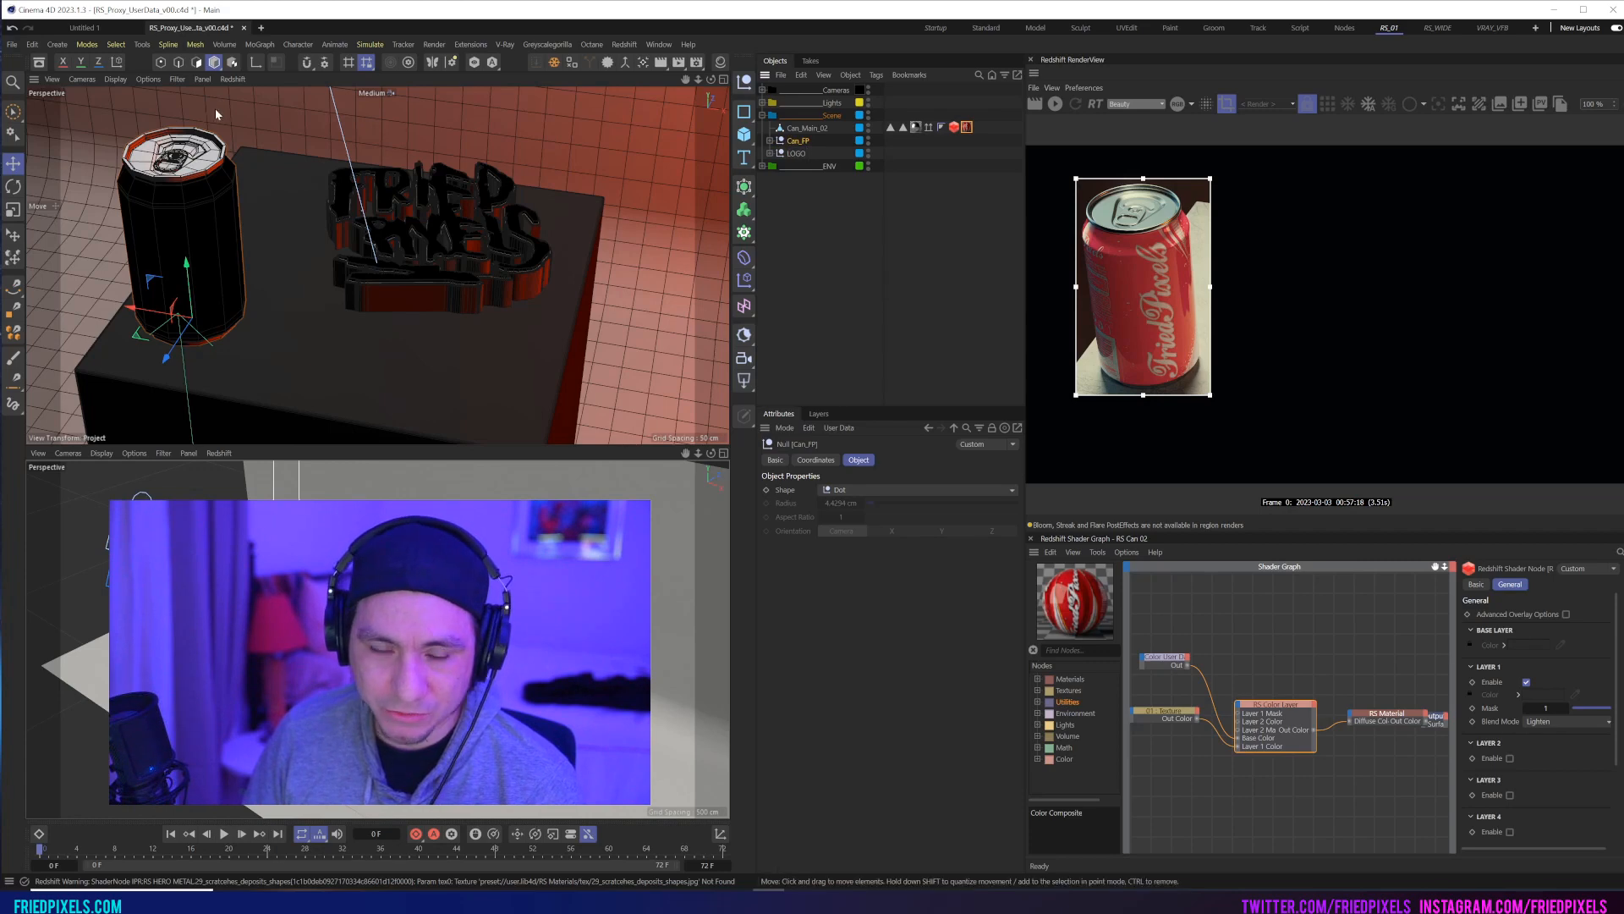
left_click(11, 44)
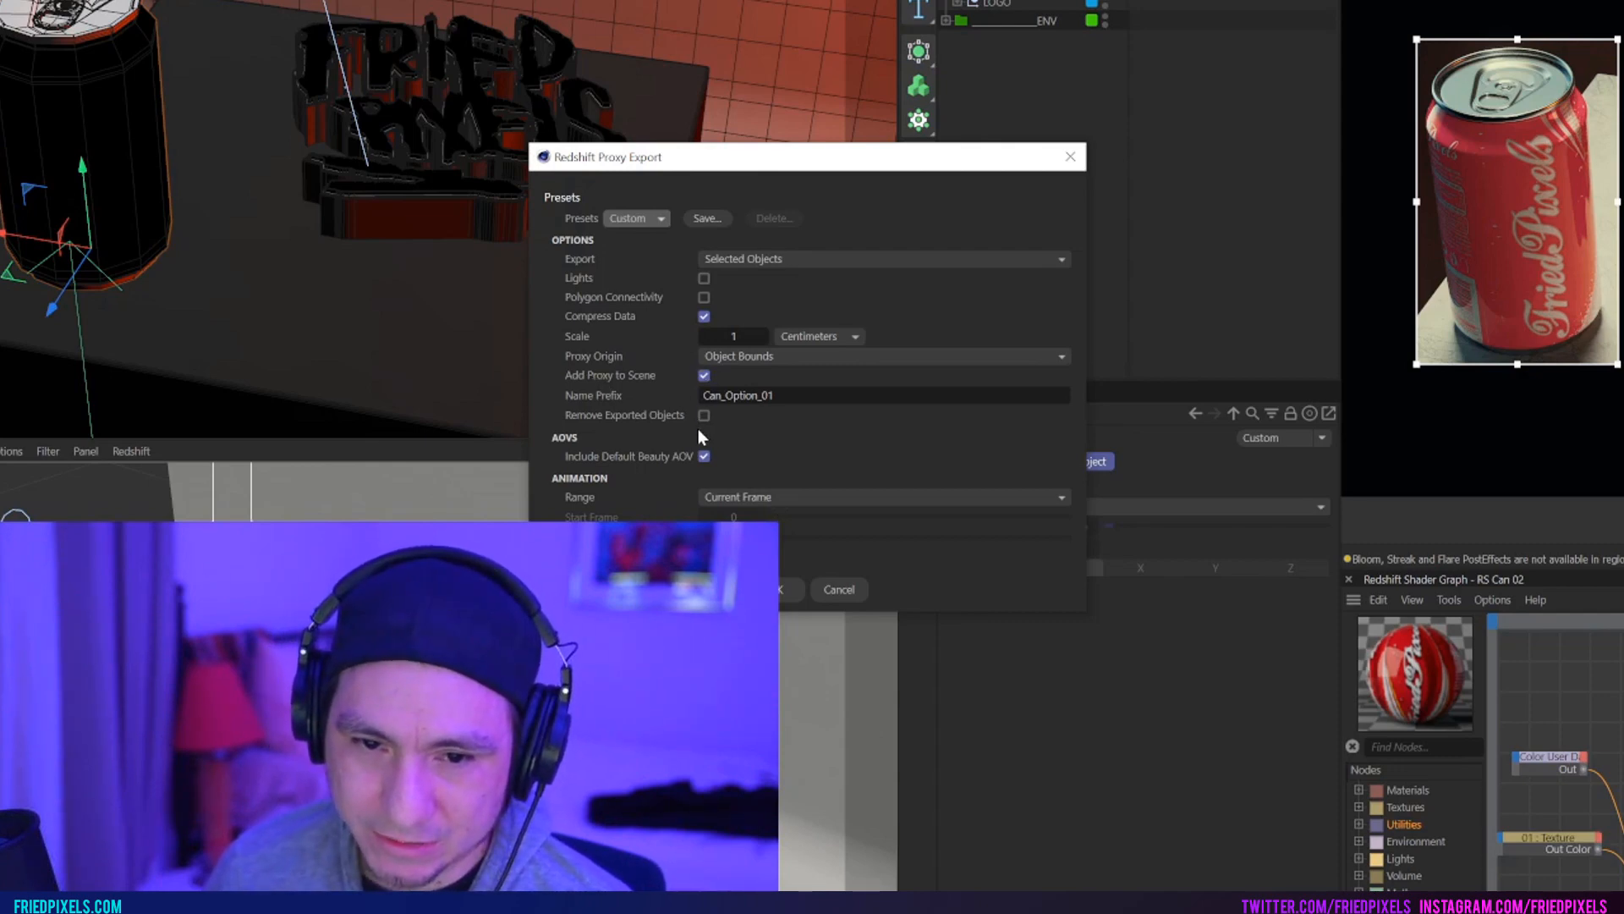
left_click(838, 589)
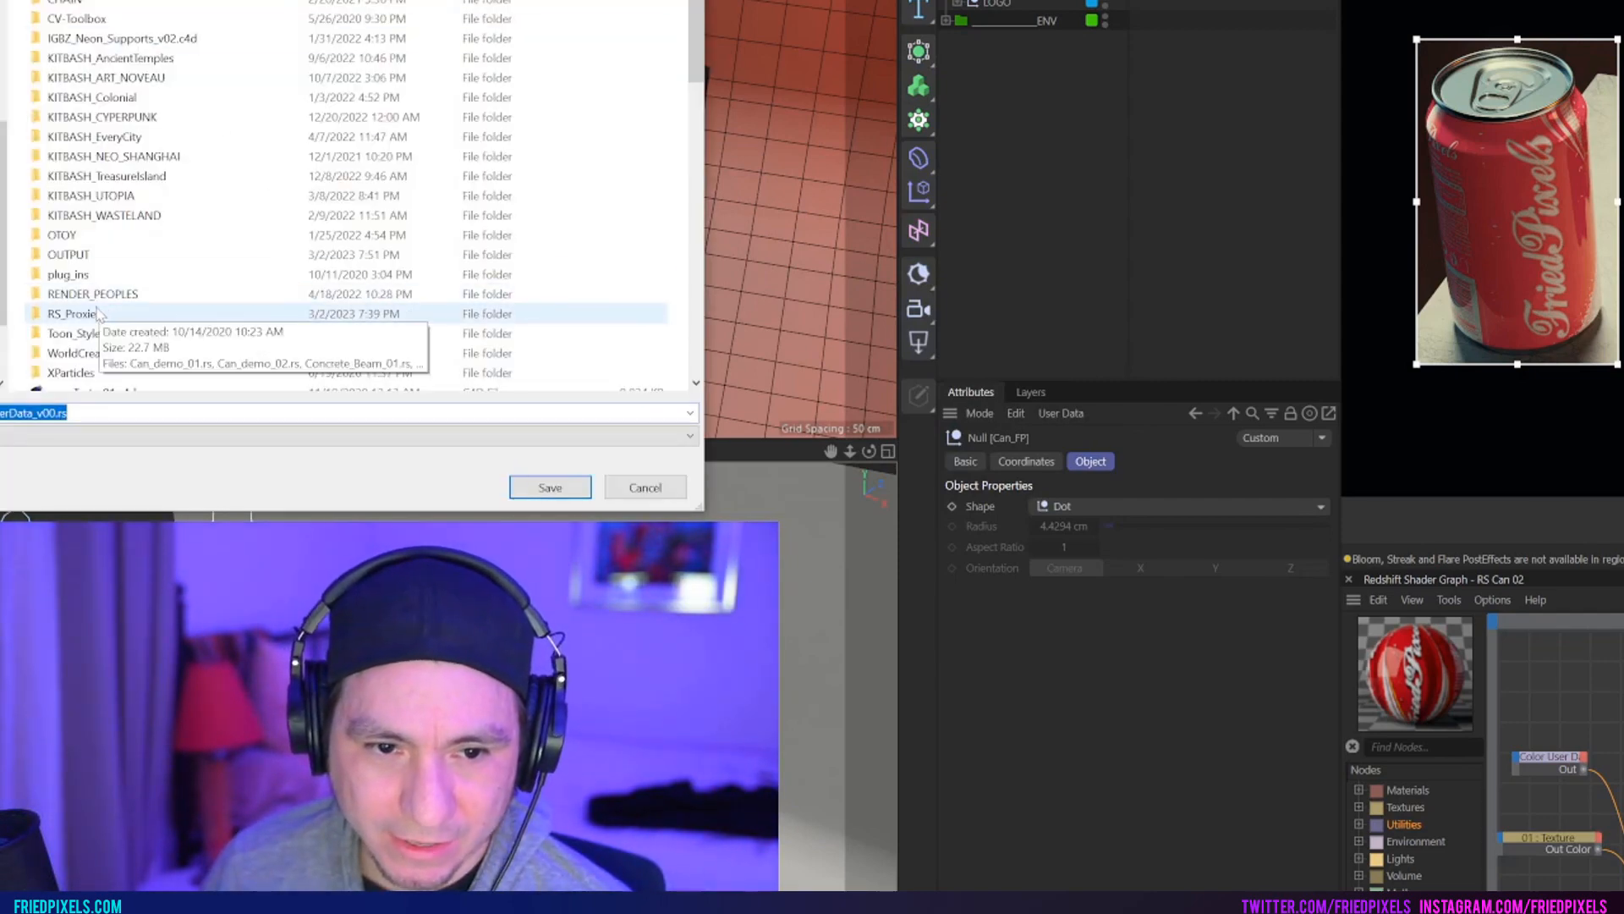
double_click(73, 313)
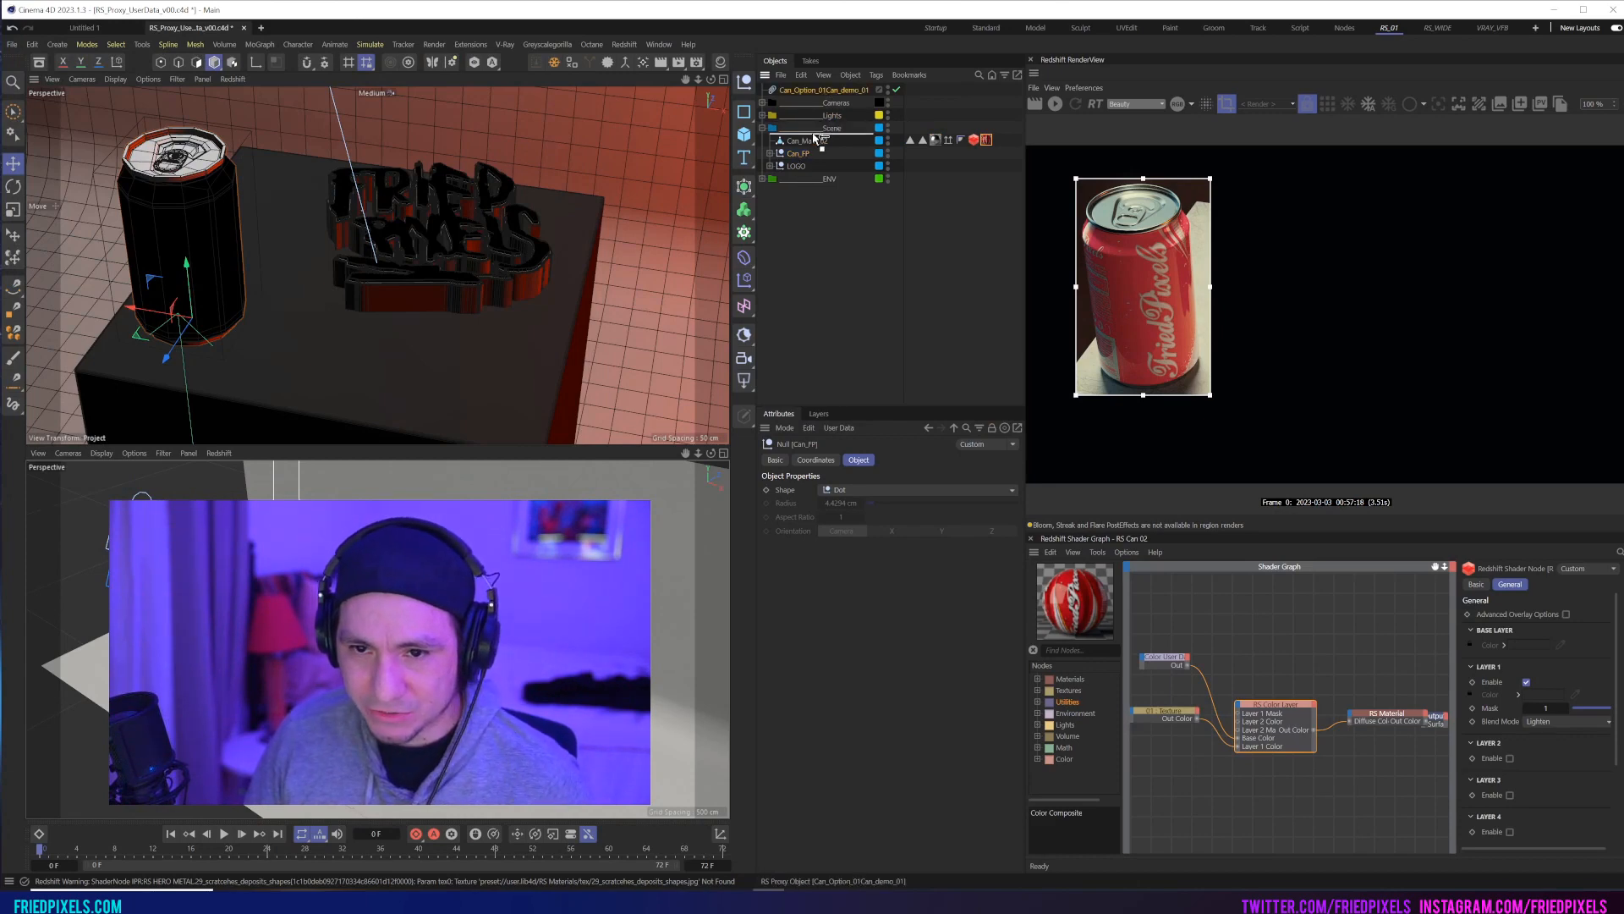
Step: Export another can proxy version, replacing the existing file, so Can_Option_00 and Can_Option_01 exist
left_click(829, 127)
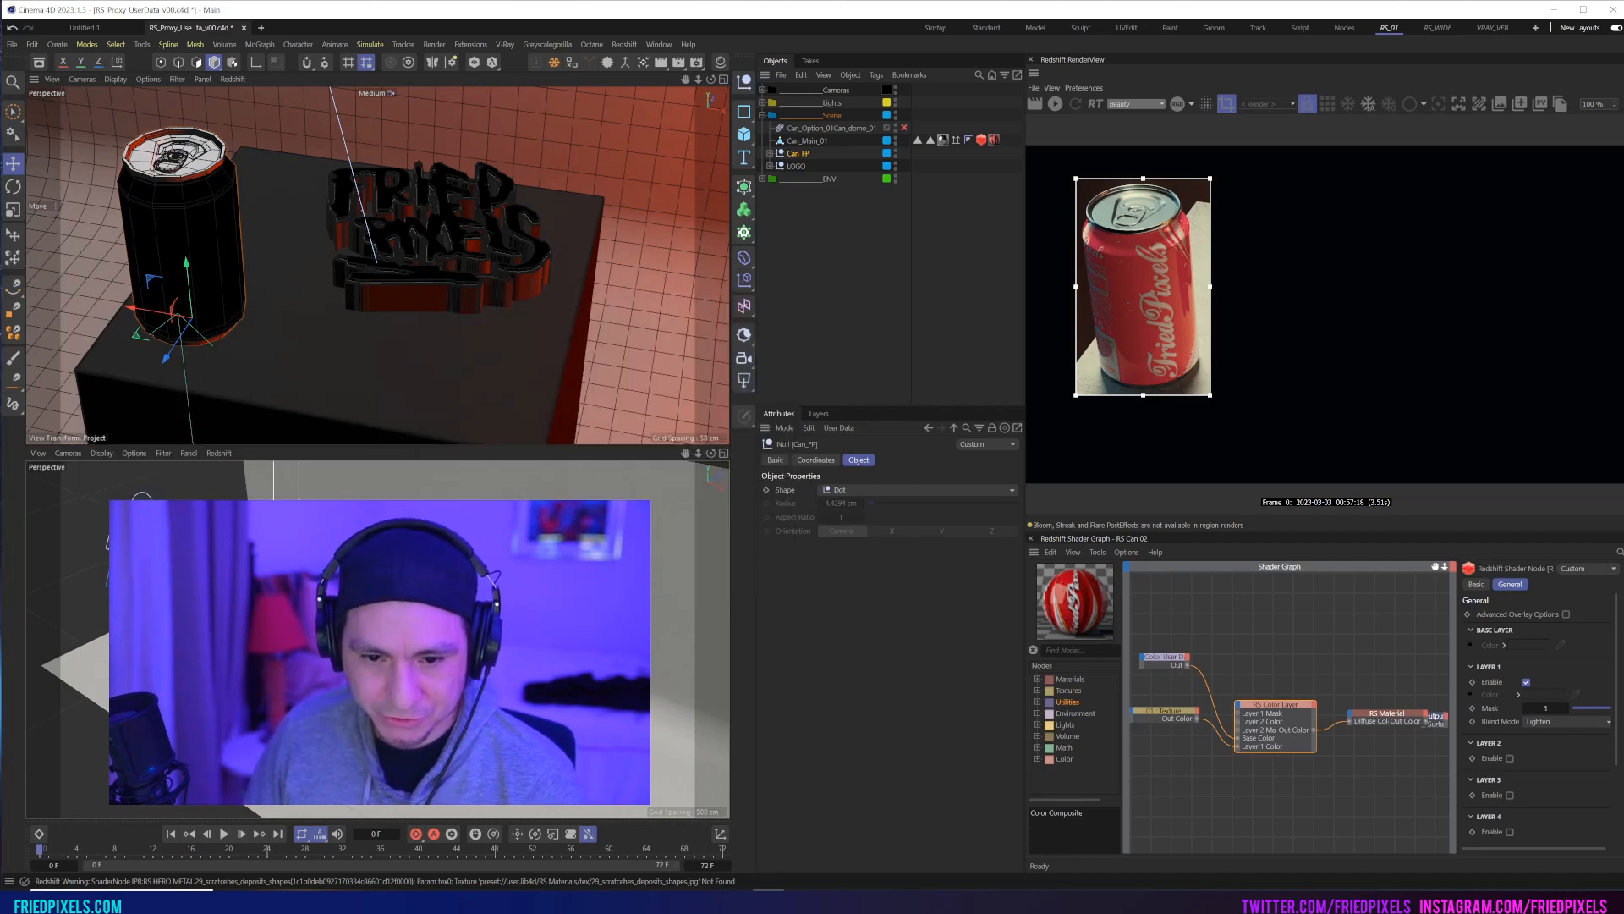
left_click(10, 43)
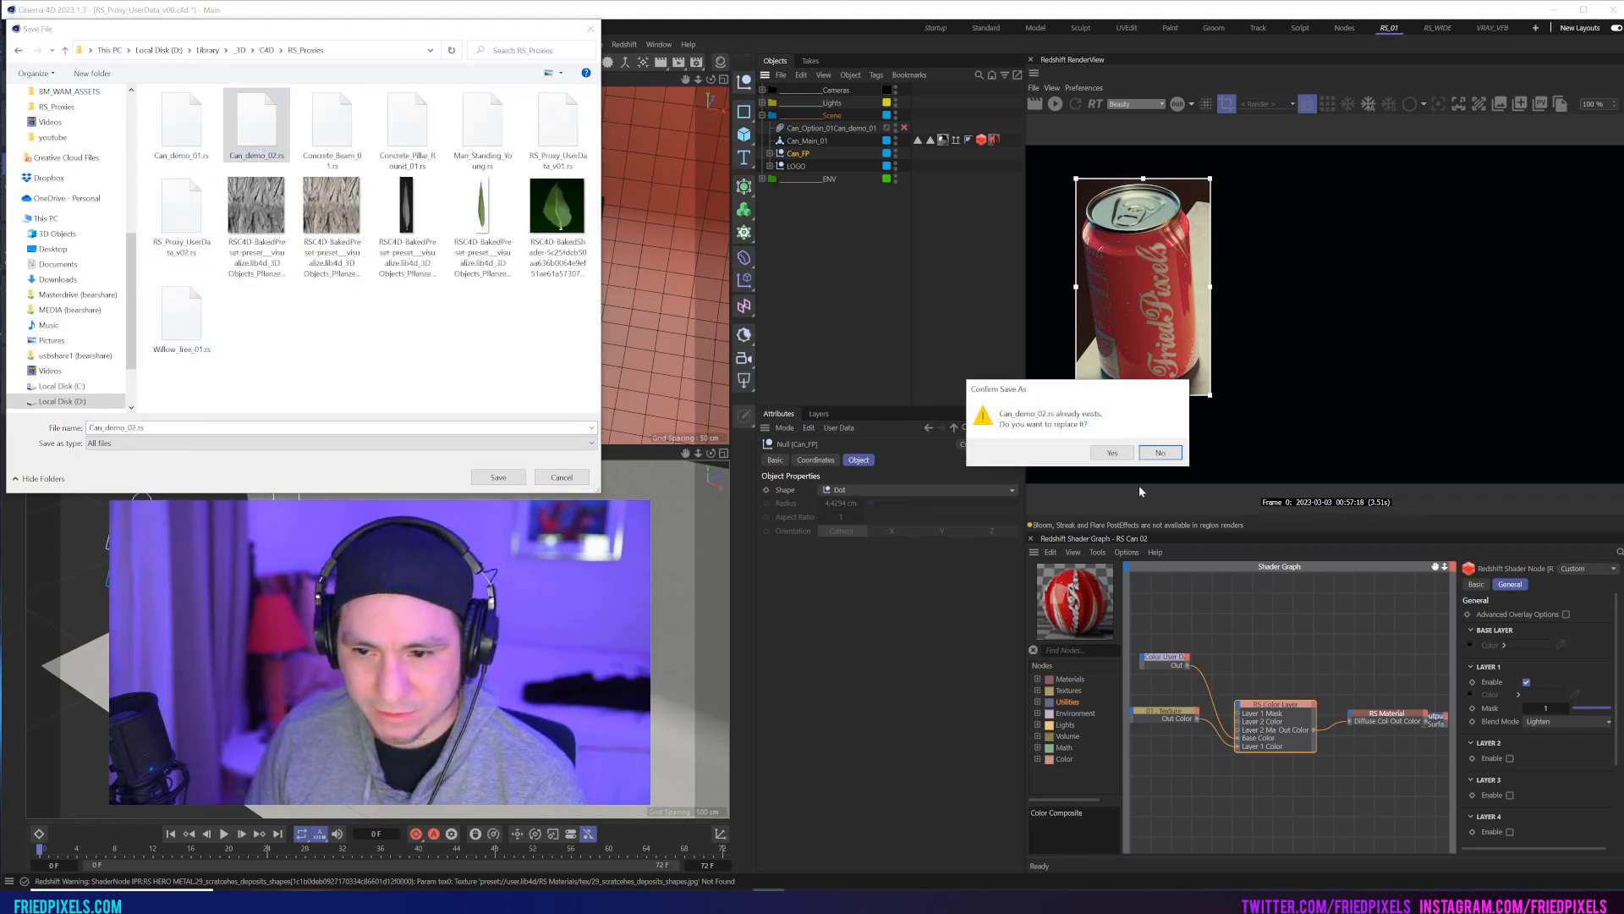
left_click(1112, 453)
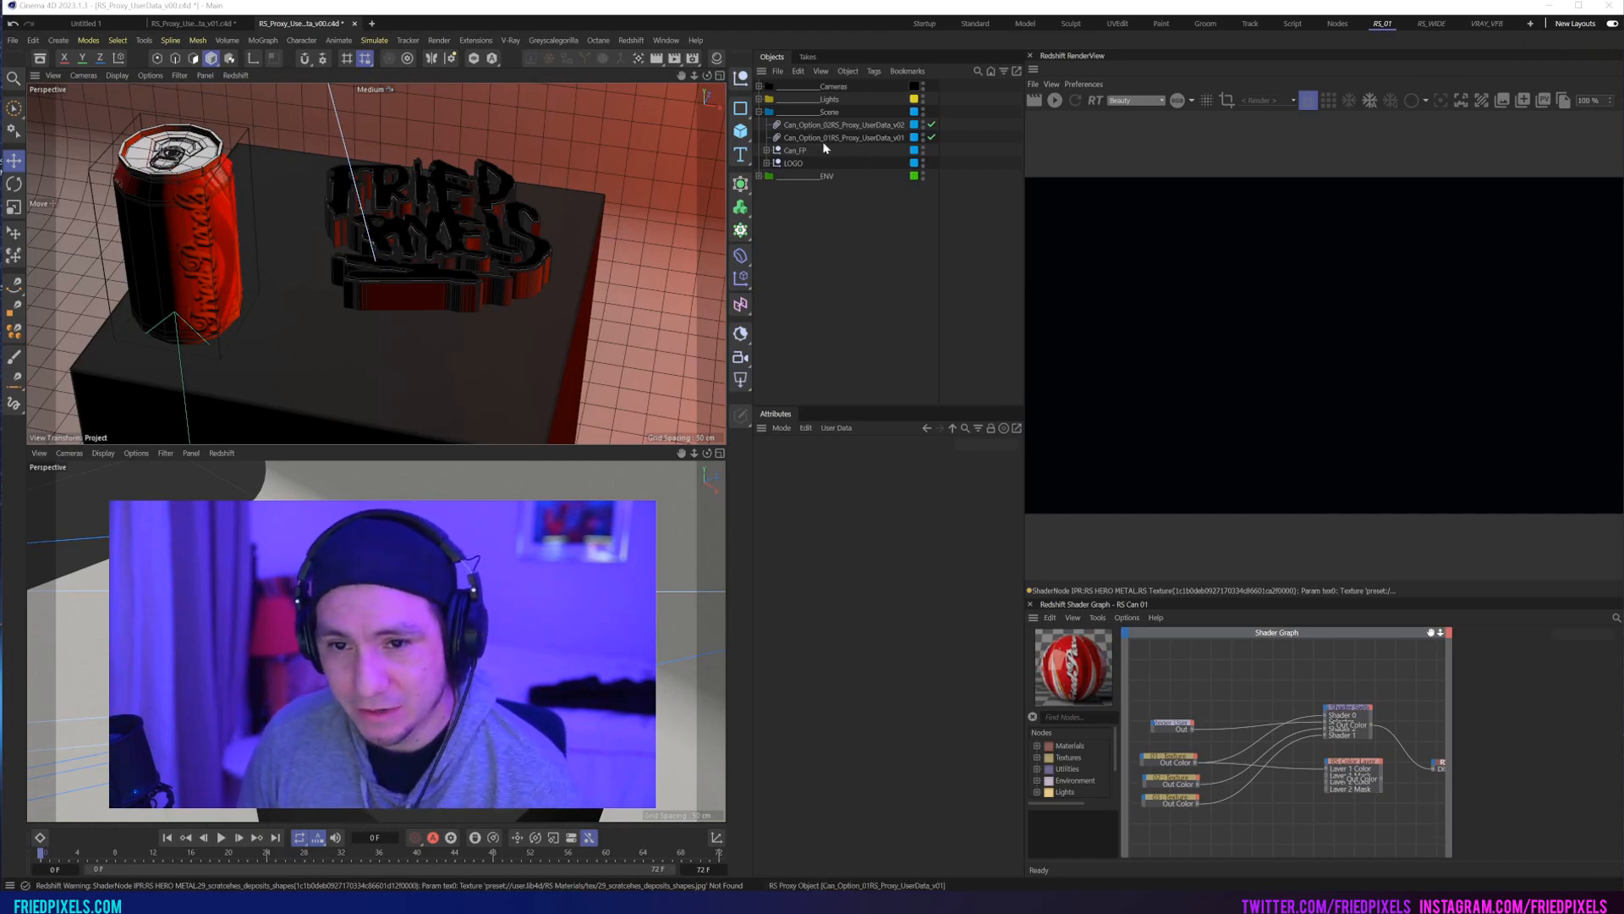
Step: Set both can proxies' Preview to Mesh and tick the User Data override
left_click(794, 151)
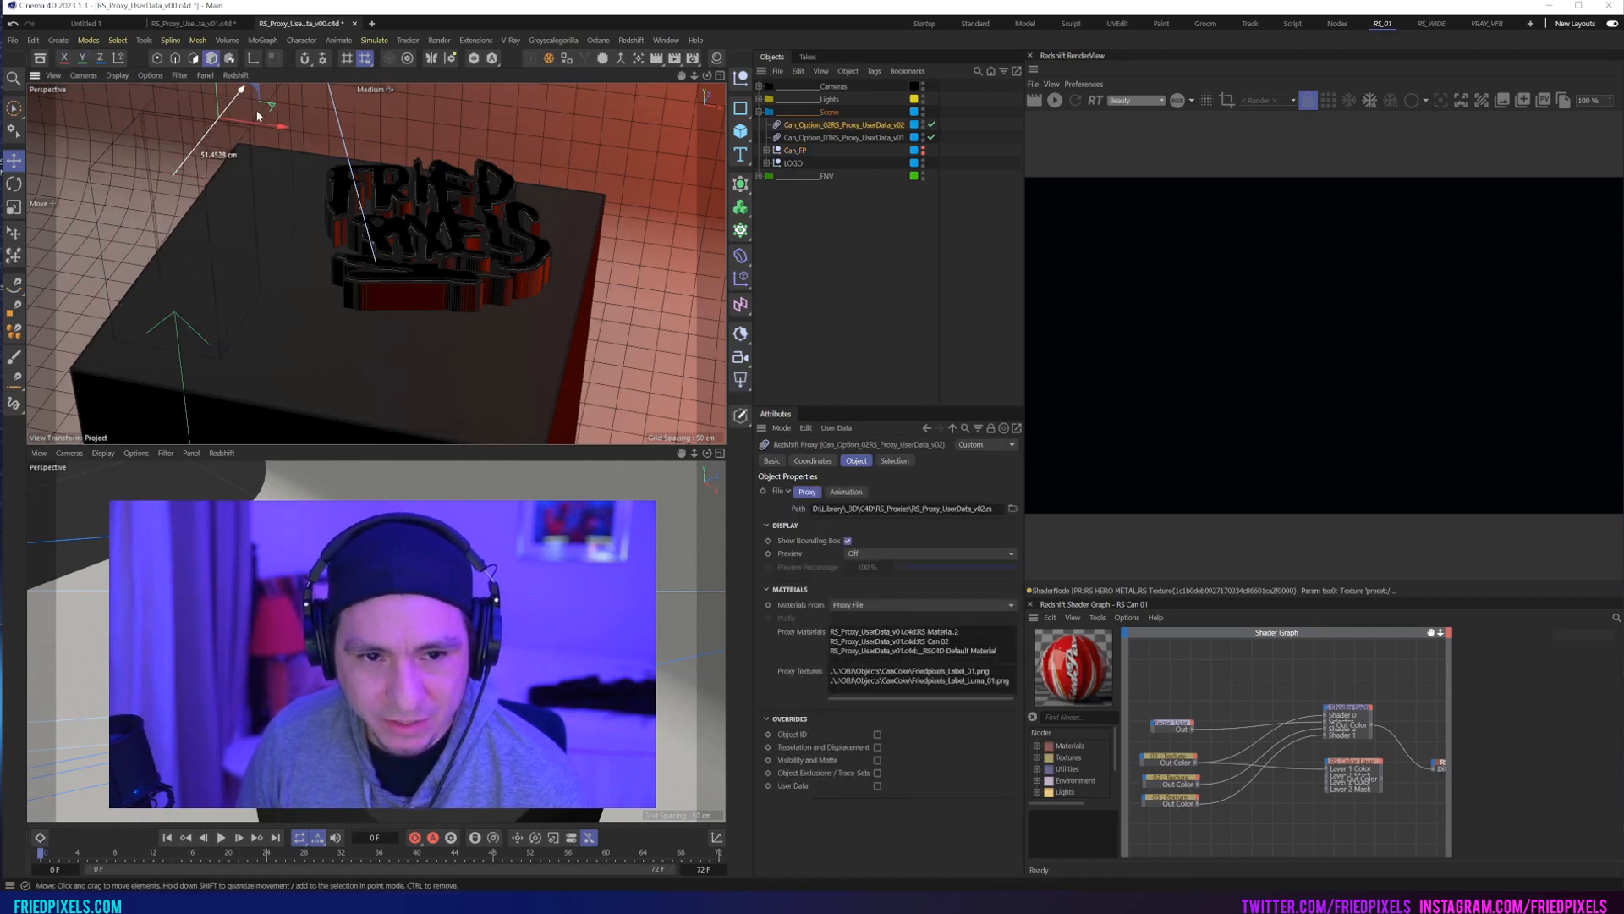
left_click(844, 137)
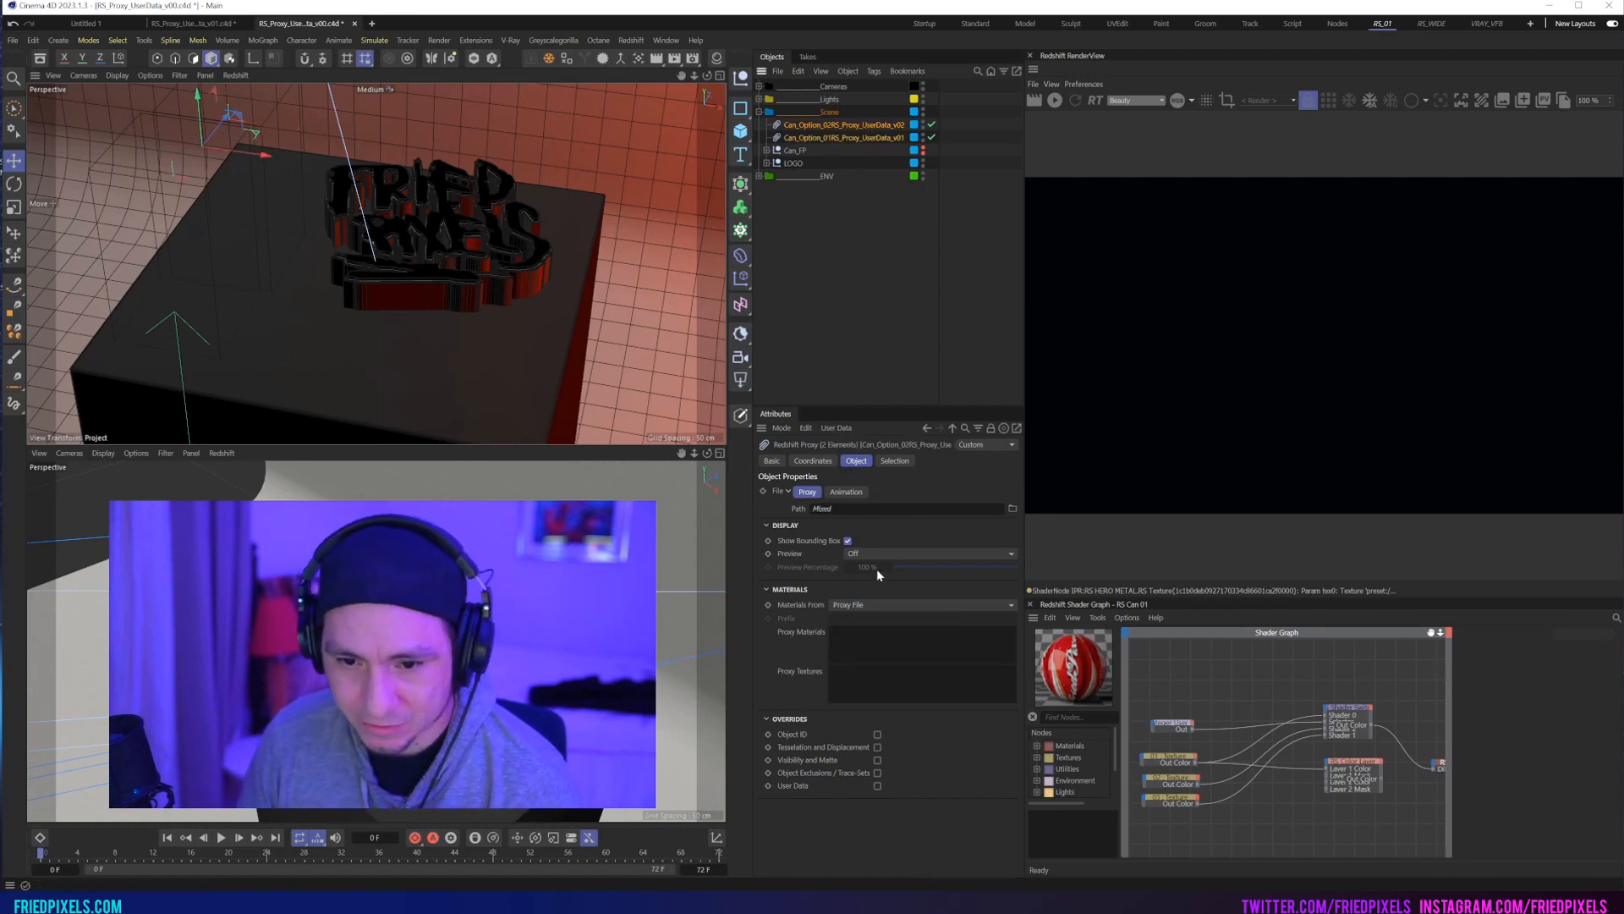
left_click(928, 553)
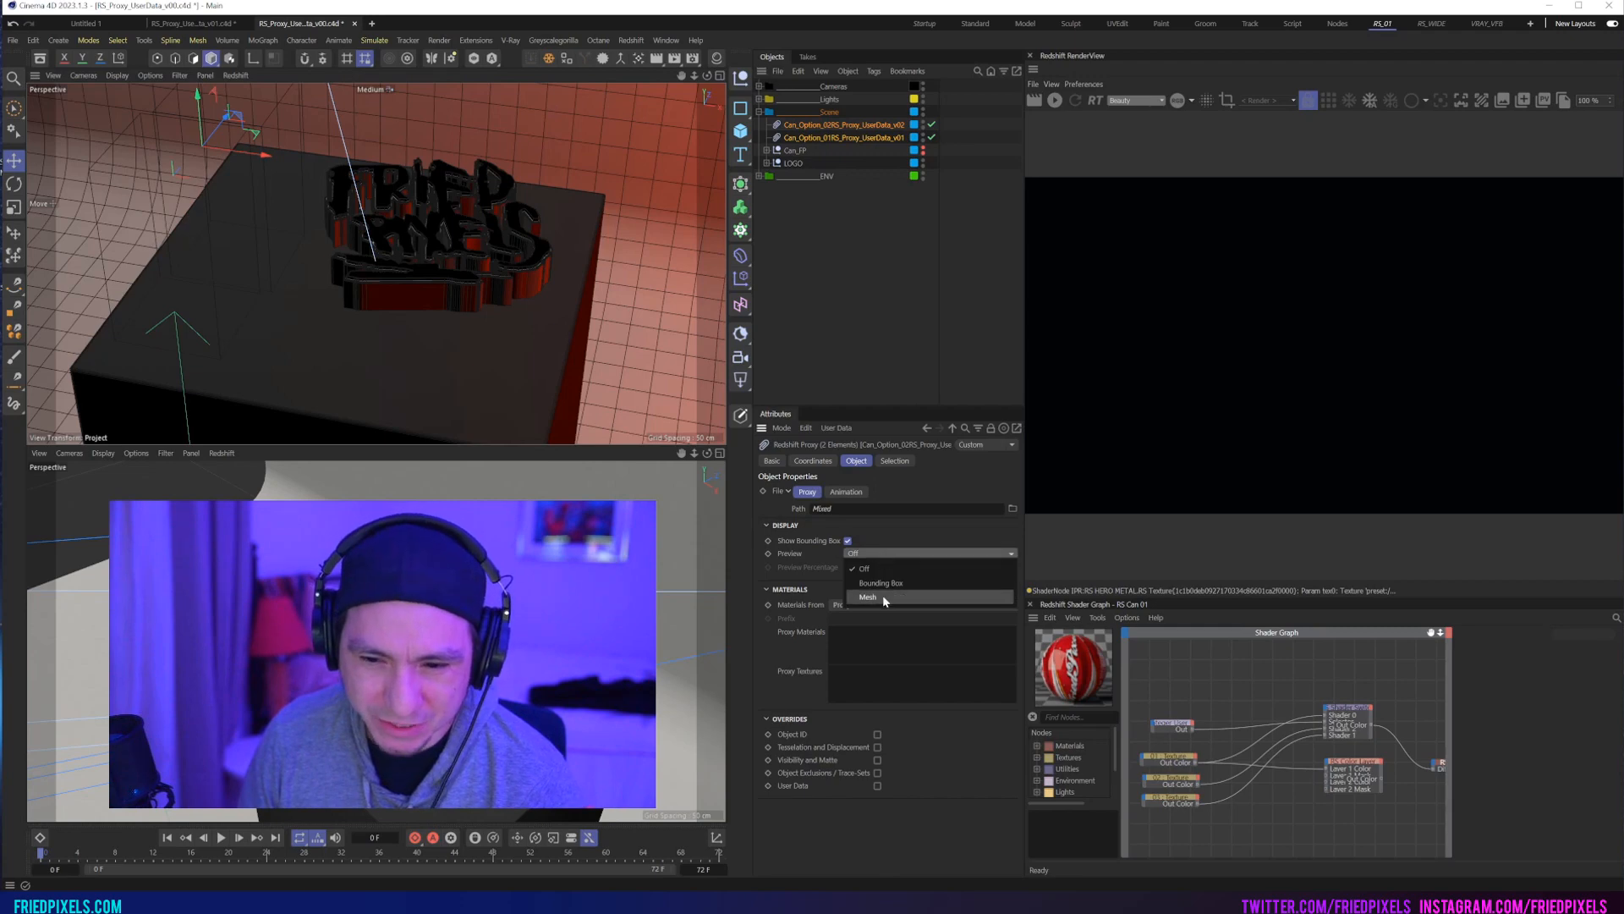
left_click(868, 599)
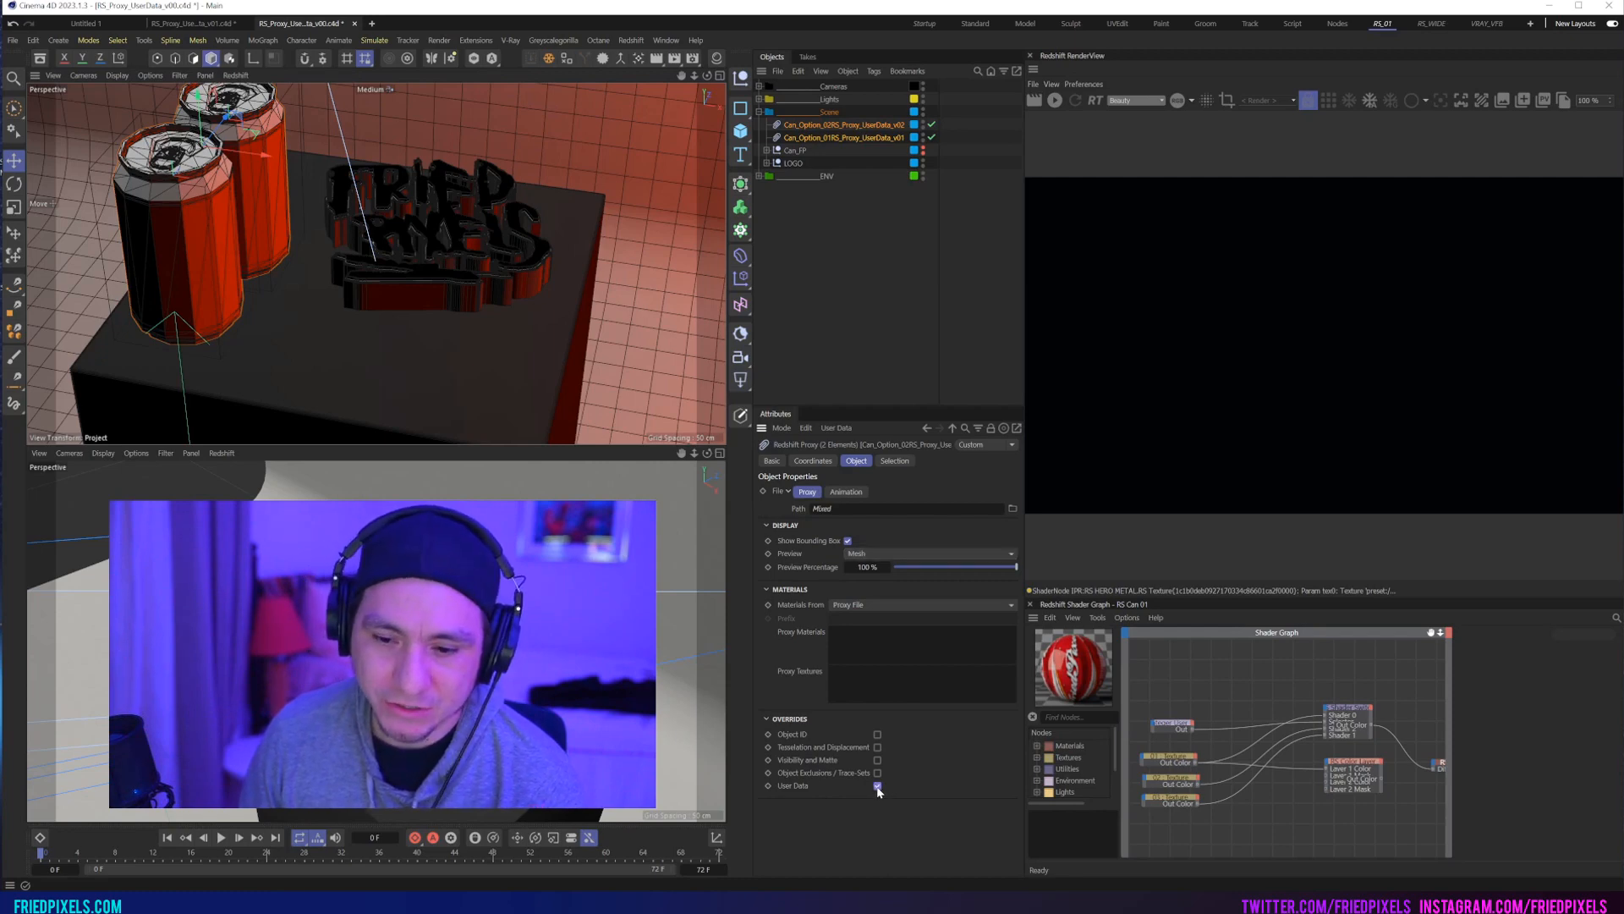
left_click(878, 785)
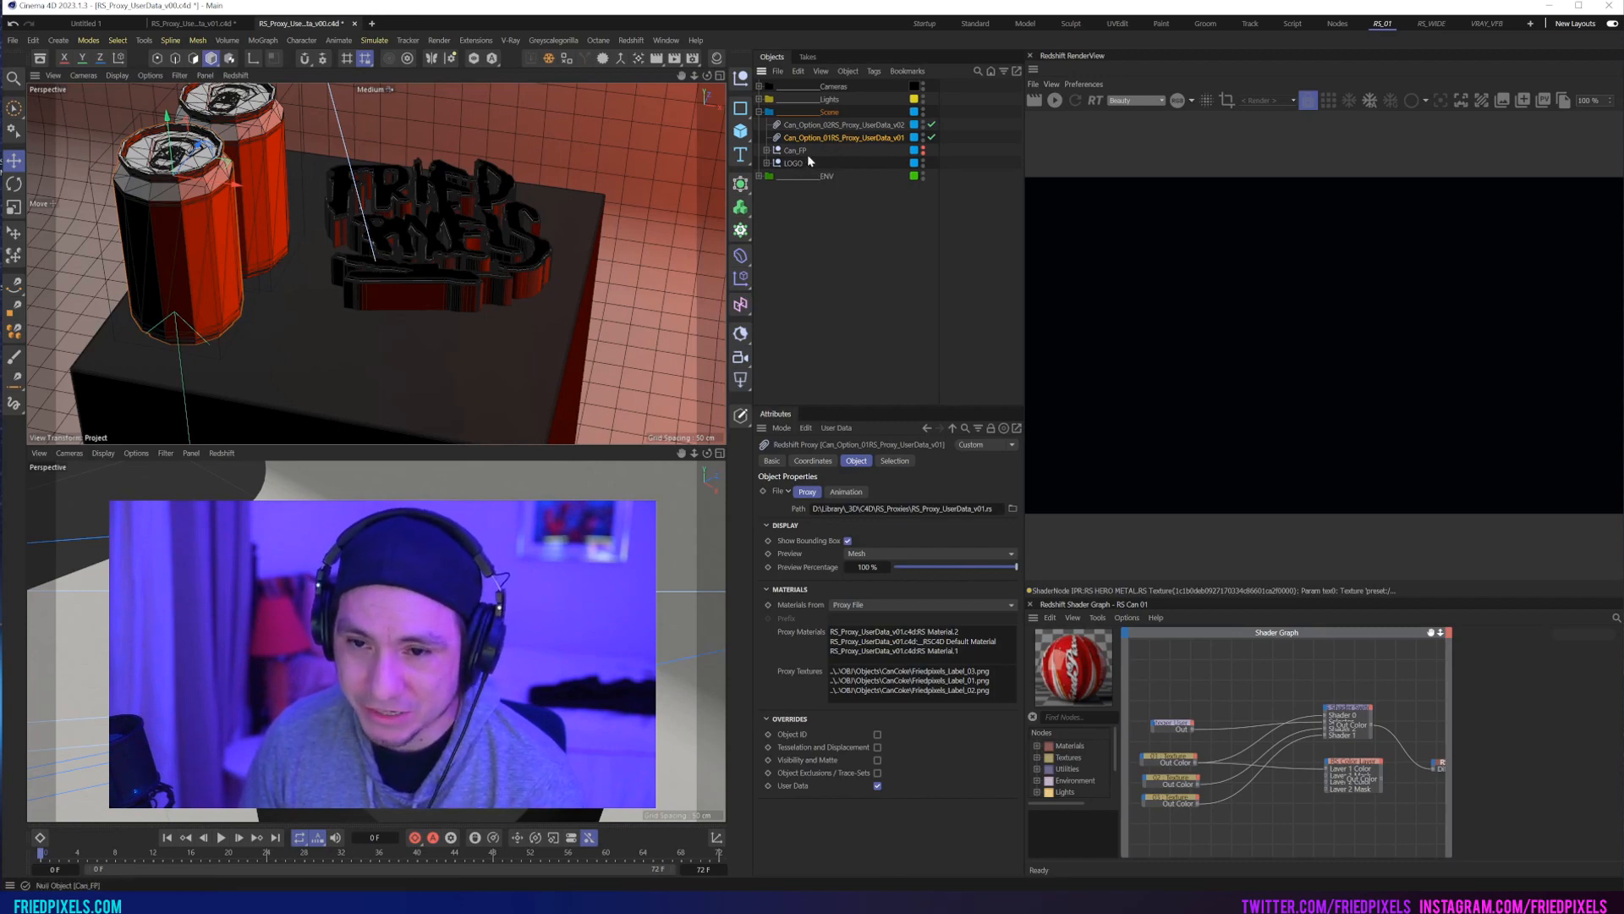
Step: Copy the can body's Color user data and paste it into proxy v02
left_click(772, 149)
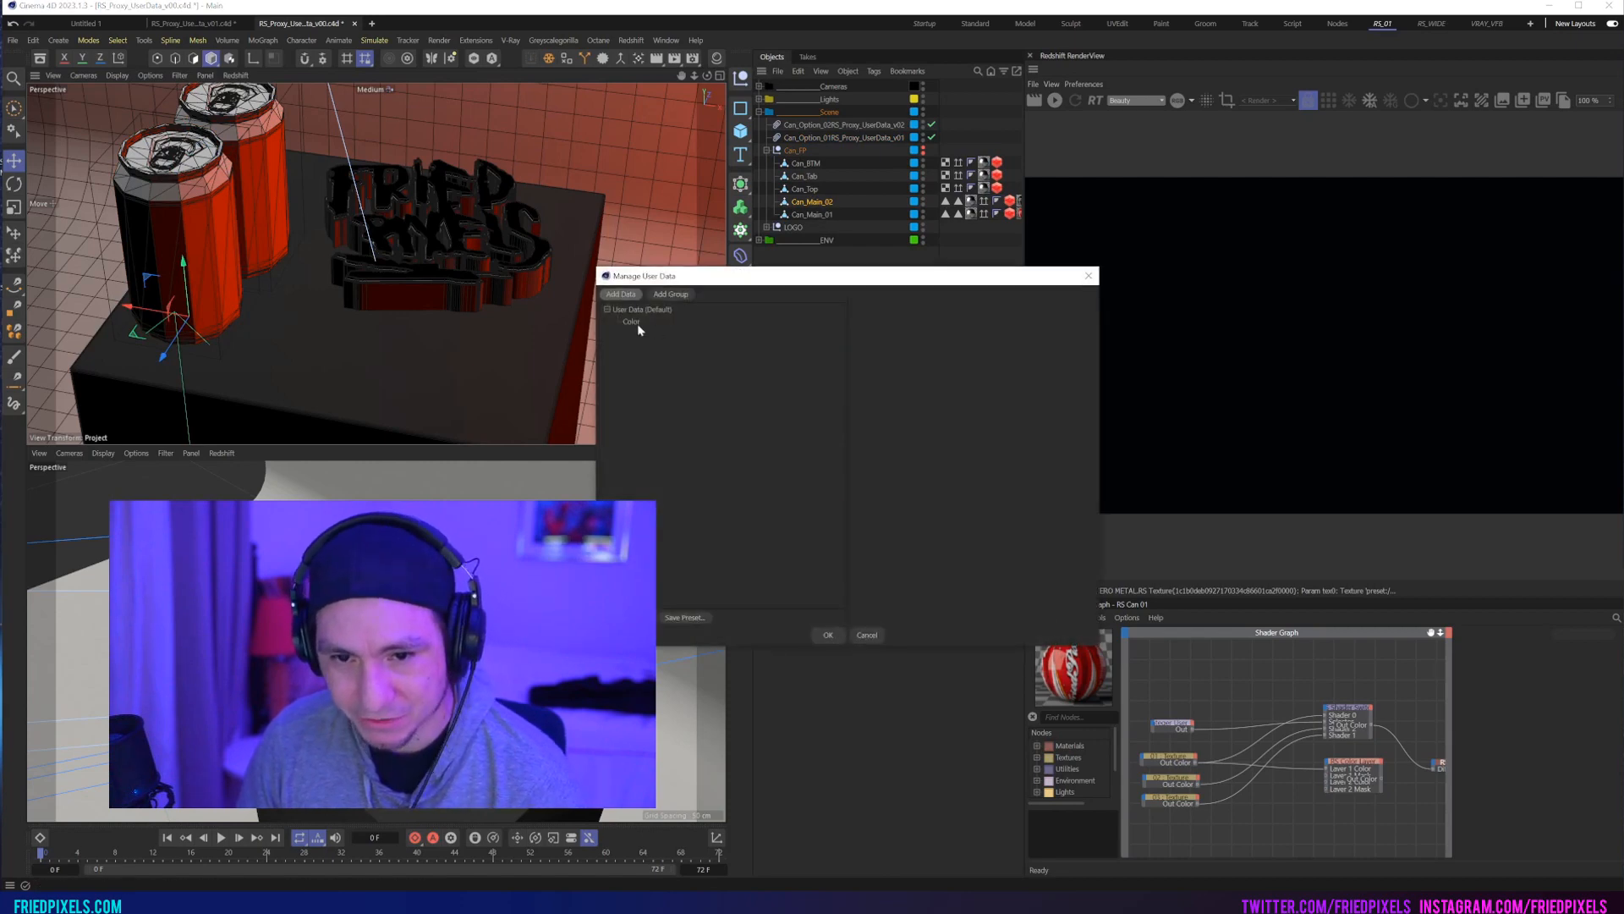
left_click(629, 321)
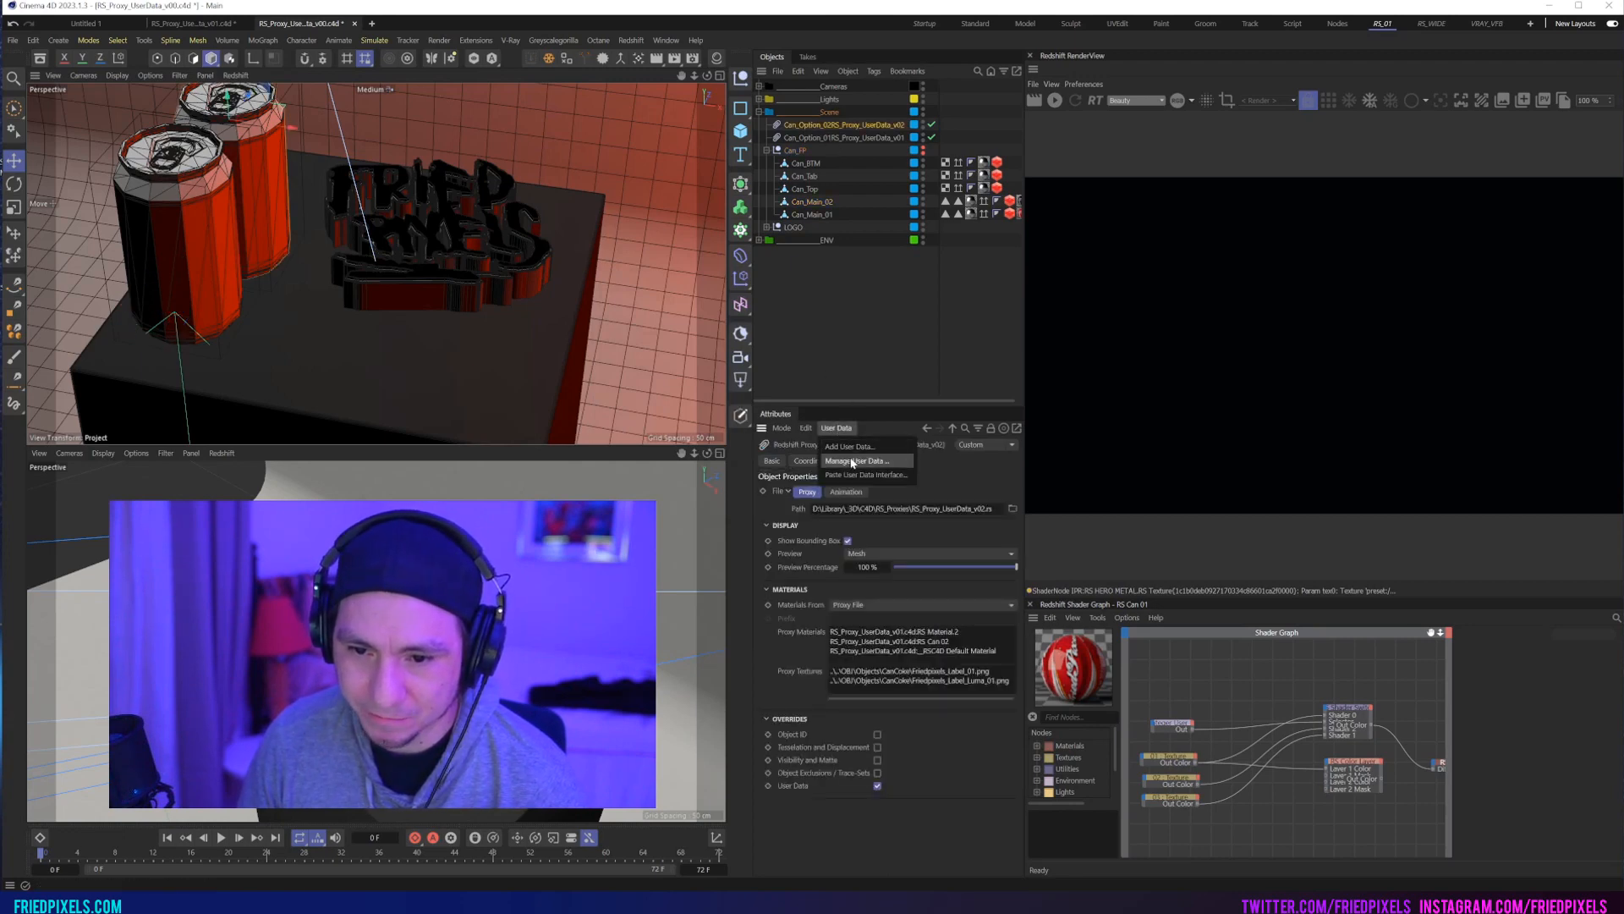
left_click(856, 461)
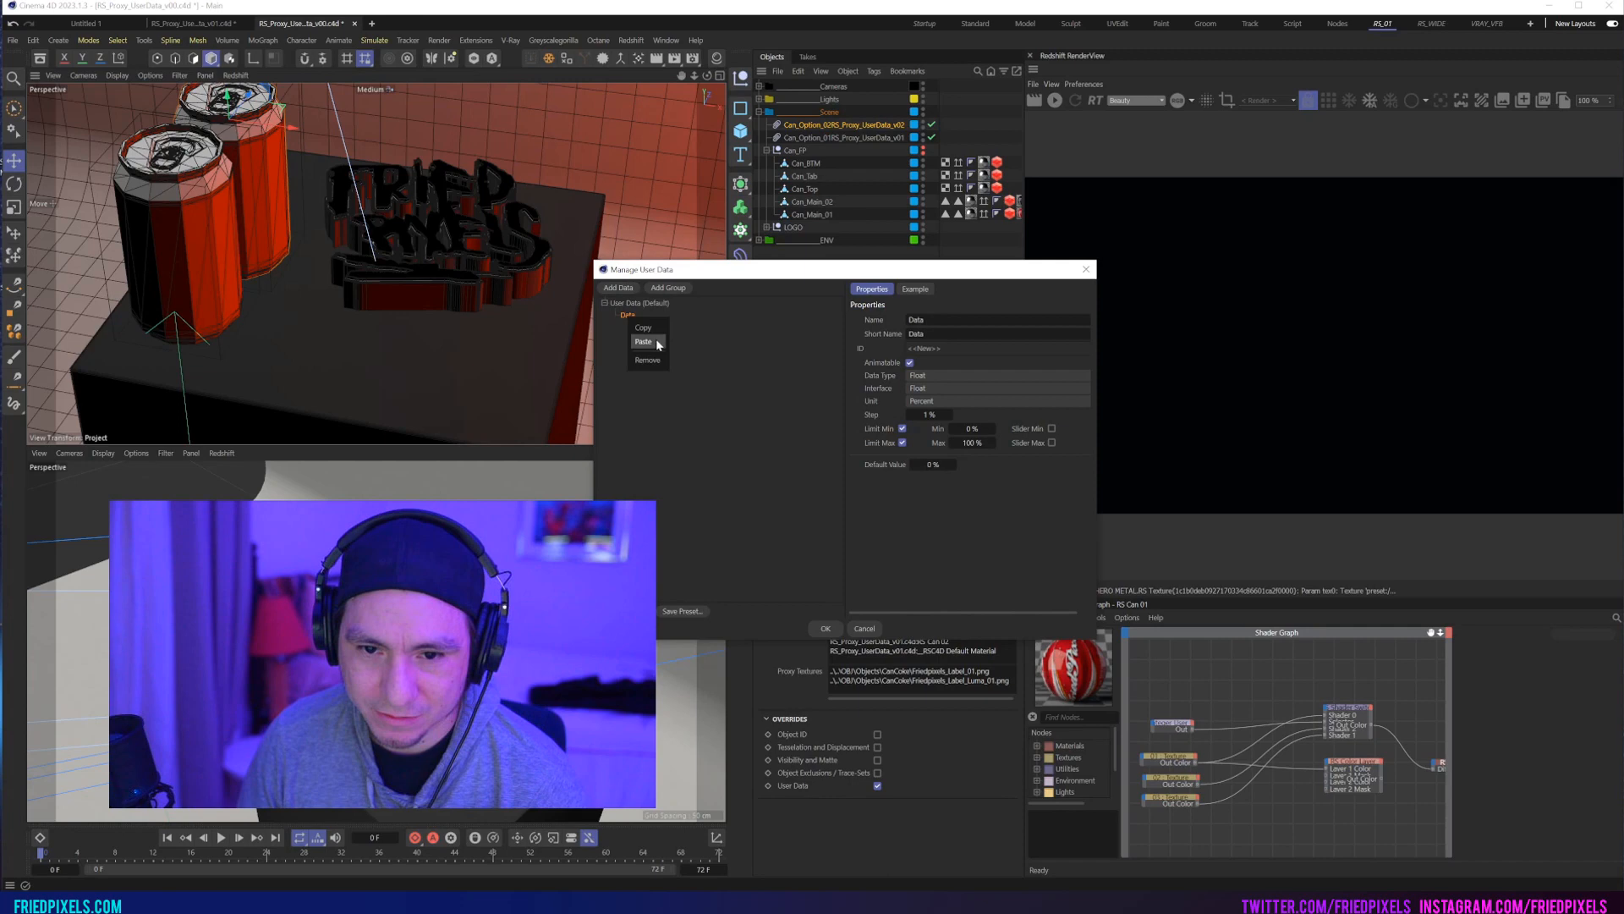
left_click(643, 341)
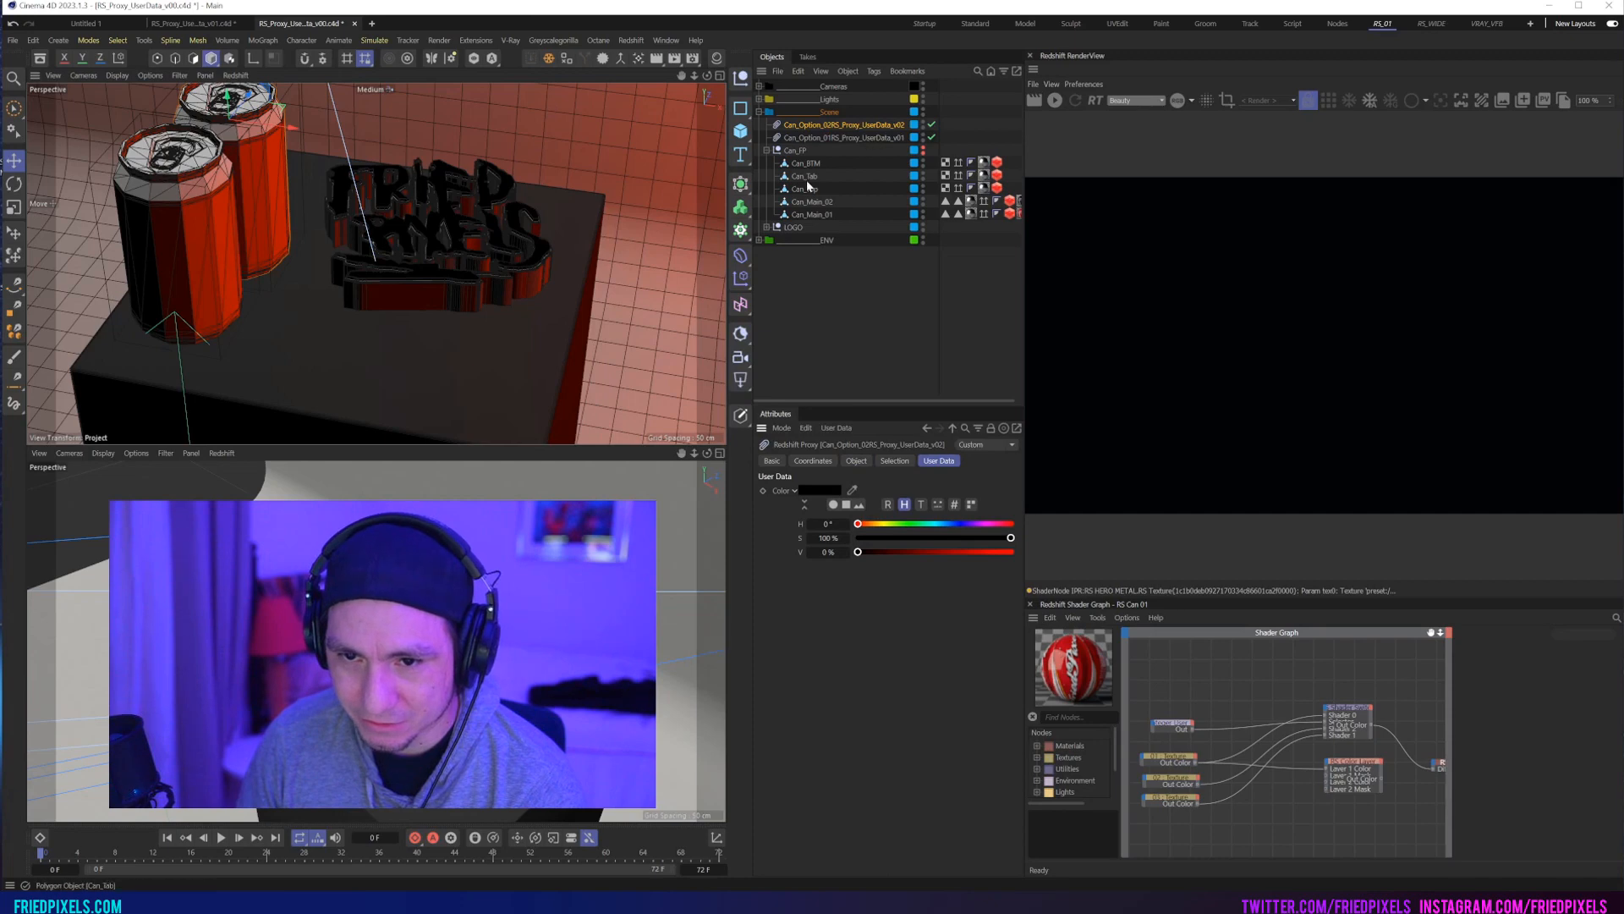
Step: Paste the Option user data onto proxy v01 and adjust its Option value
left_click(836, 426)
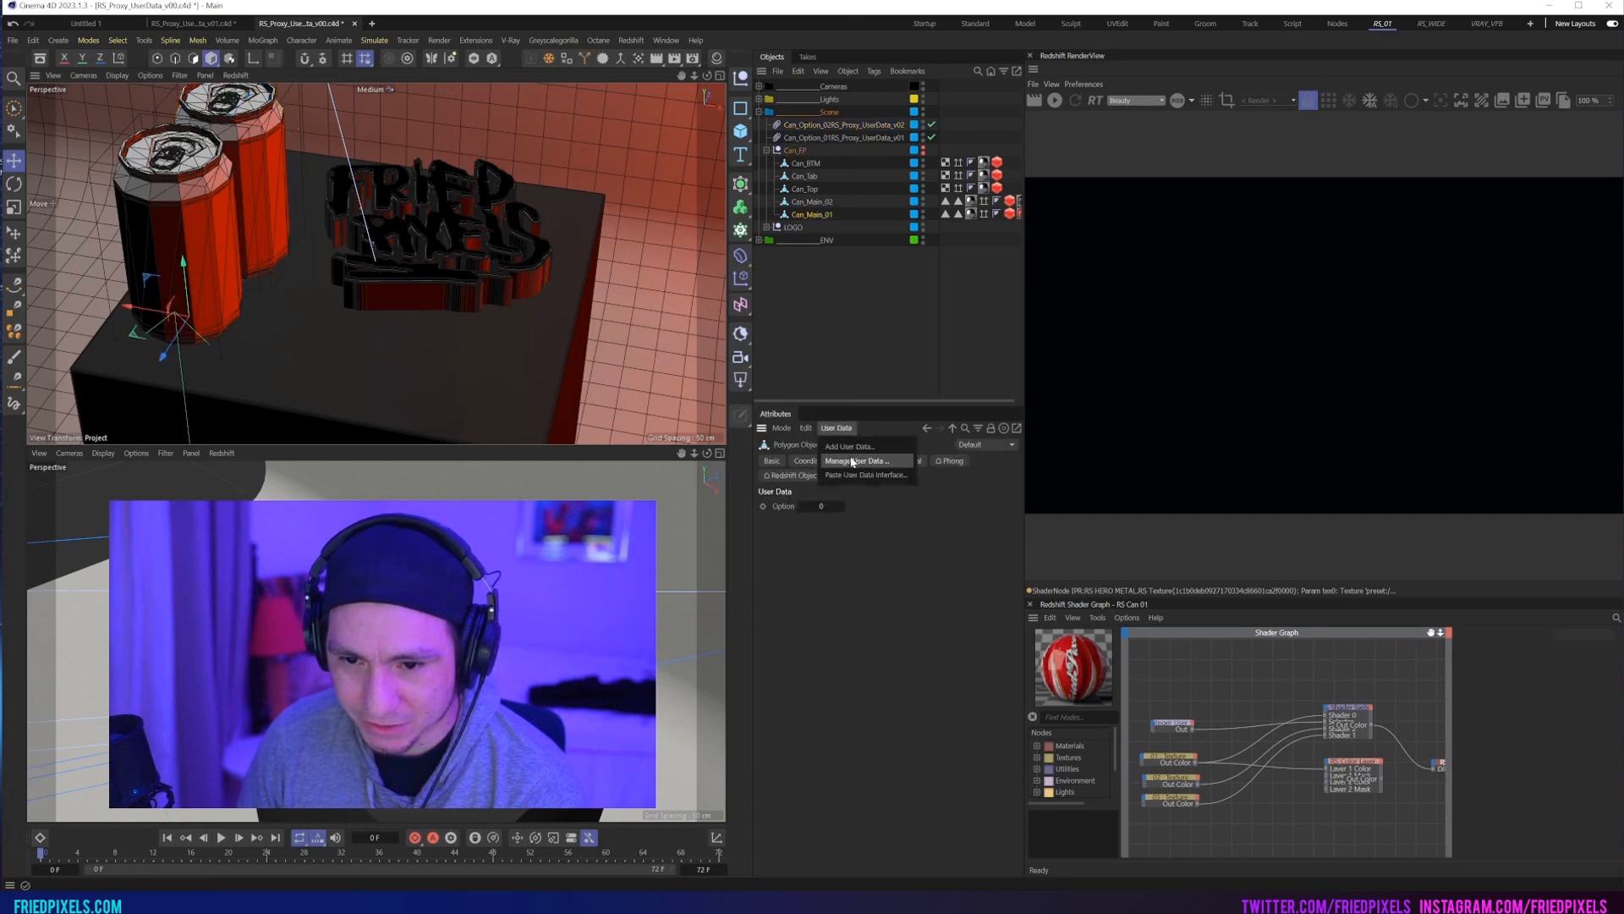
left_click(849, 460)
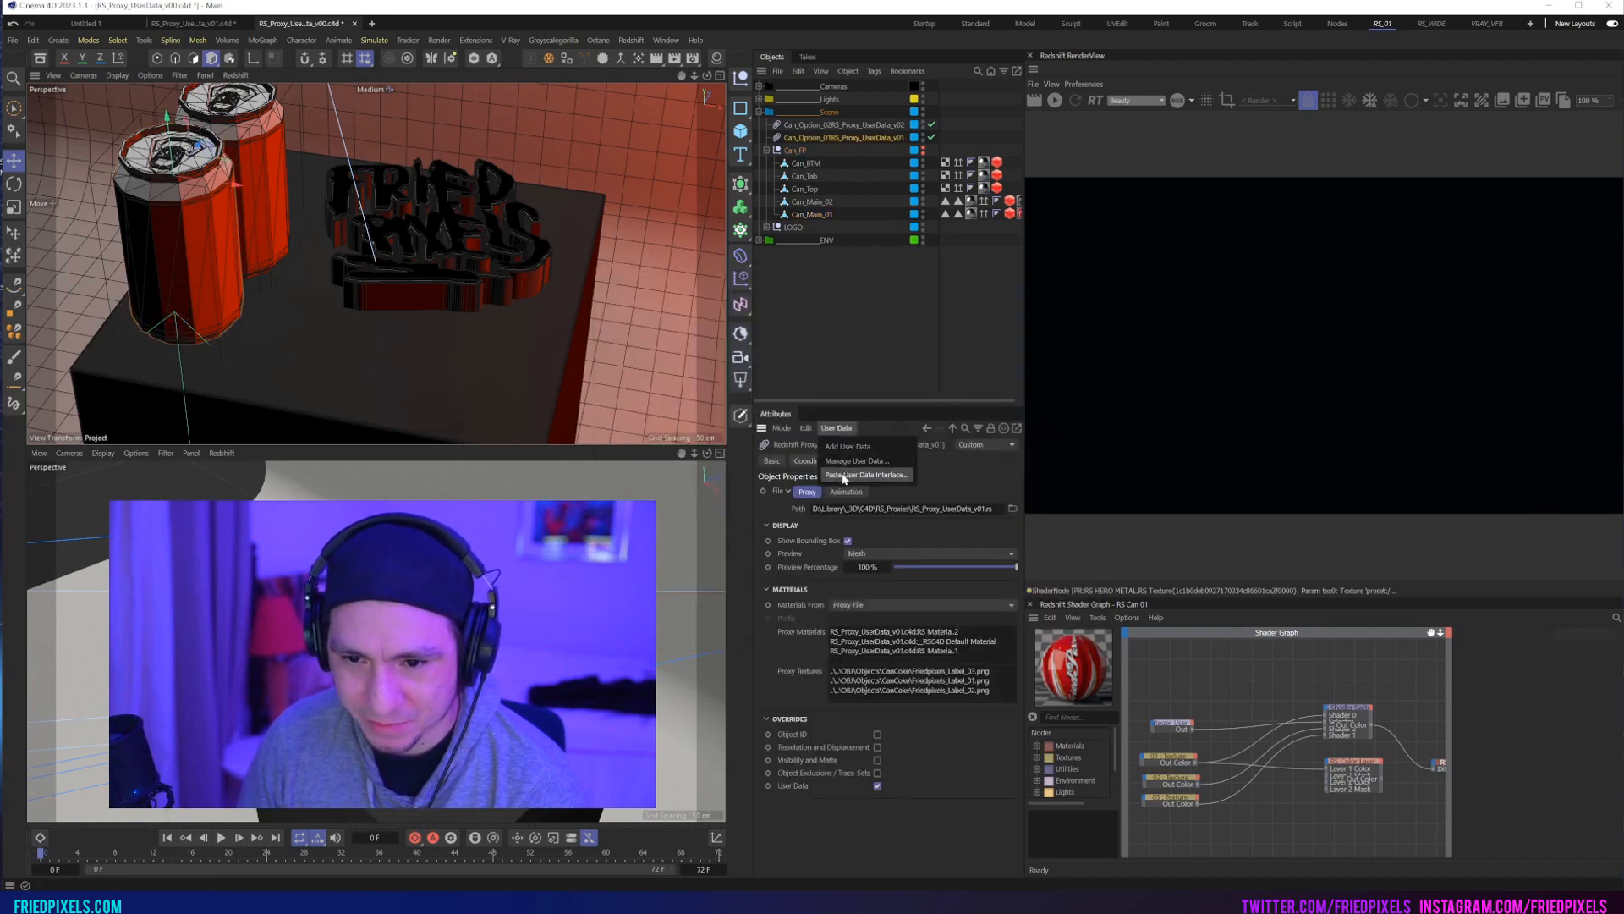
left_click(857, 460)
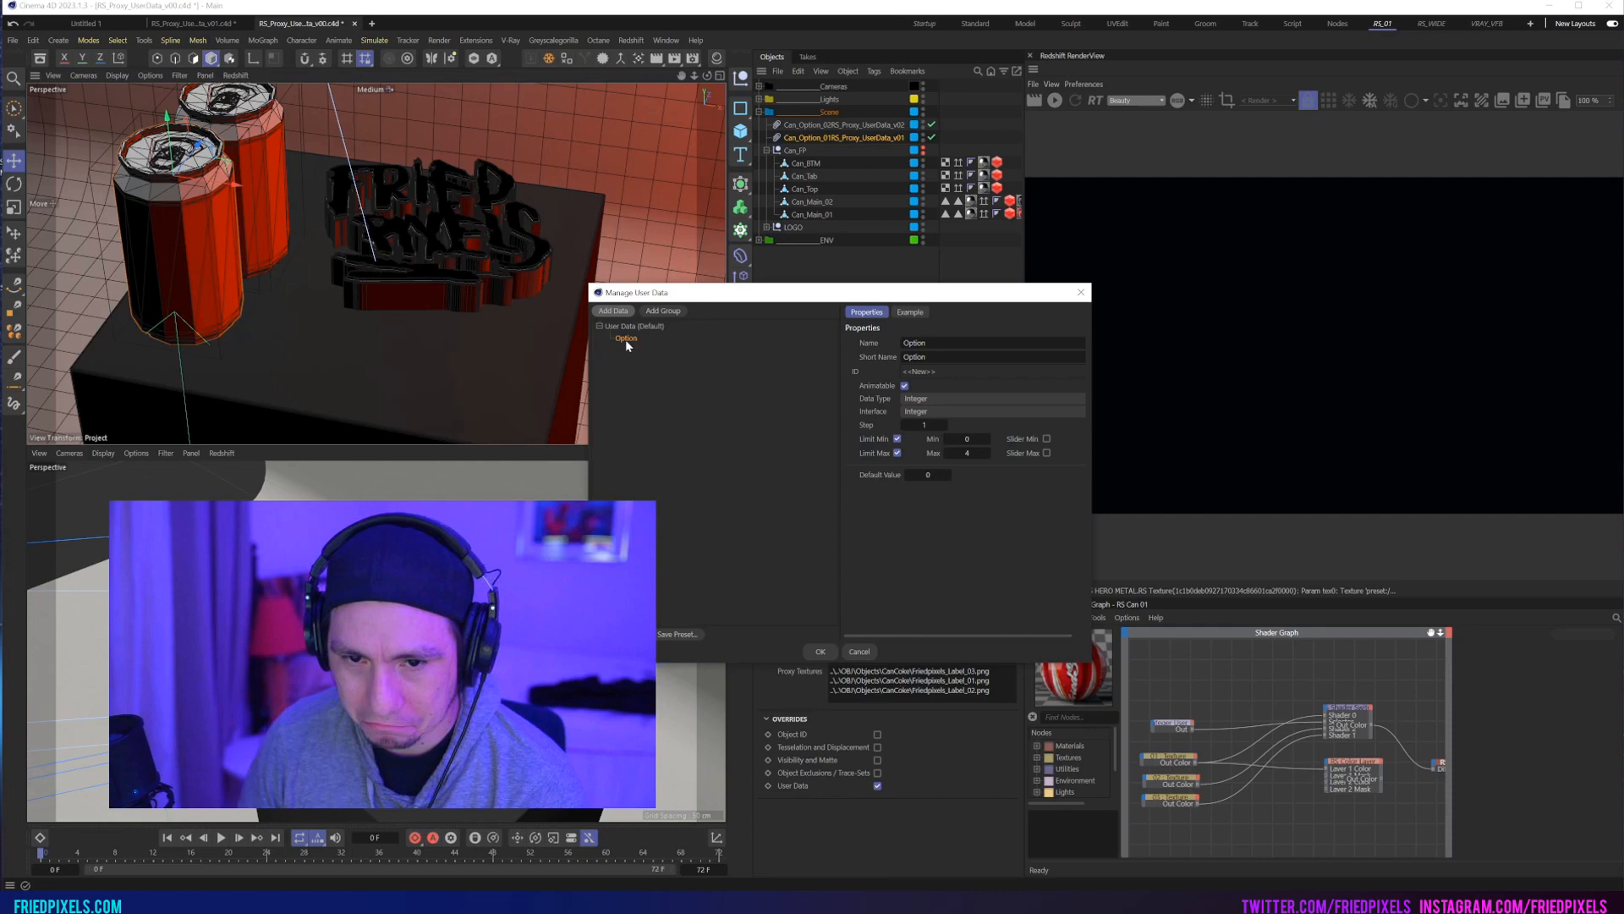
left_click(819, 651)
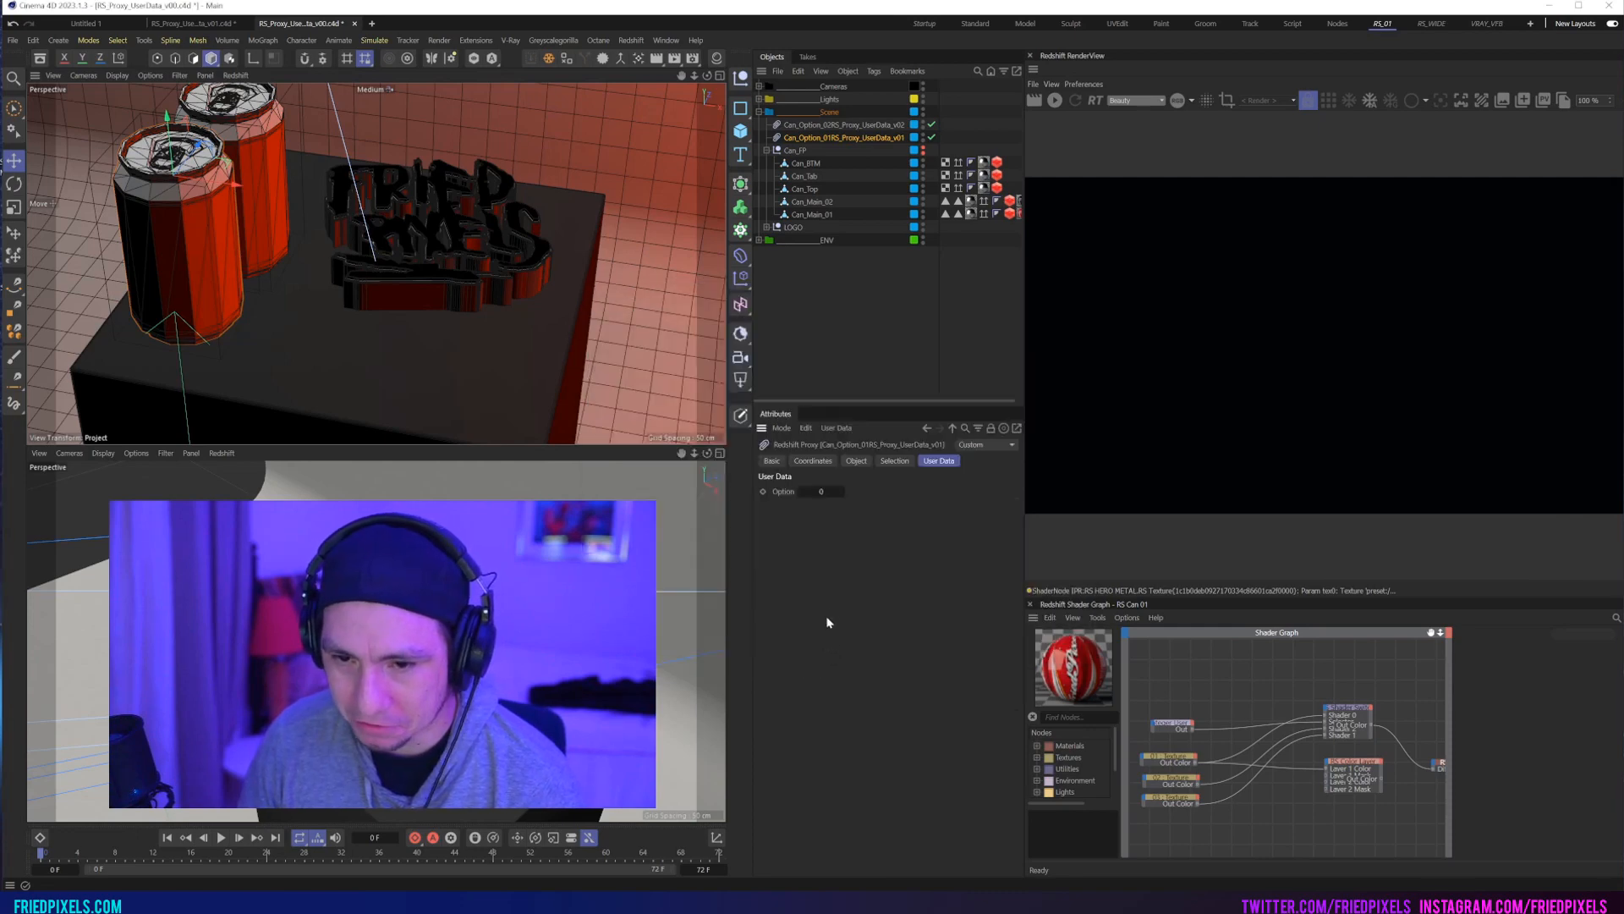
left_click(841, 124)
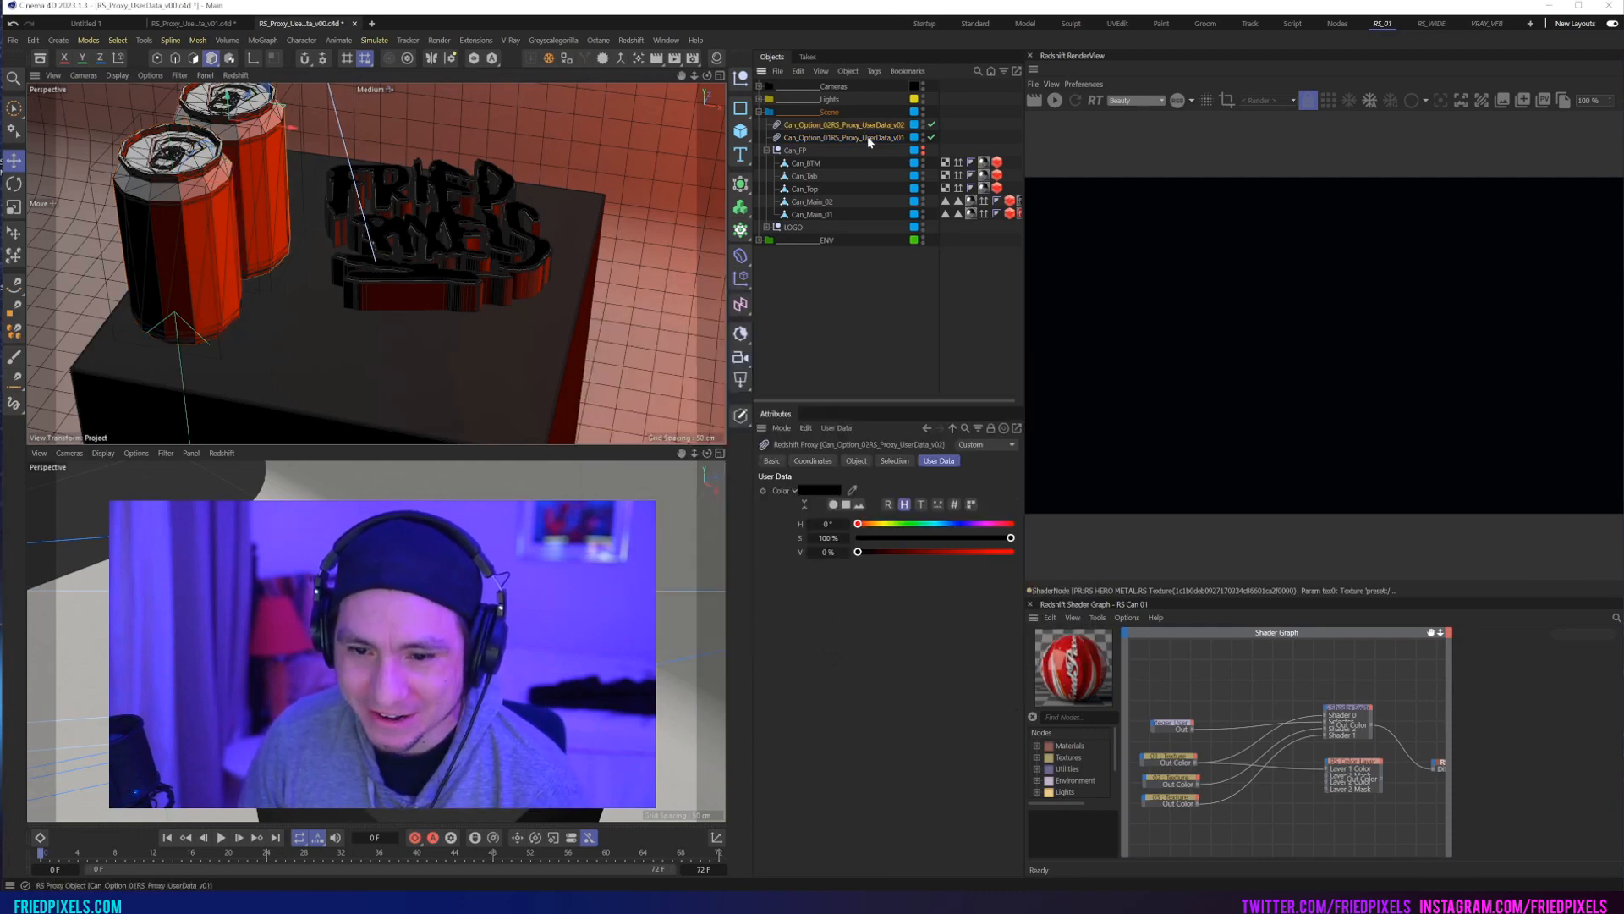
left_click(844, 137)
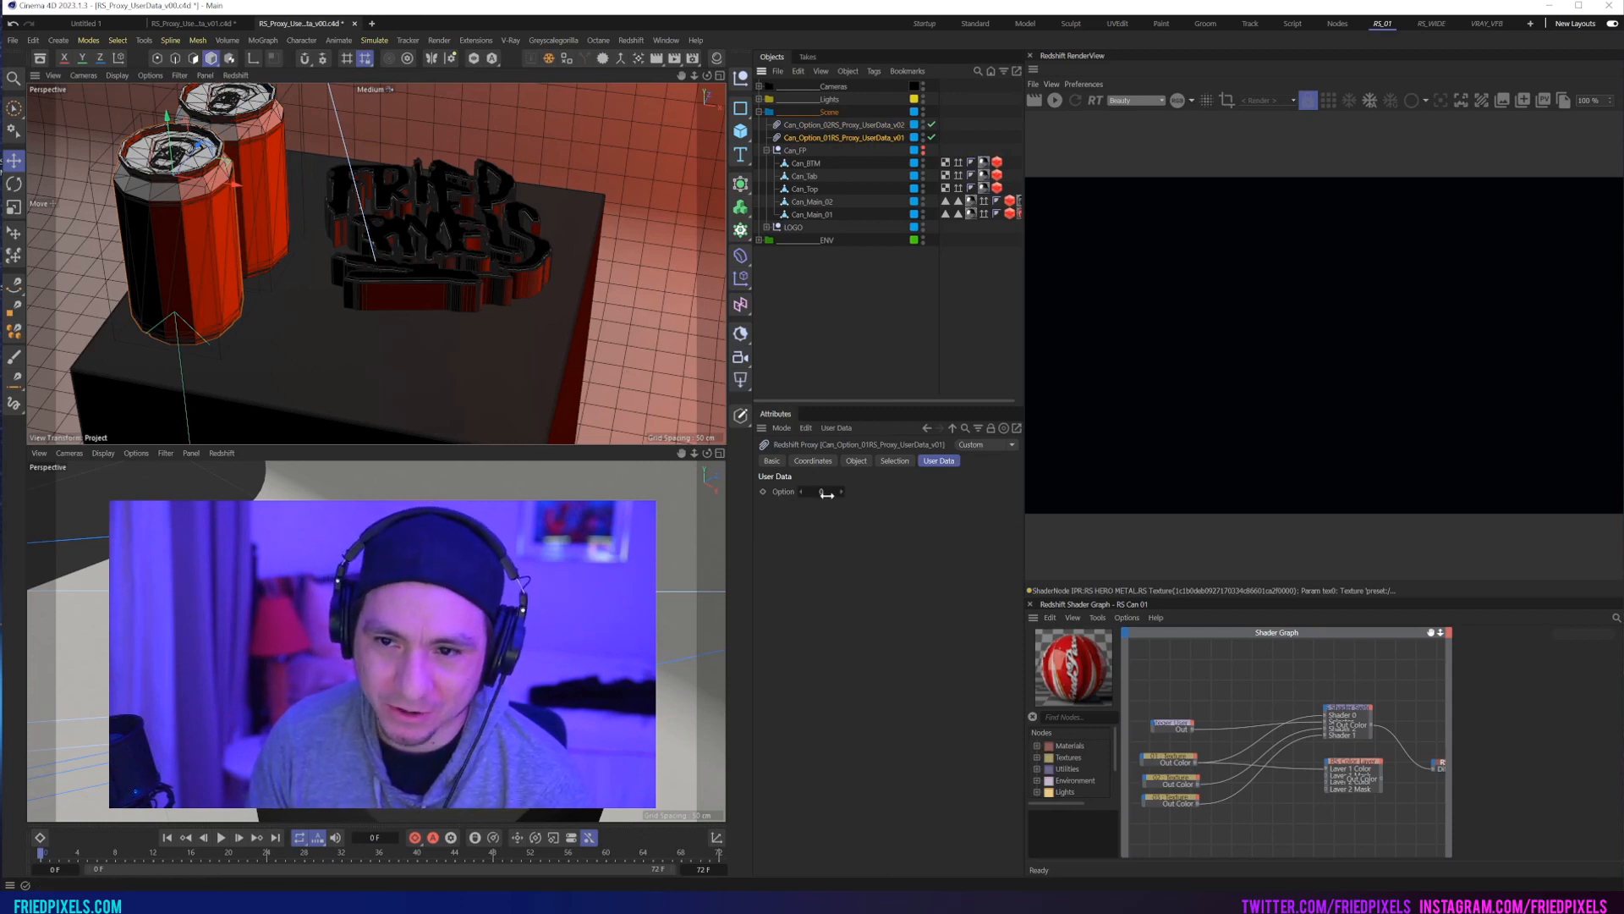
left_click(1055, 101)
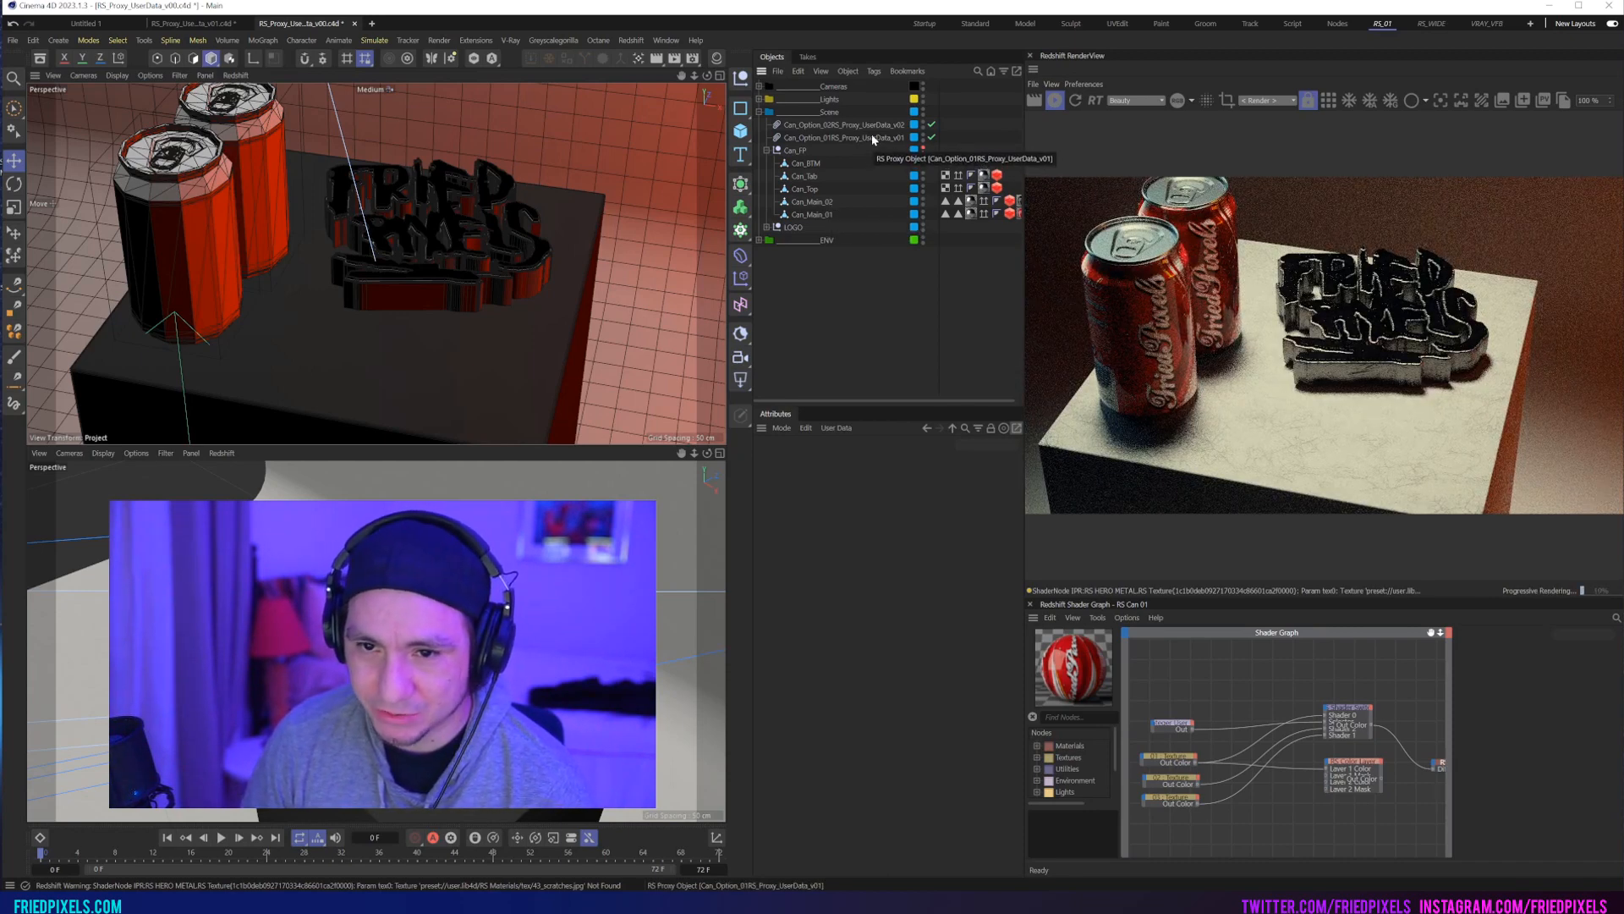
Step: Drag the back can proxy's Color hue through green to blue
left_click(841, 125)
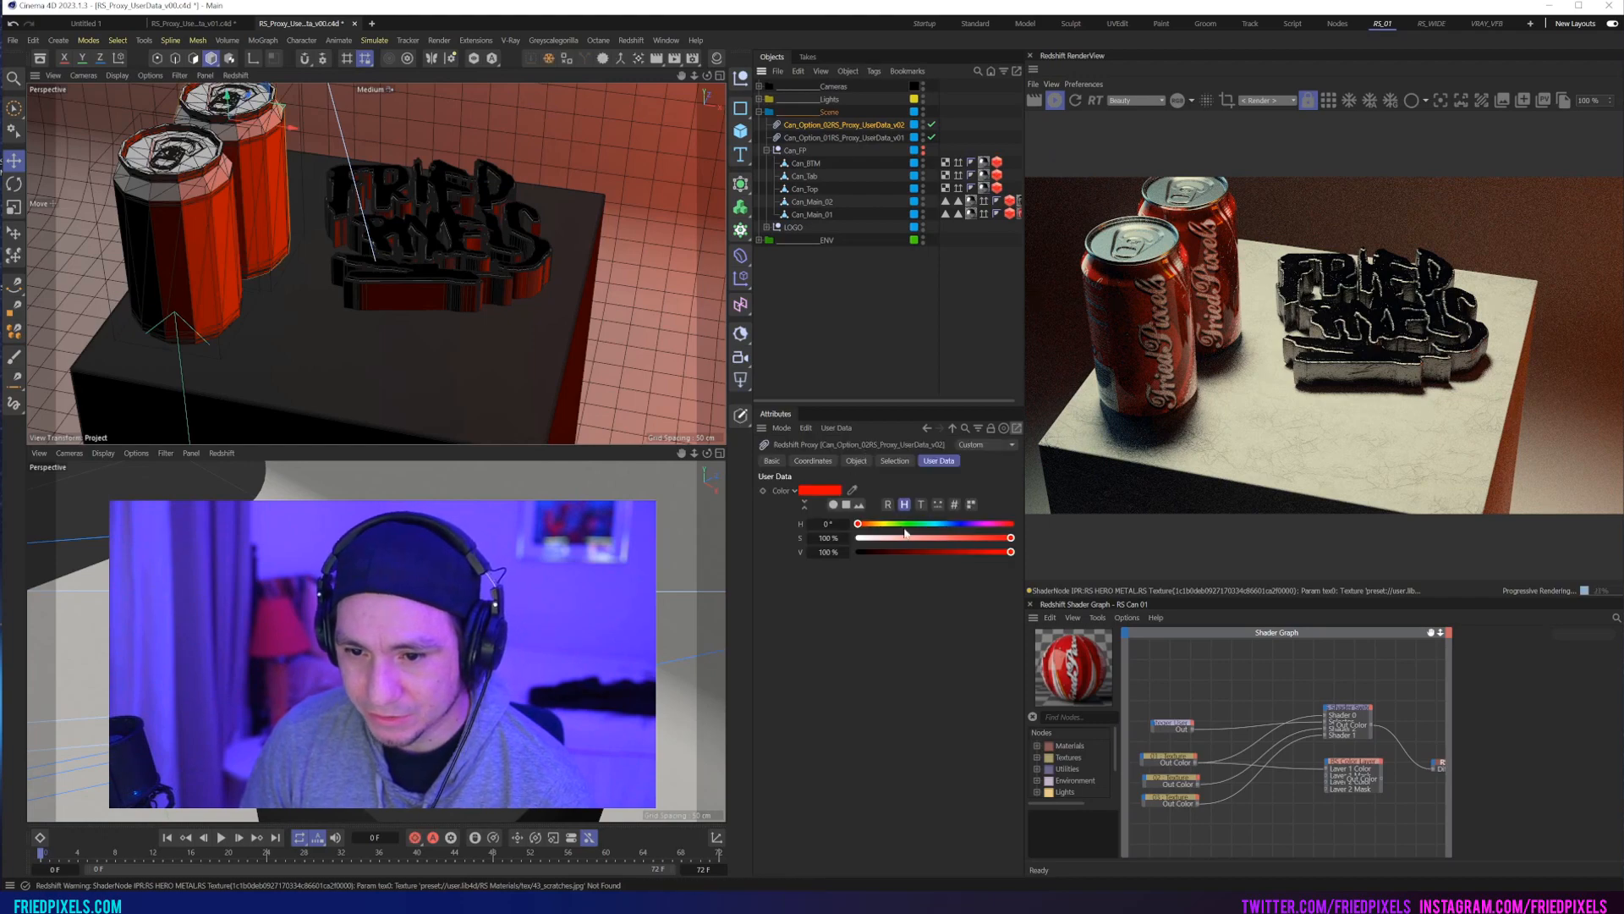
left_click_drag(857, 523, 920, 523)
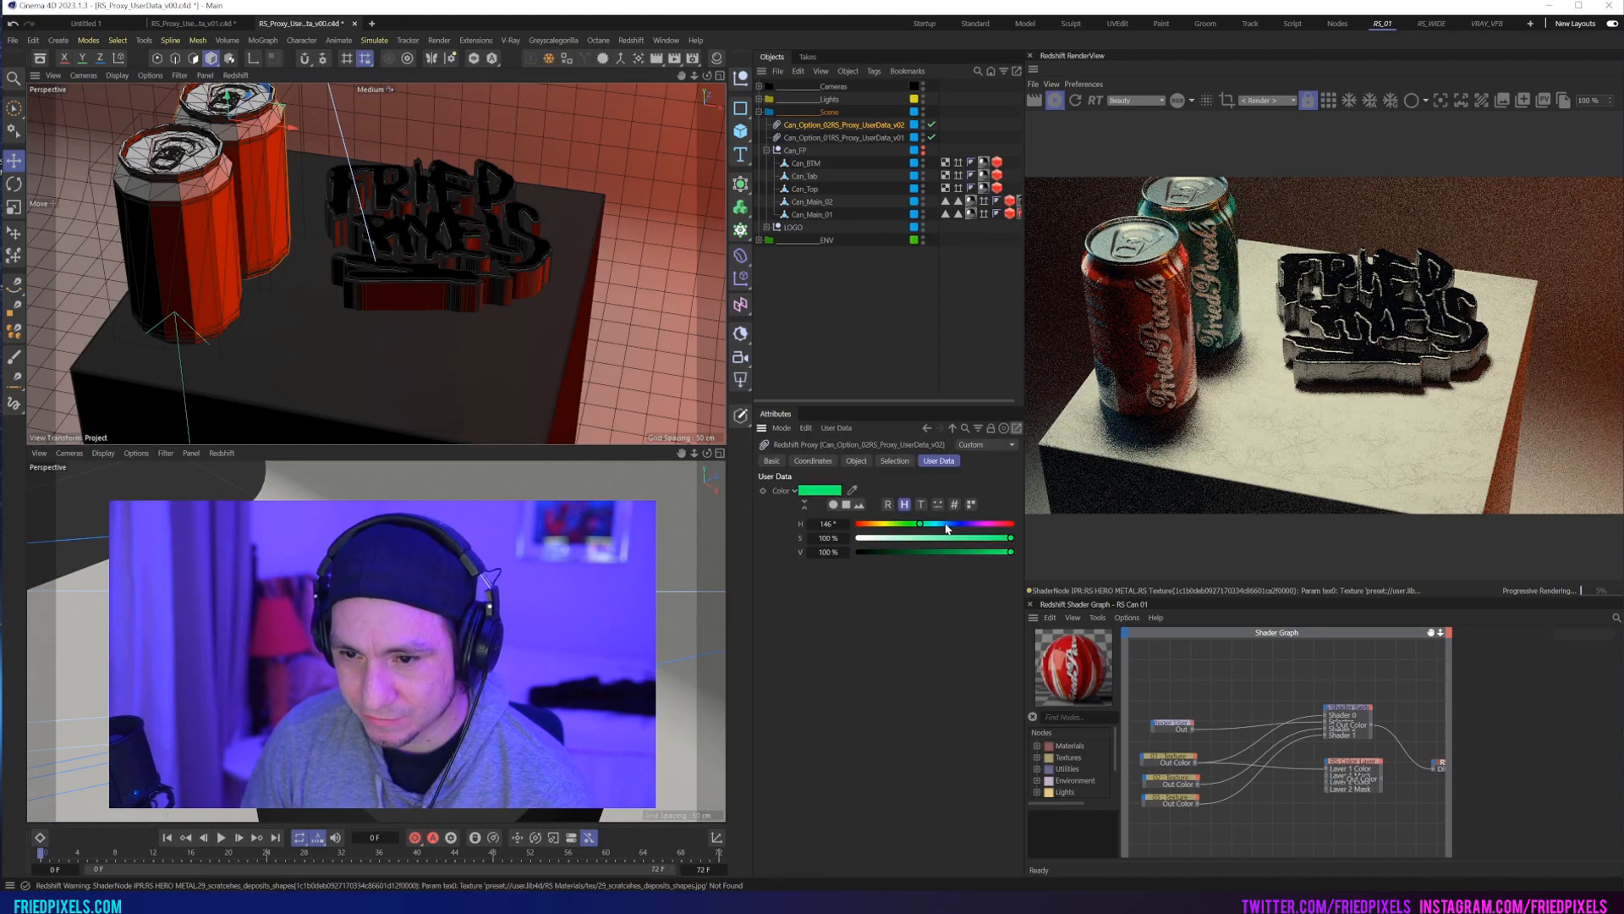
left_click_drag(919, 522, 948, 523)
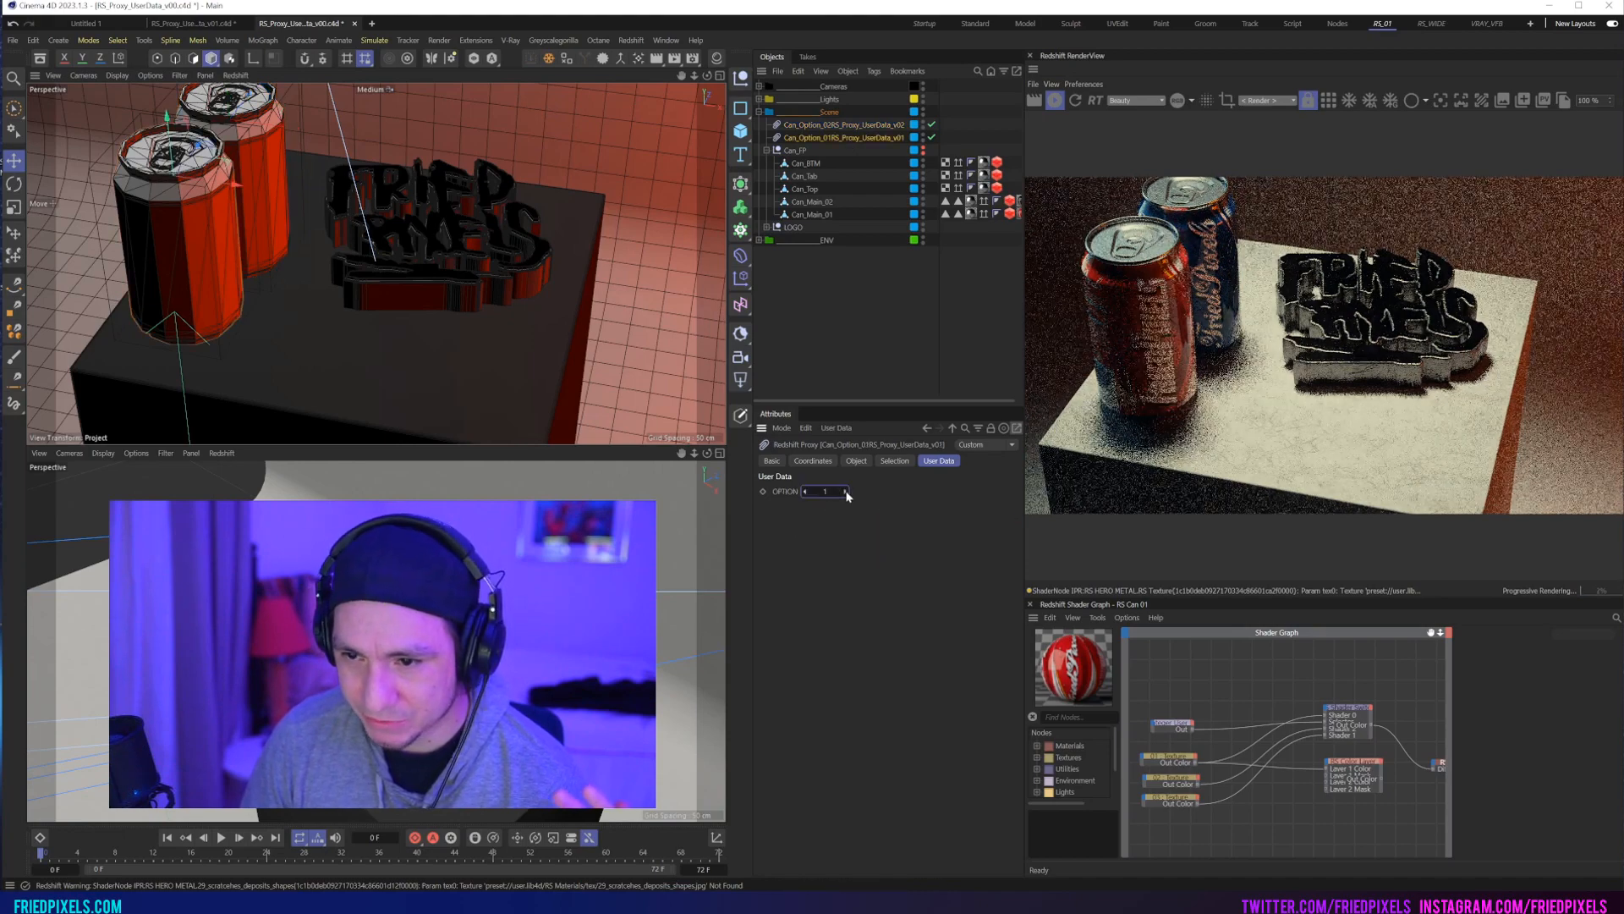
left_click(845, 491)
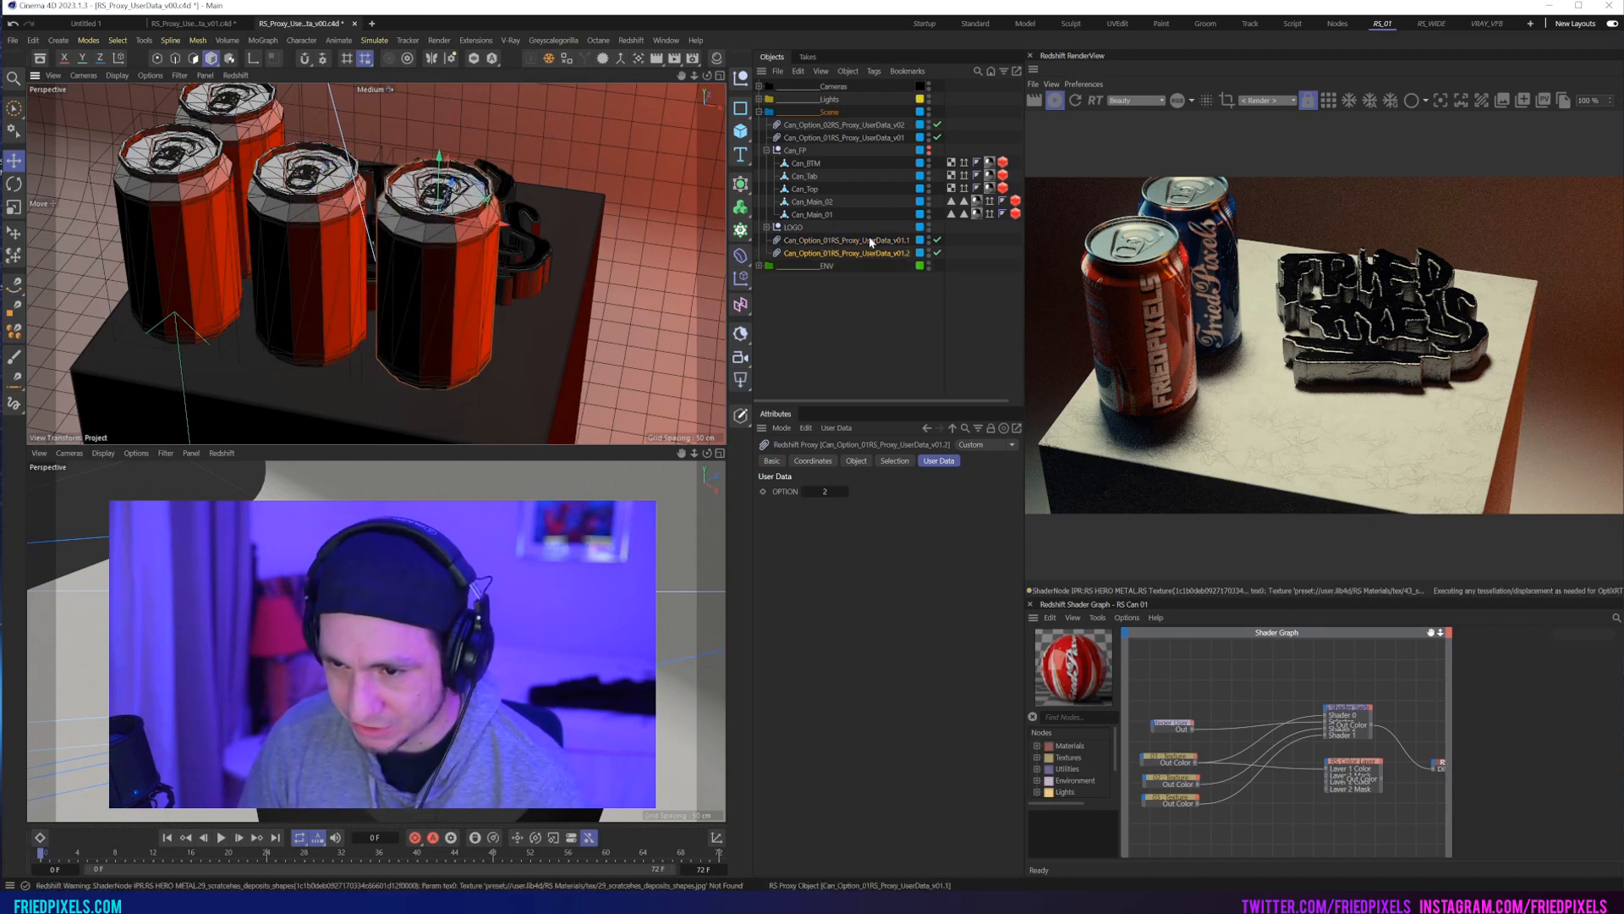
Step: Select the second duplicated can proxy, then the Can_FP group
left_click(844, 240)
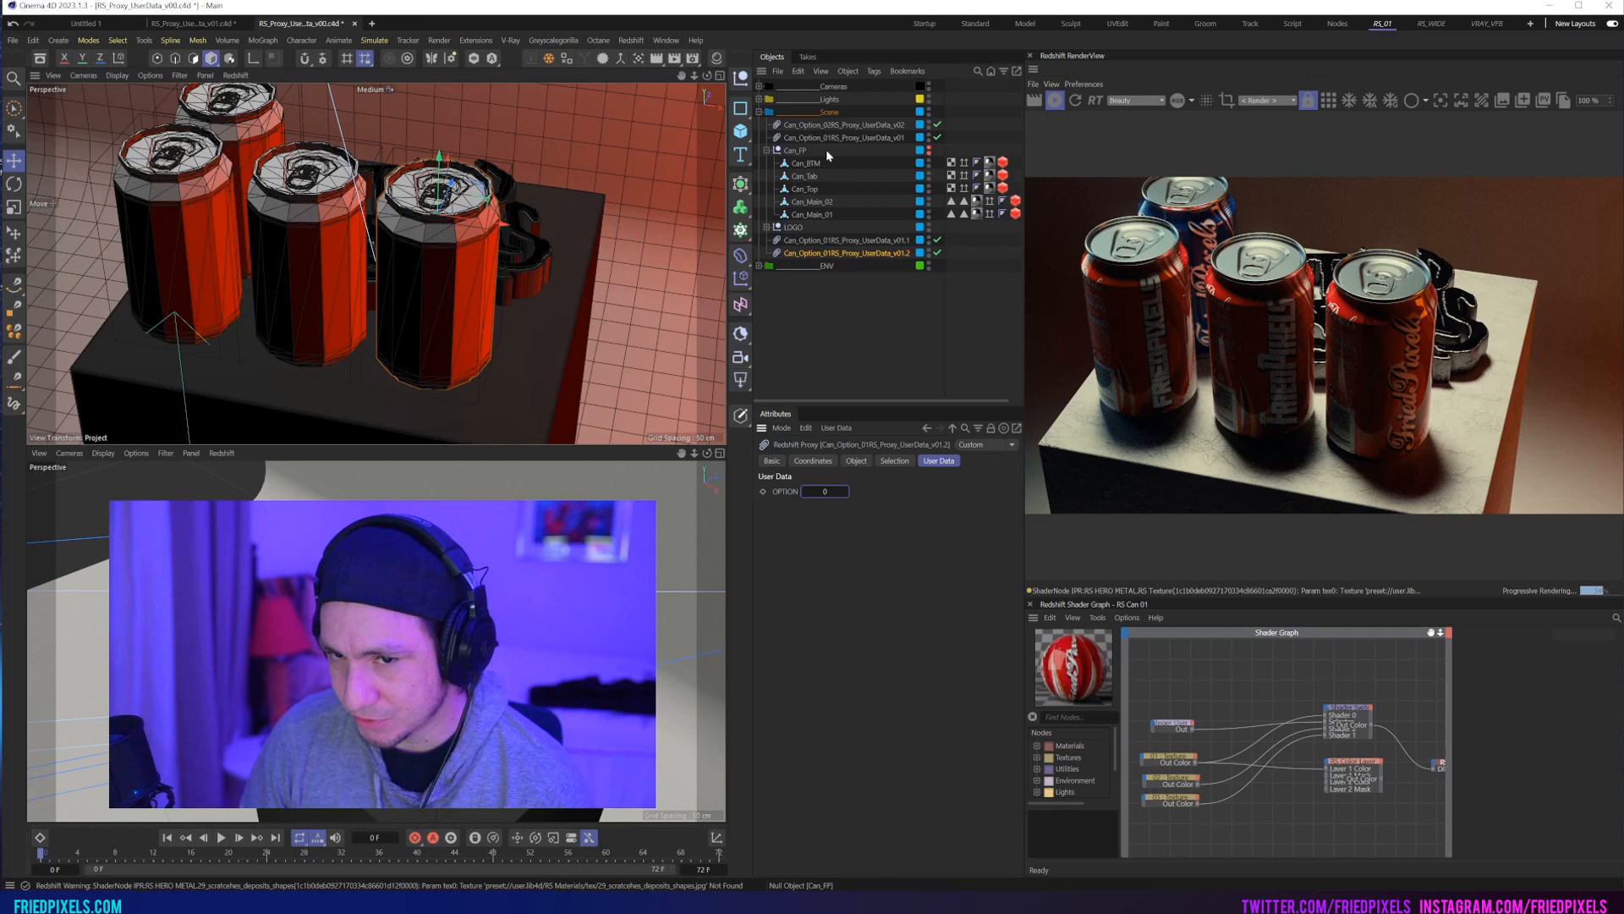
left_click(771, 151)
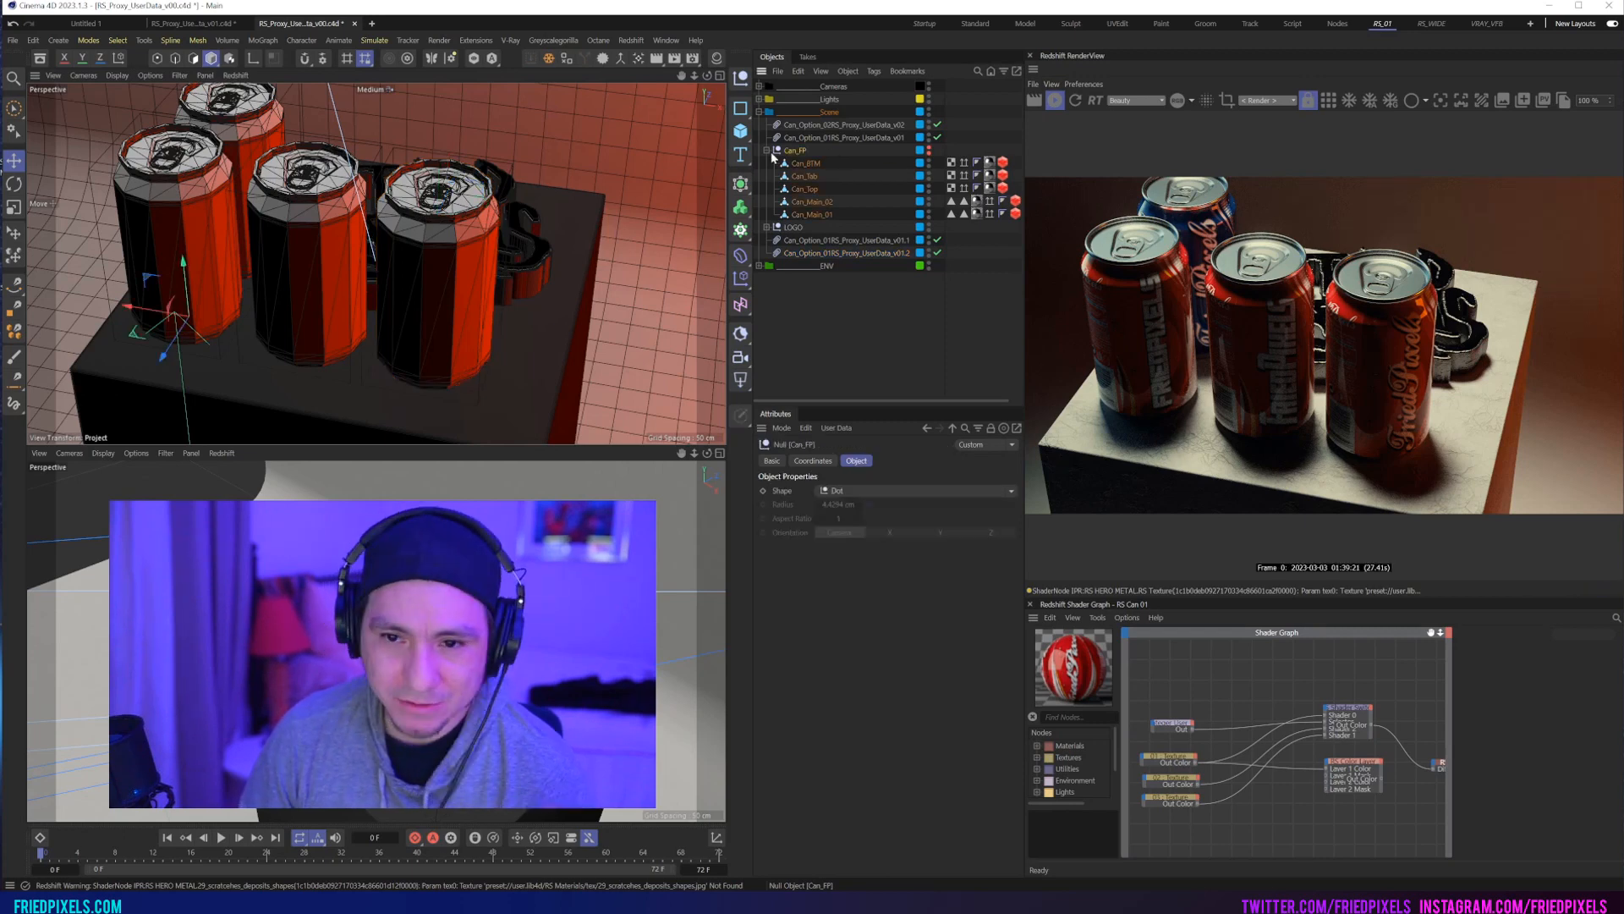